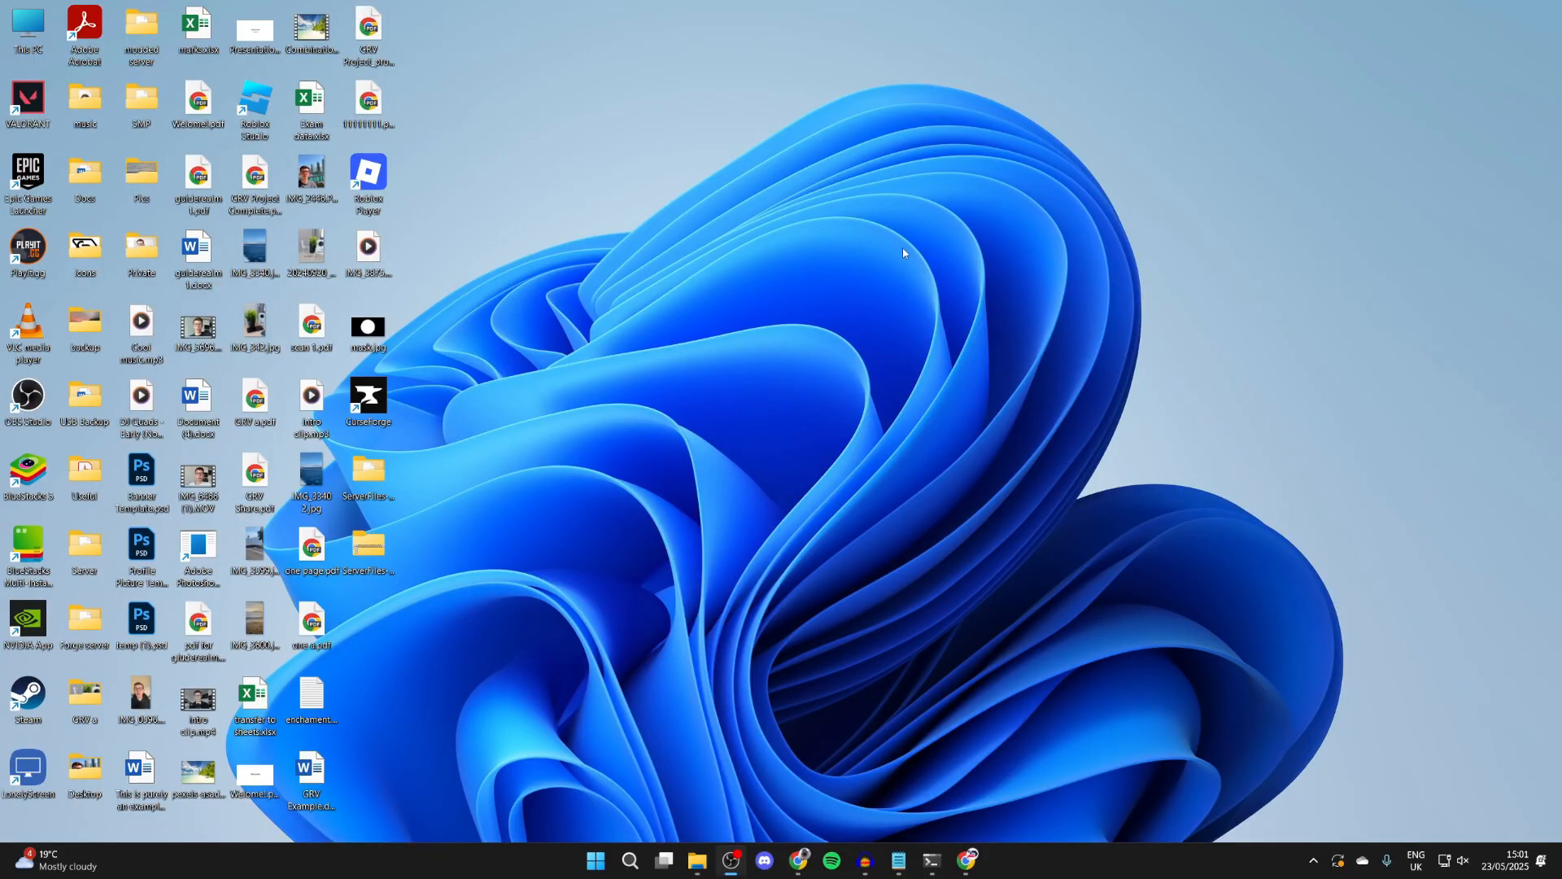
pyautogui.moveTo(1023, 770)
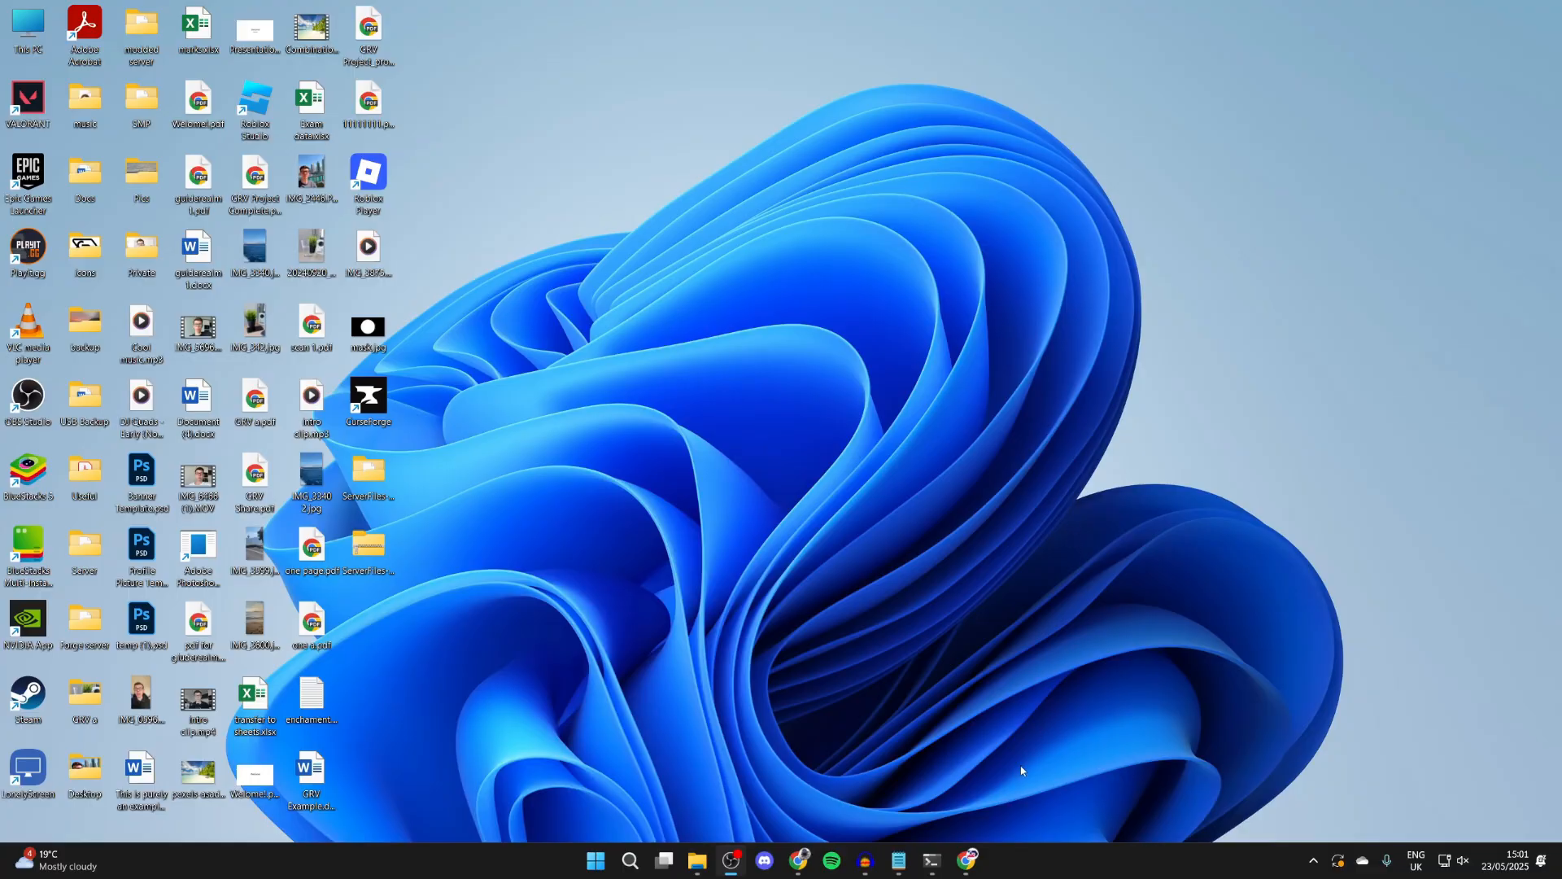
# Launch Google Chrome from the taskbar onto the Google homepage.
pyautogui.click(962, 859)
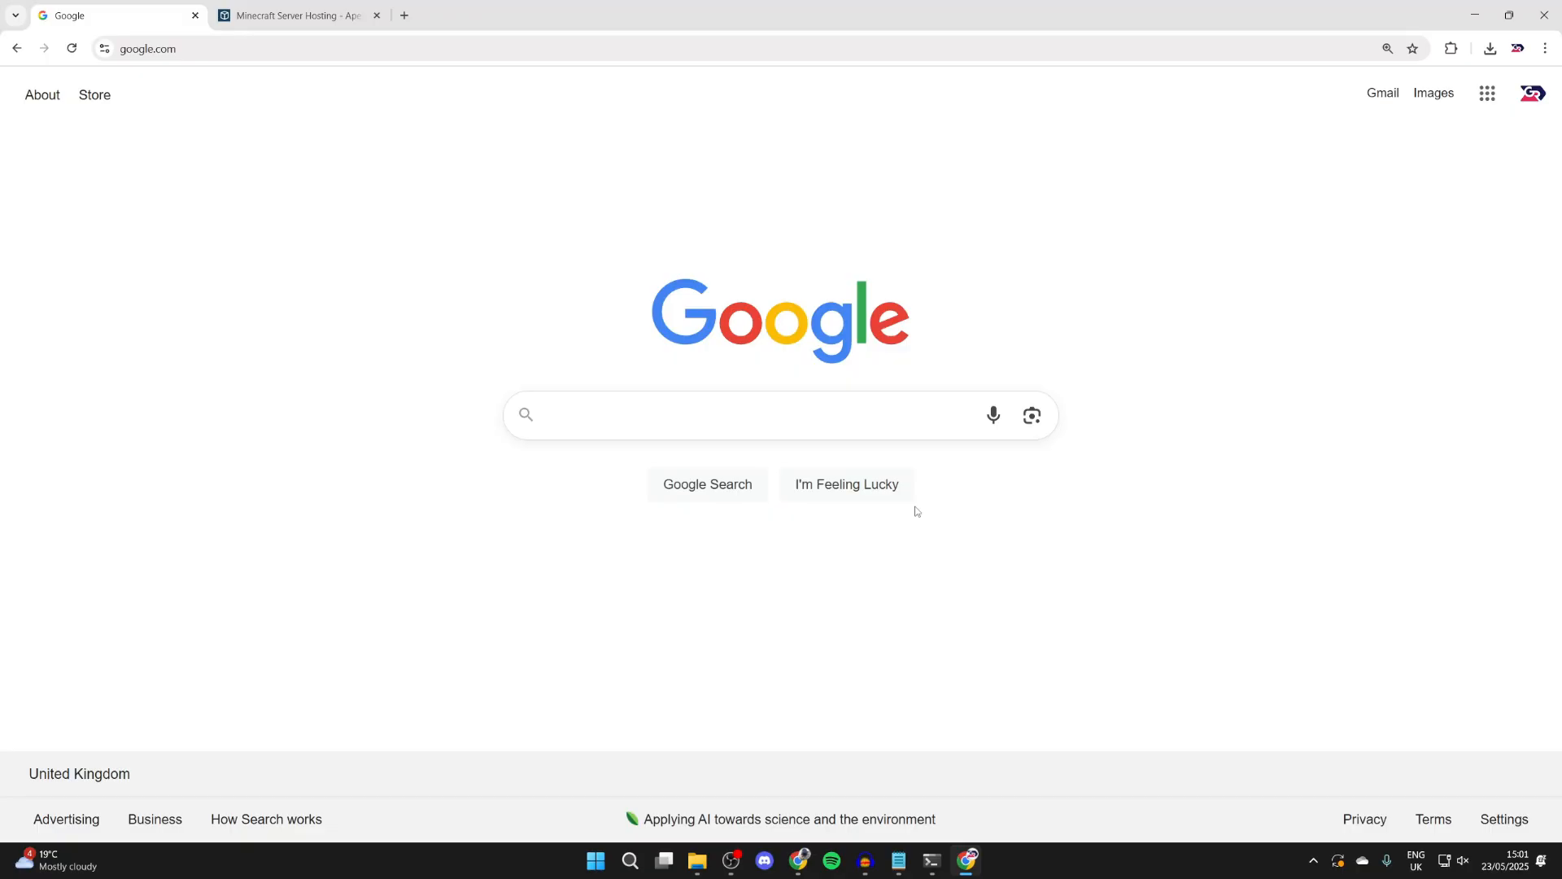
# Search Google for 'optifine' and reach the OptiFine site's Downloads page.
pyautogui.click(730, 415)
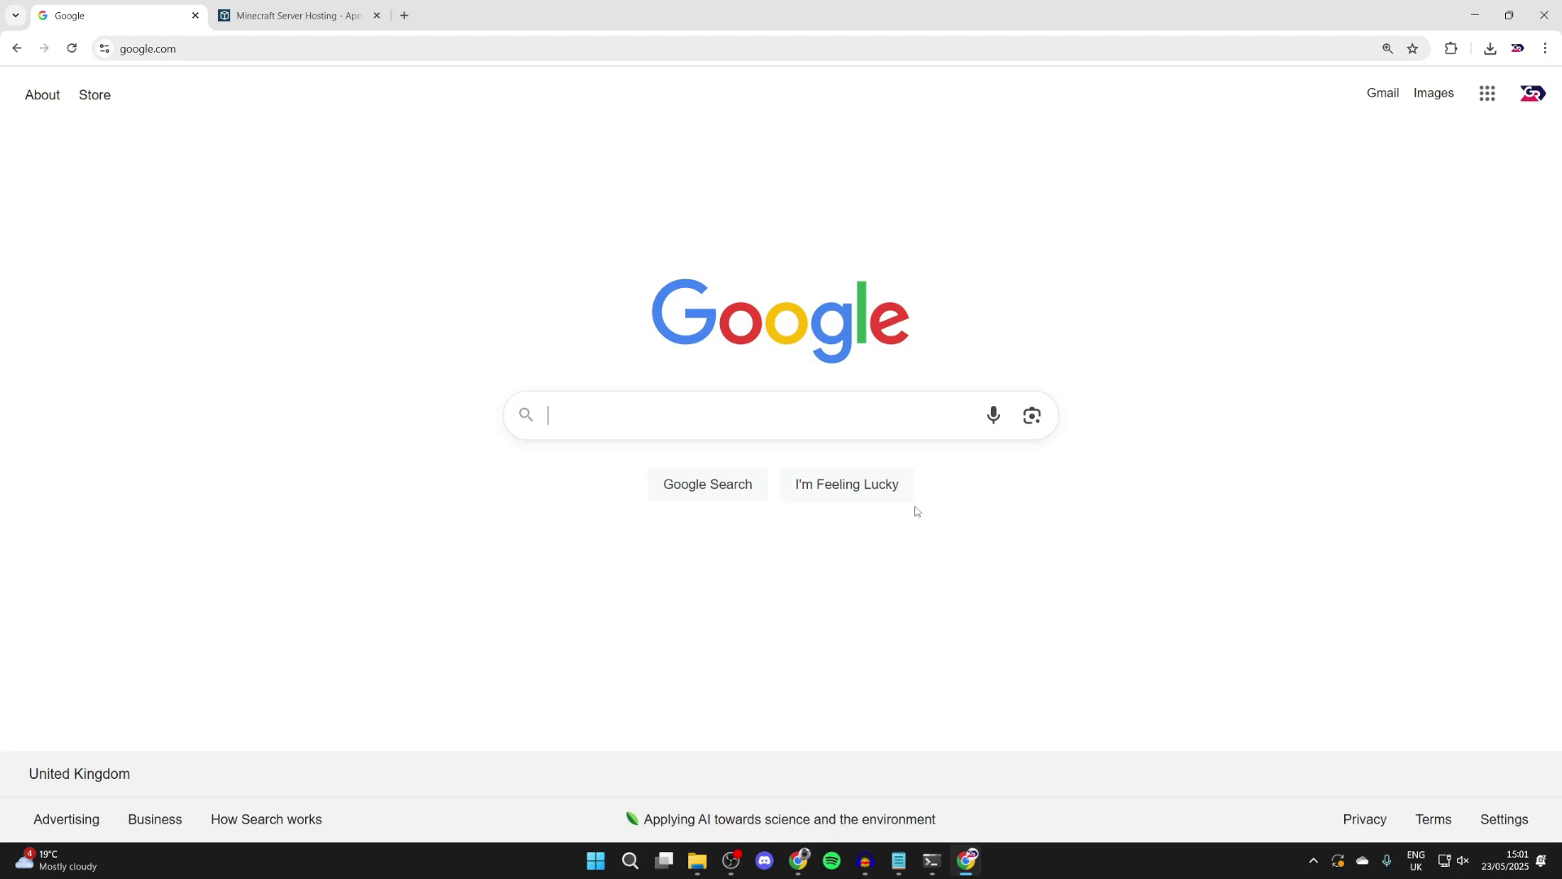
pyautogui.write('optifine')
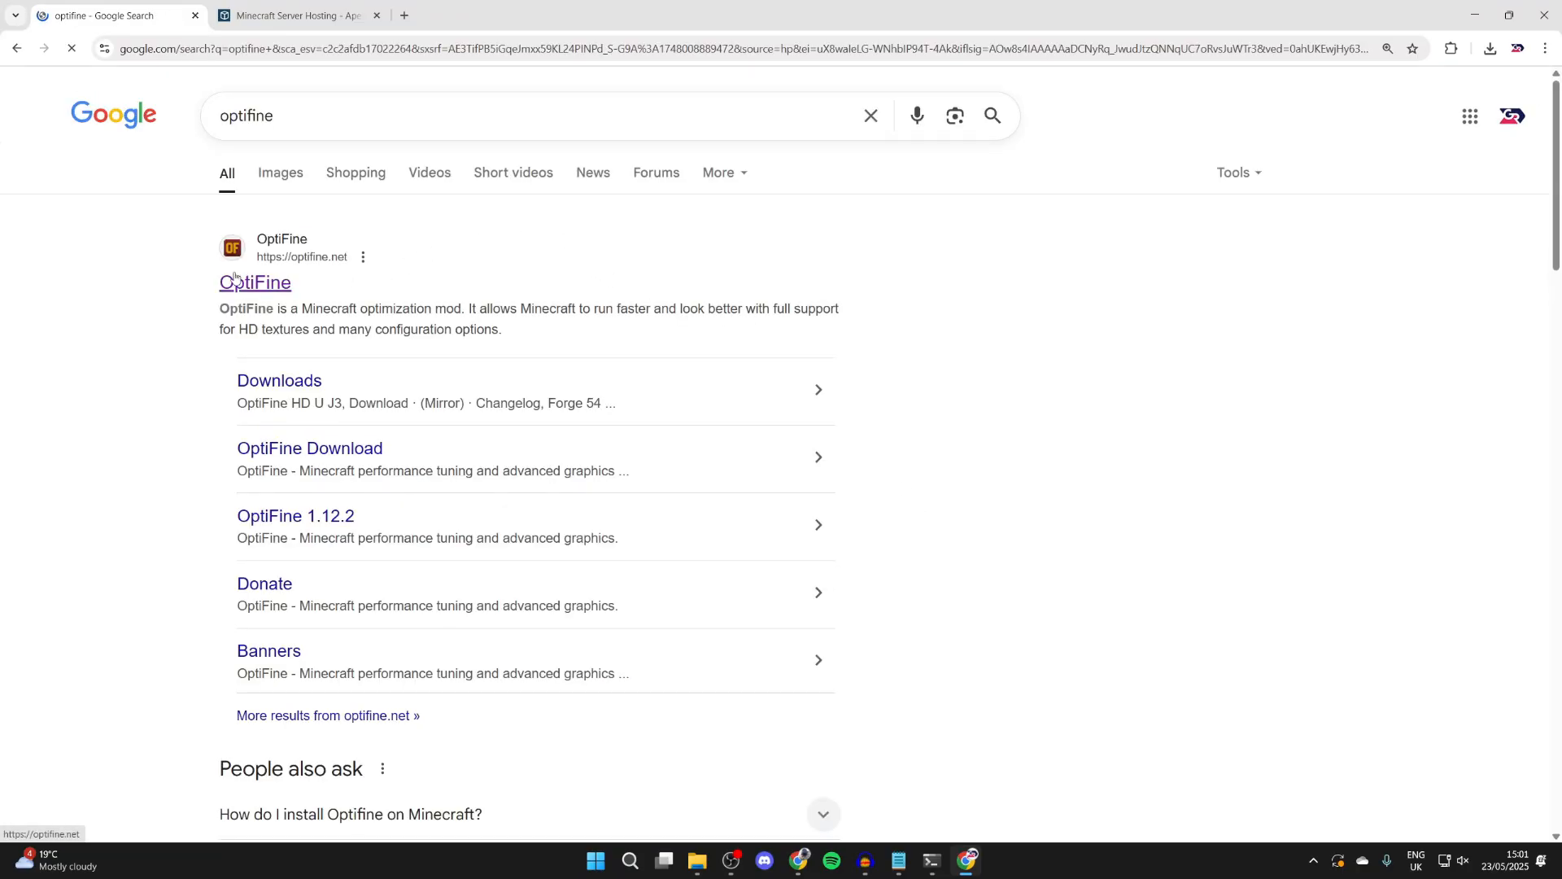
pyautogui.click(254, 282)
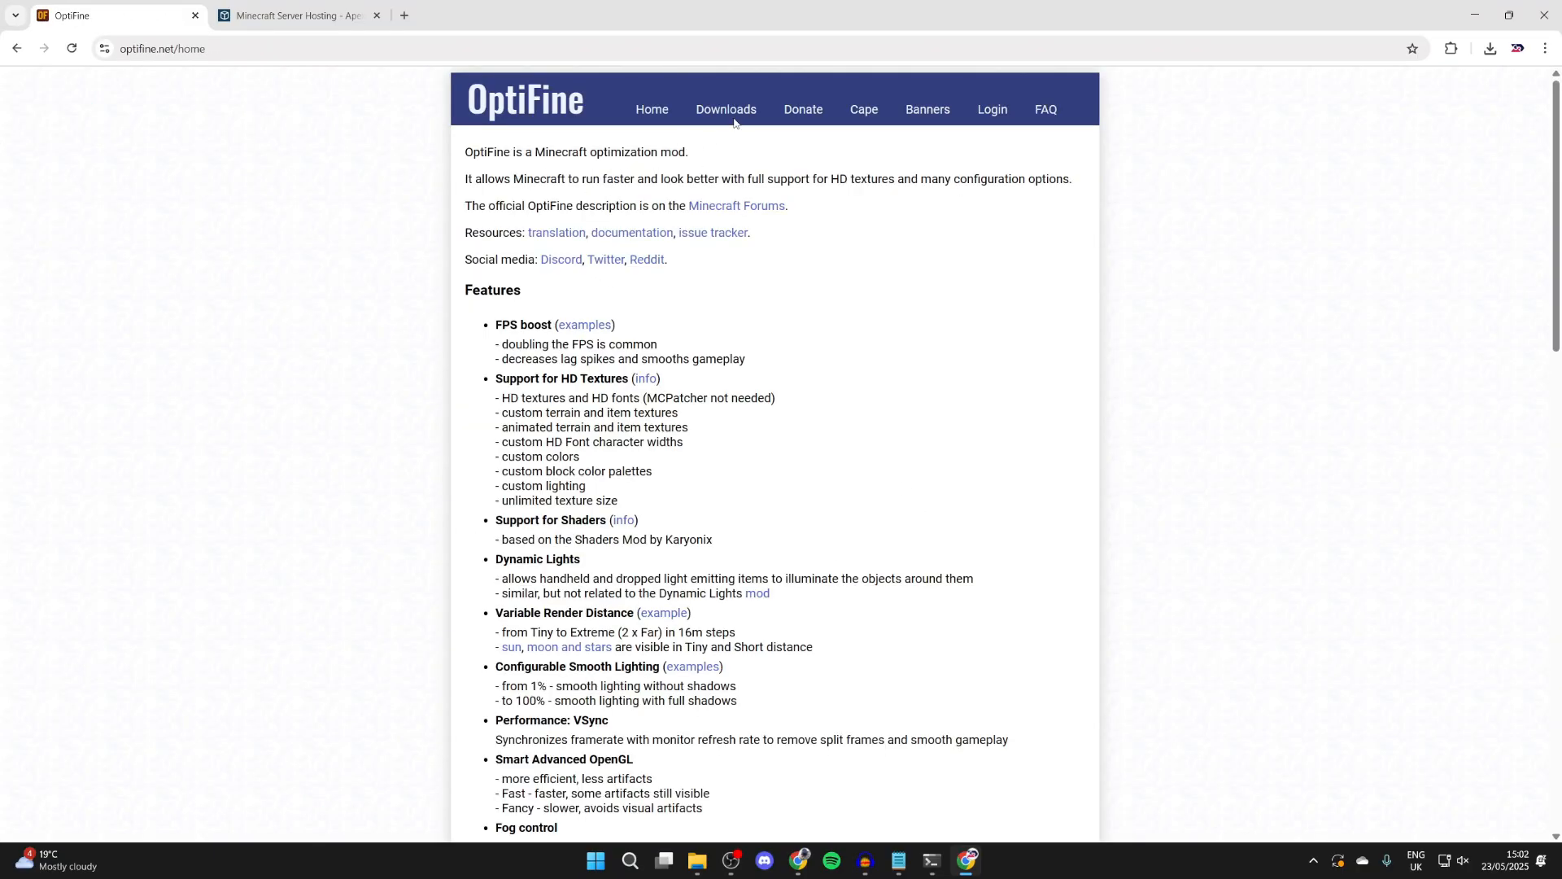
pyautogui.click(726, 109)
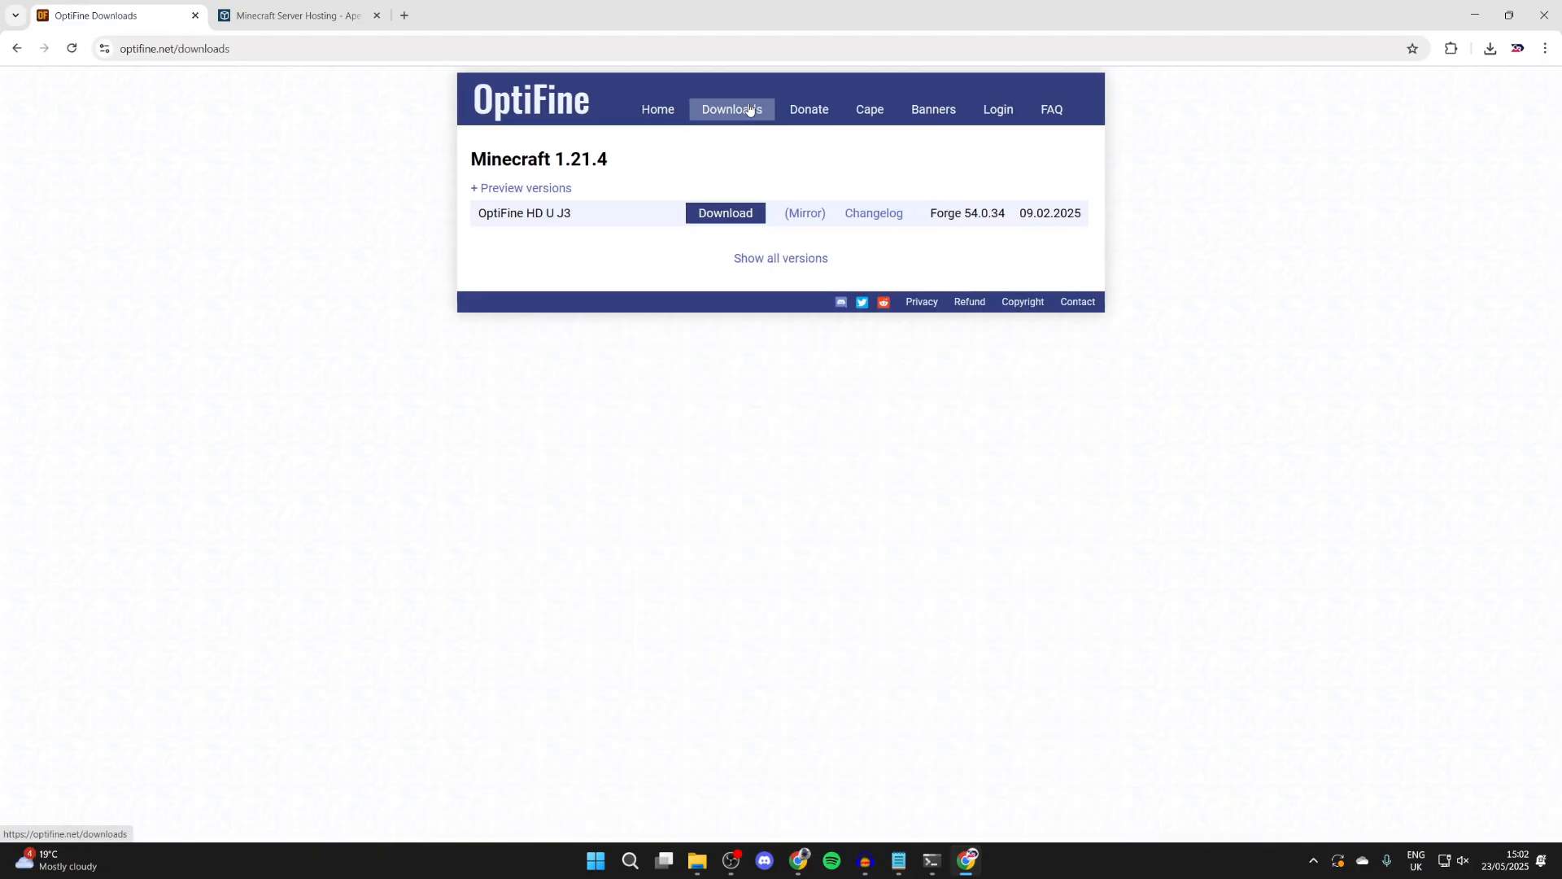
# Download OptiFine HD U J3 for Minecraft 1.21.4, skipping the ad page.
pyautogui.click(781, 258)
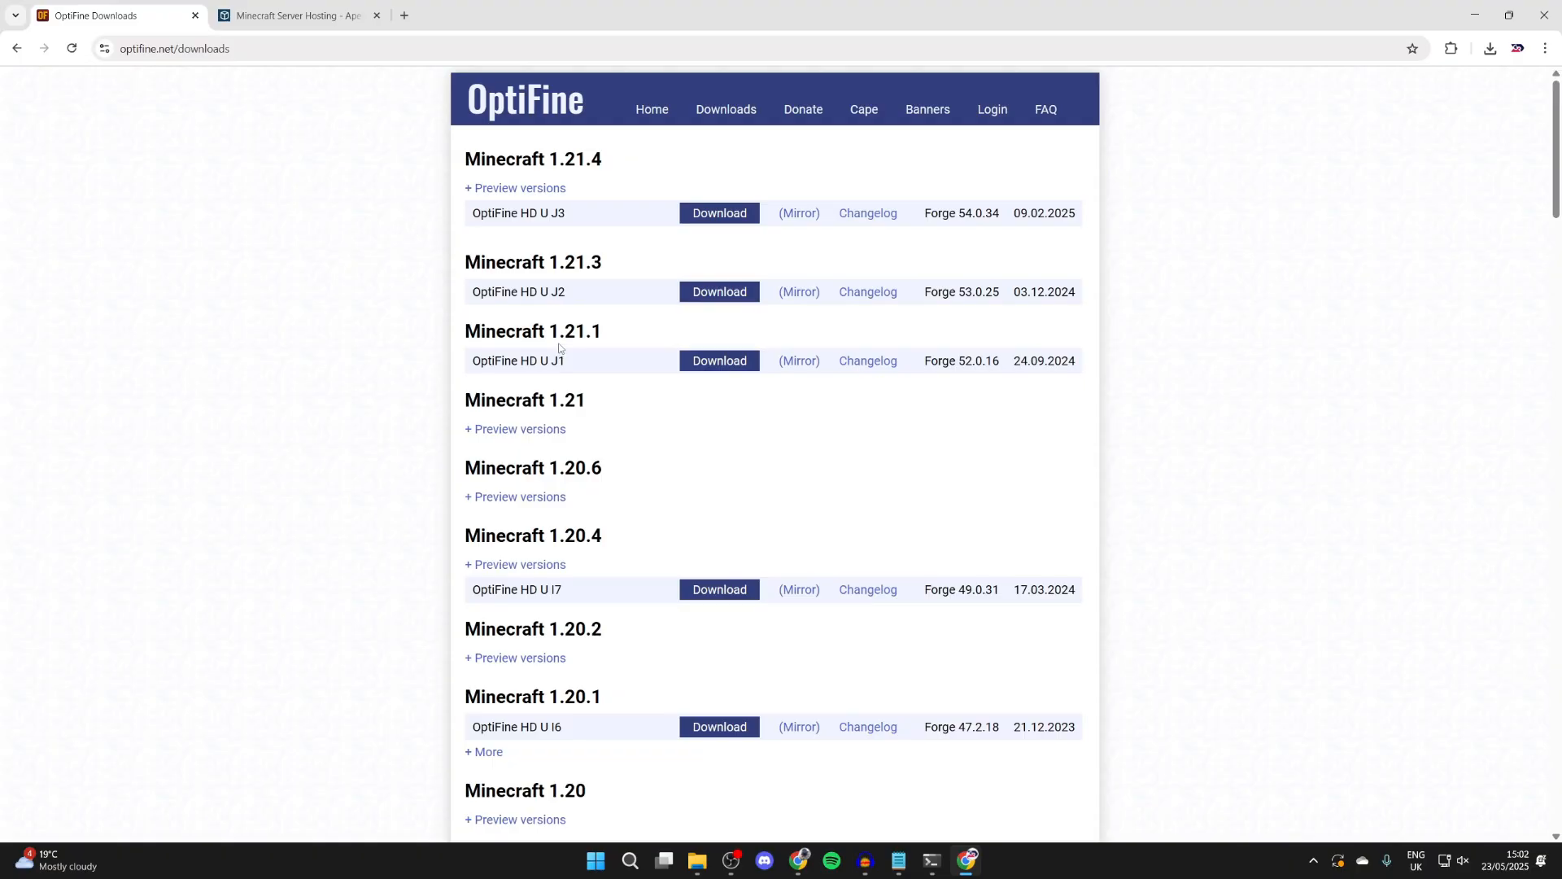
pyautogui.moveTo(1012, 308)
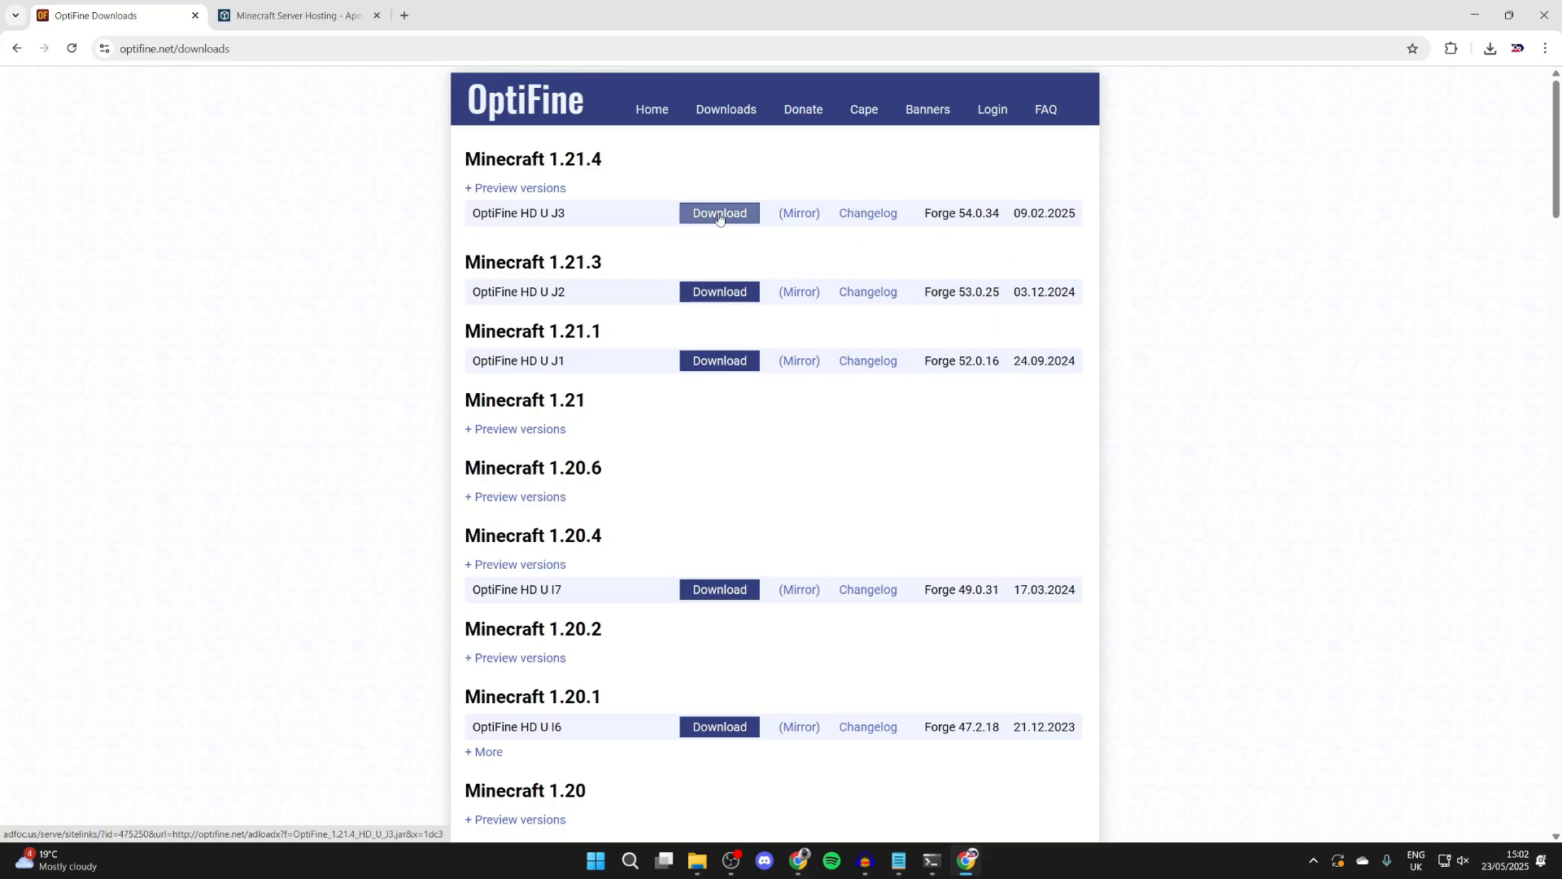
pyautogui.click(719, 213)
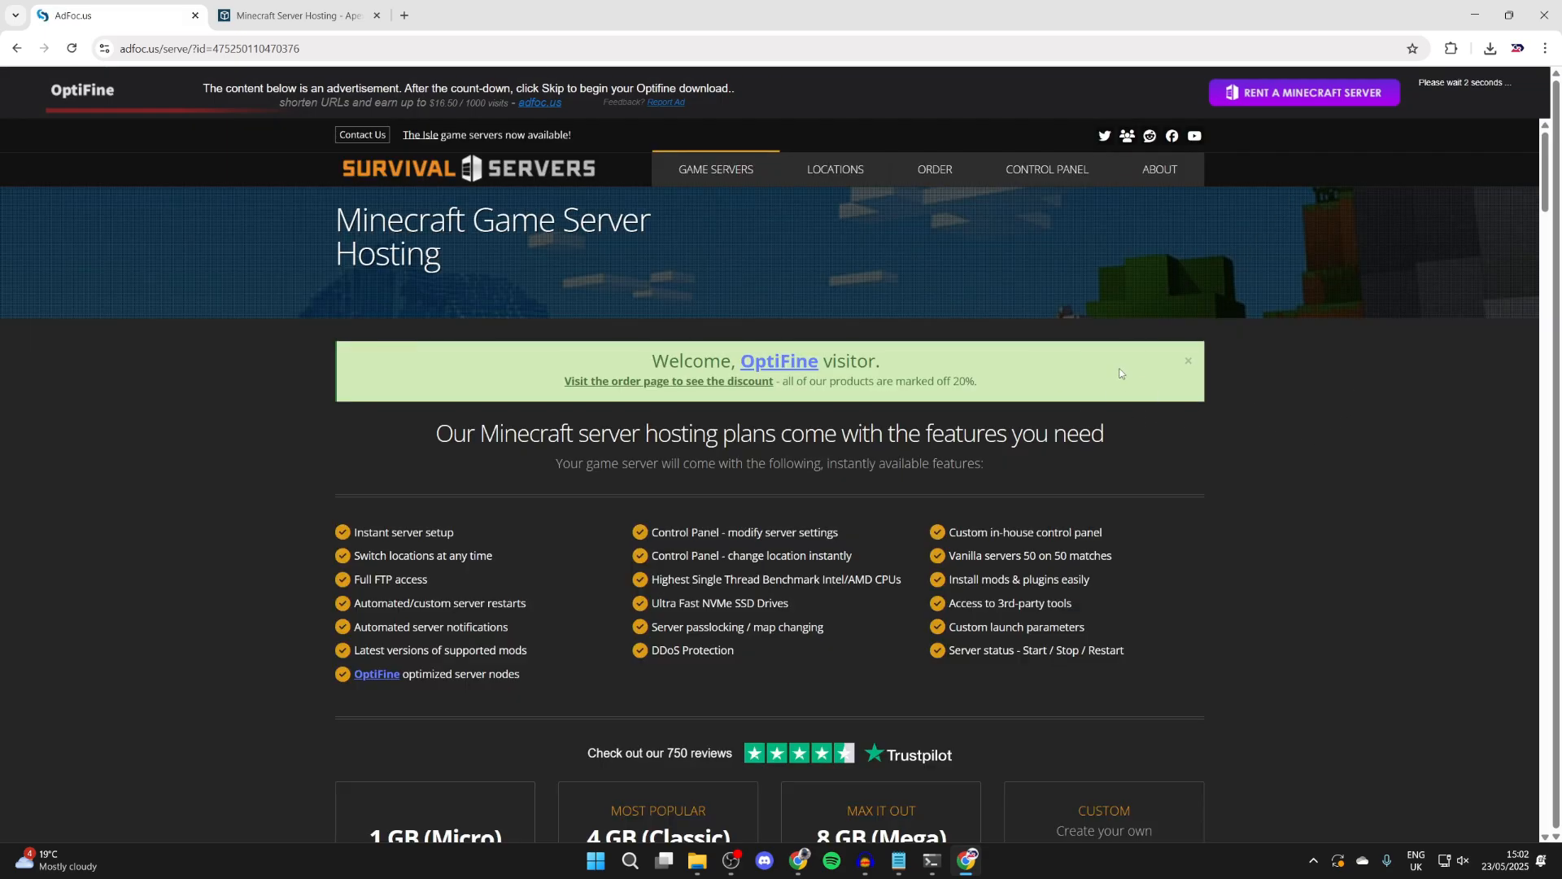
pyautogui.moveTo(794, 643)
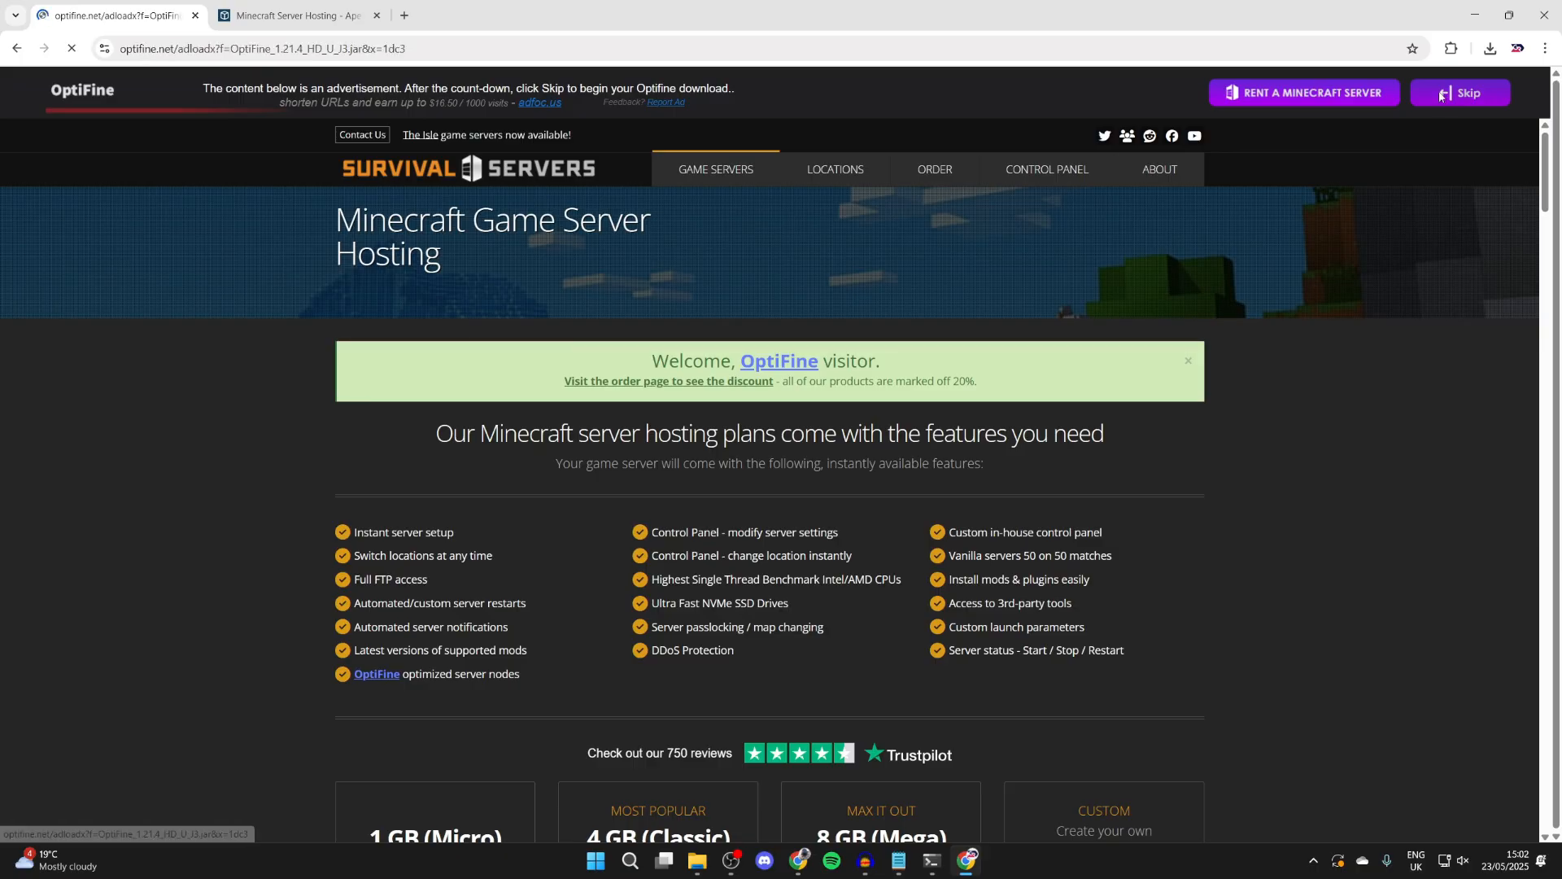
pyautogui.click(1468, 92)
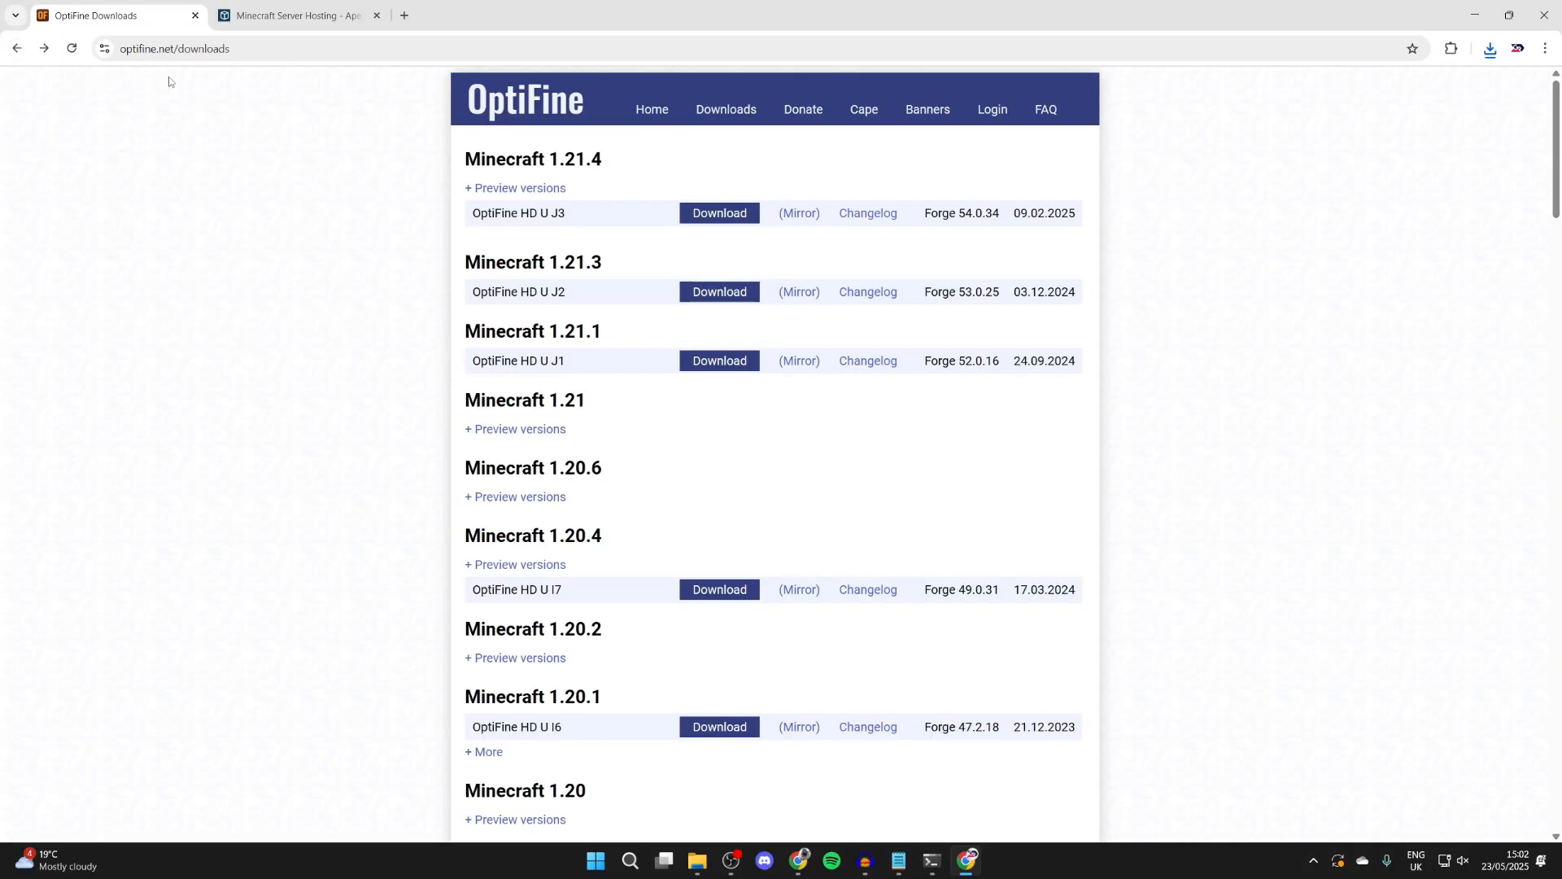
# Search 'forge minecraft' in a new tab and reach the Minecraft Forge Files page.
pyautogui.click(589, 14)
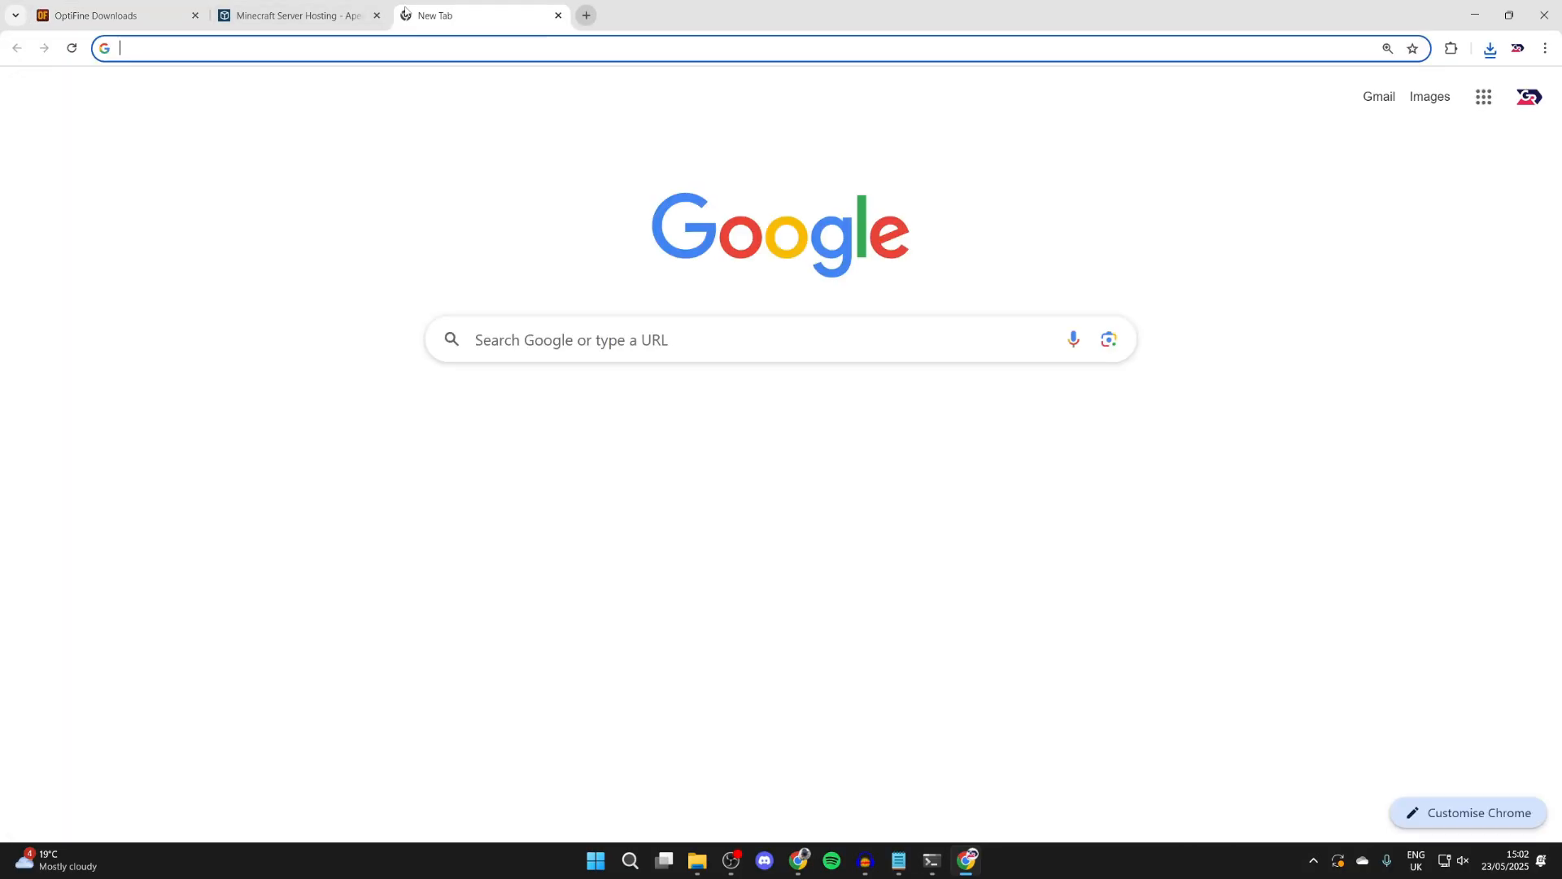
pyautogui.moveTo(466, 16)
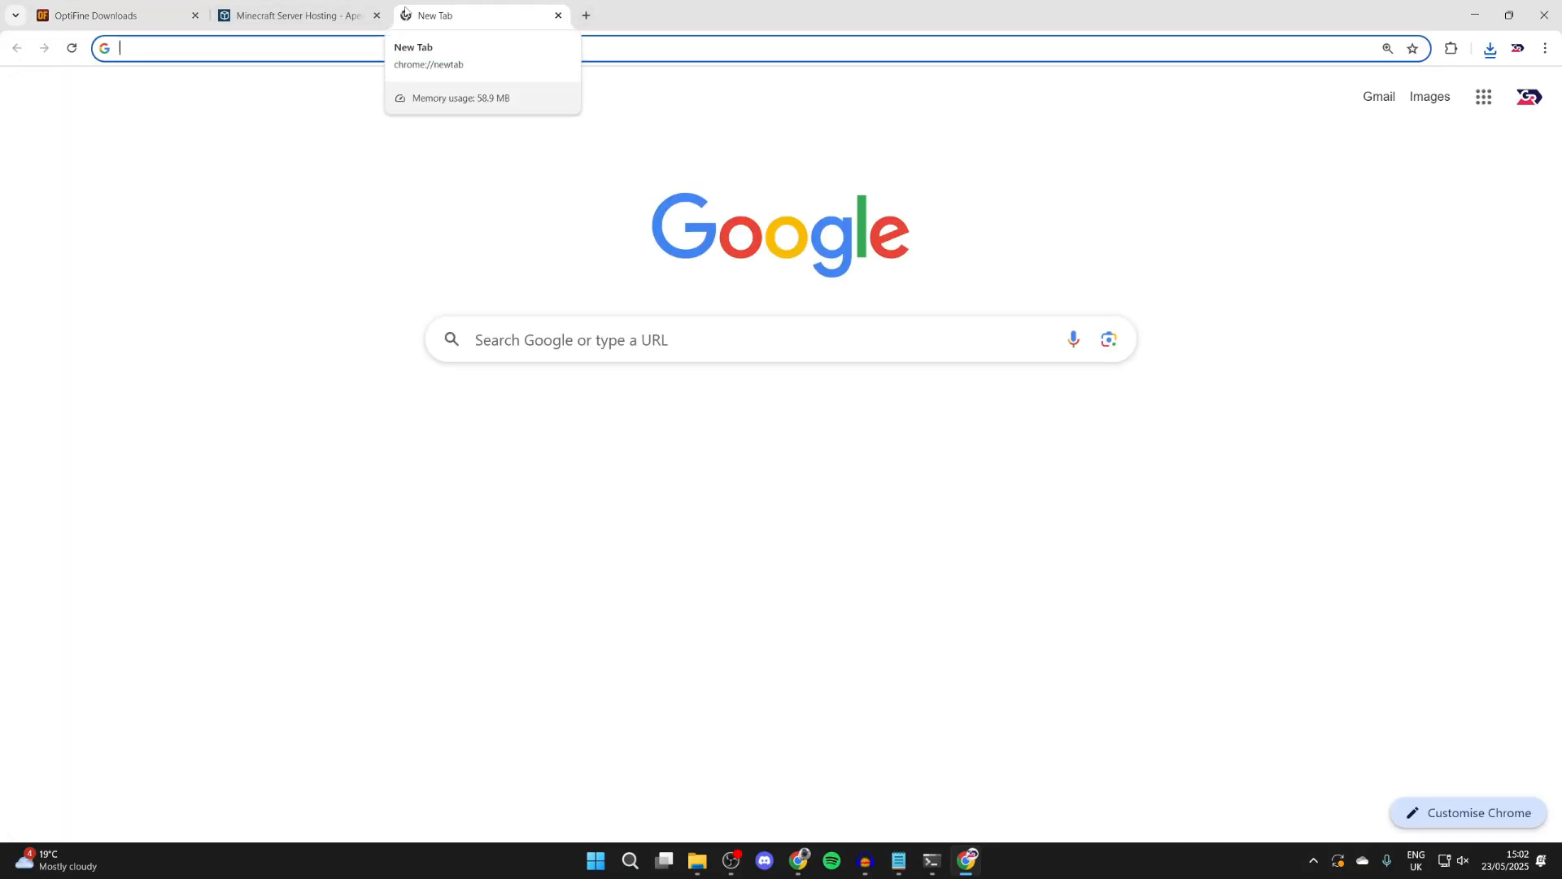
pyautogui.write('forge minecraft')
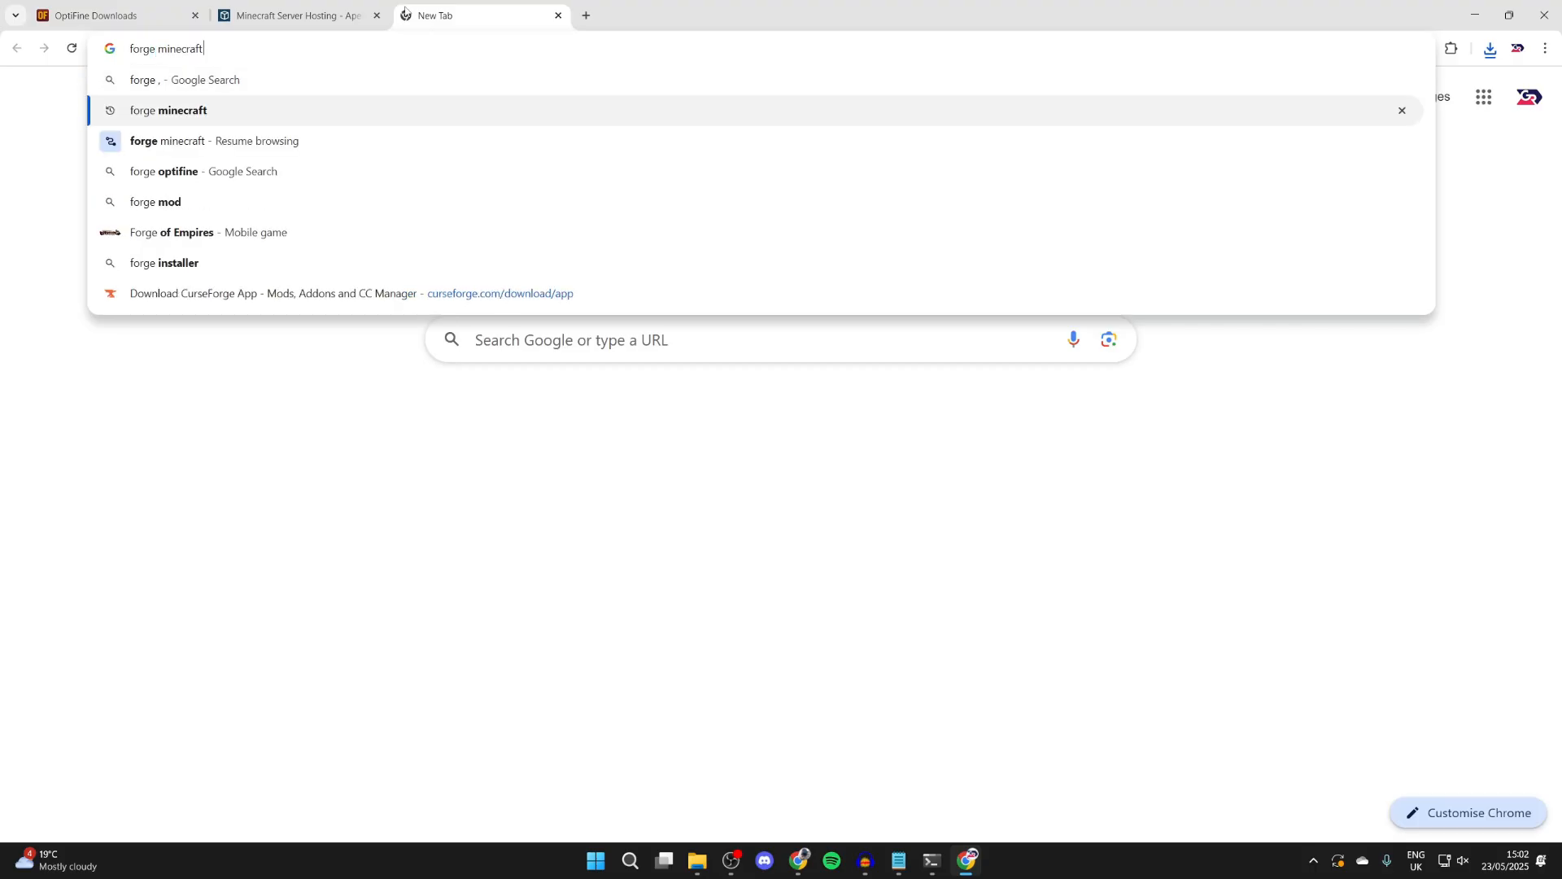
pyautogui.press('Enter')
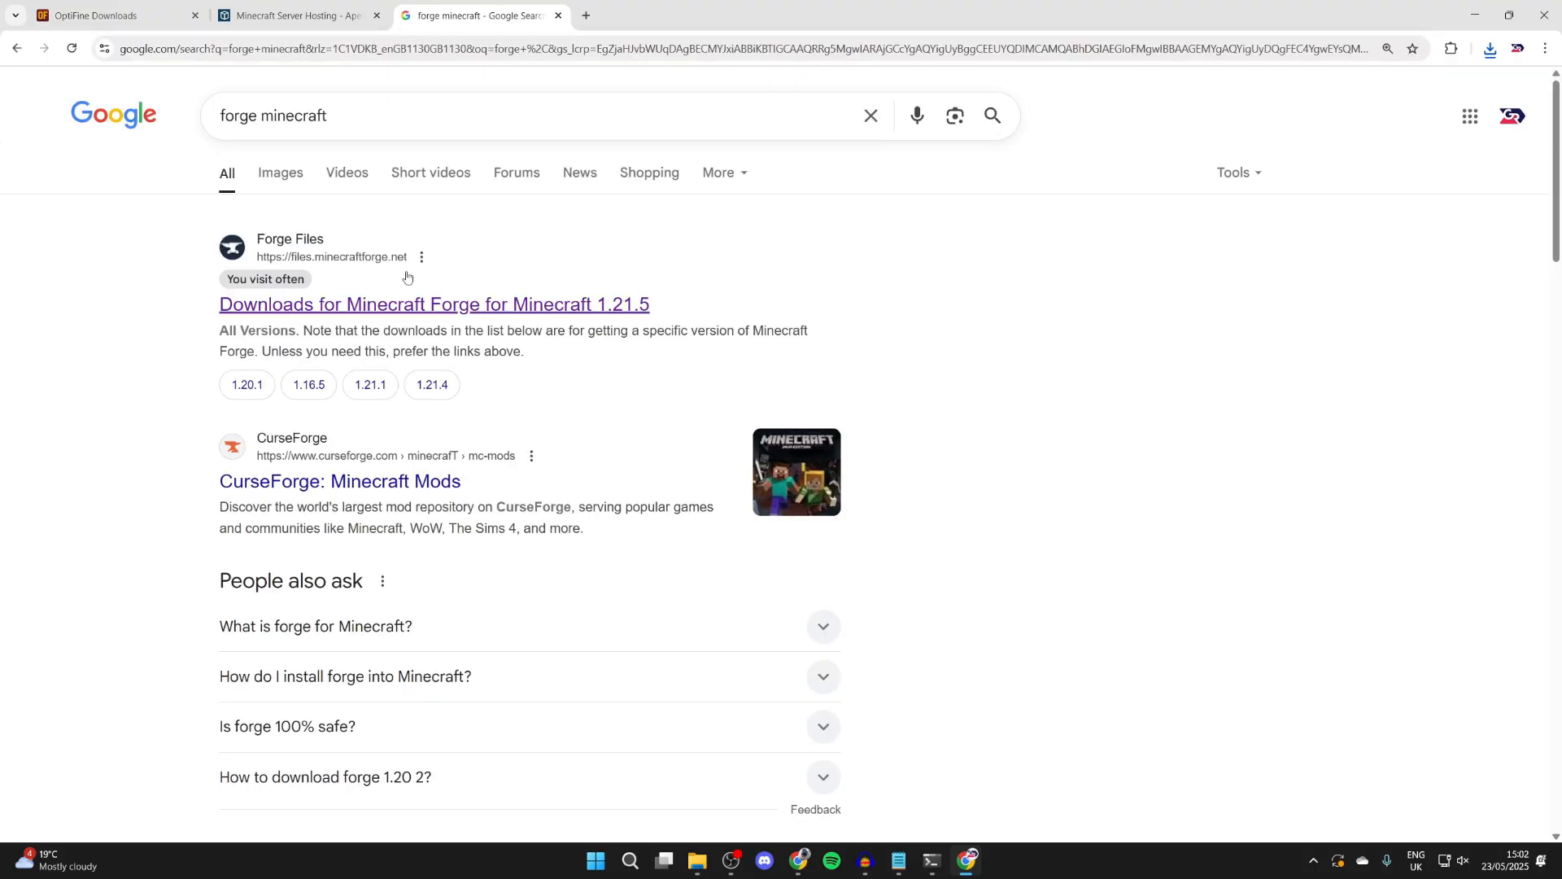
pyautogui.click(434, 304)
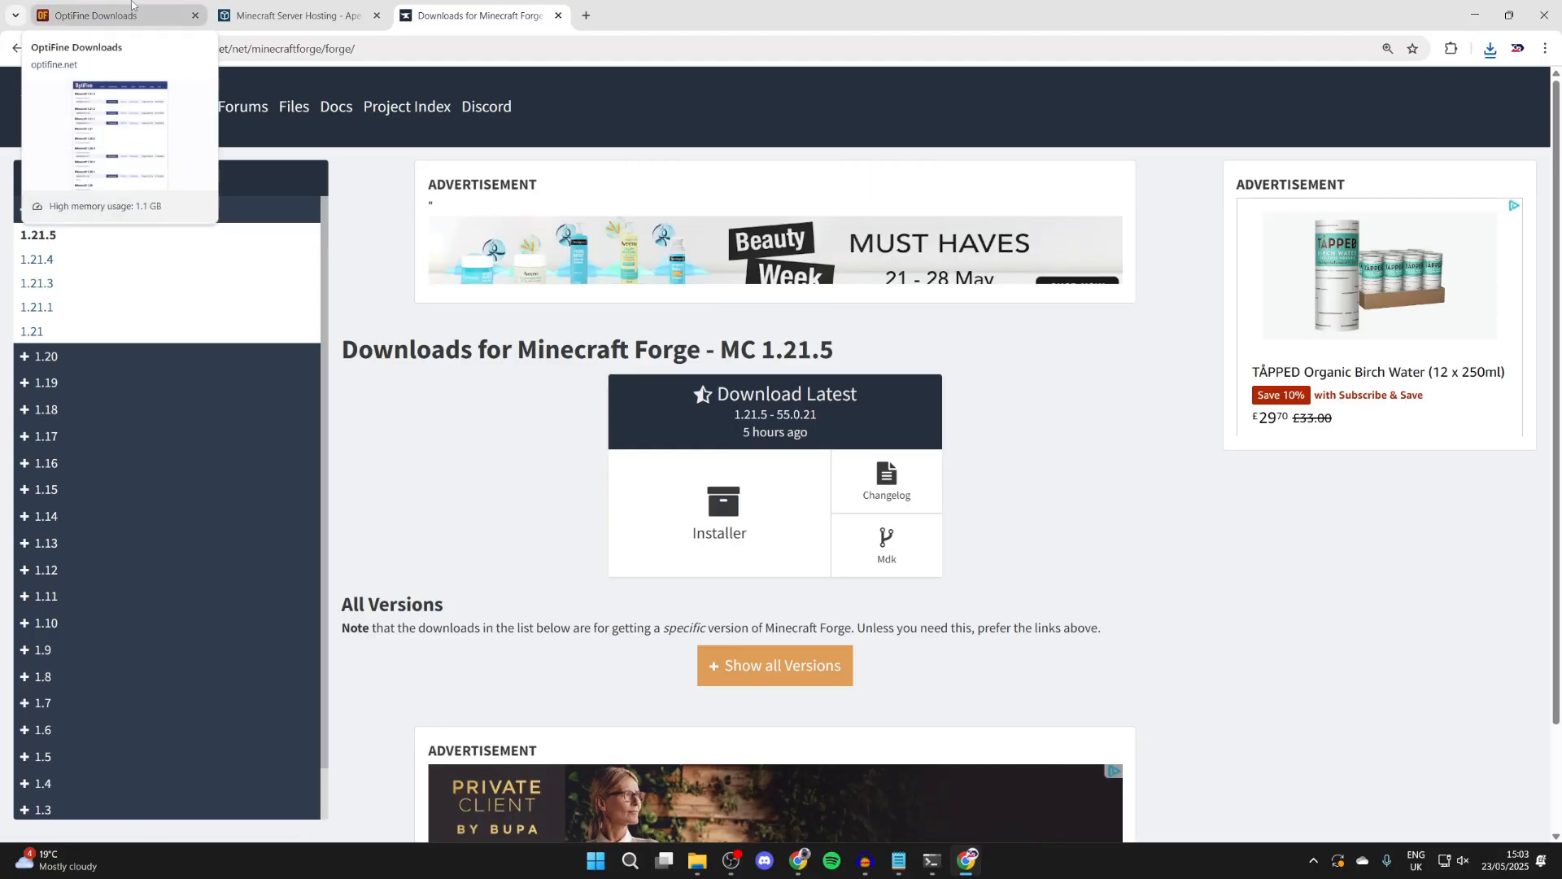
# Show Forge 1.21.4 downloads, confirming OptiFine needs Forge build 54.0.34.
pyautogui.click(106, 14)
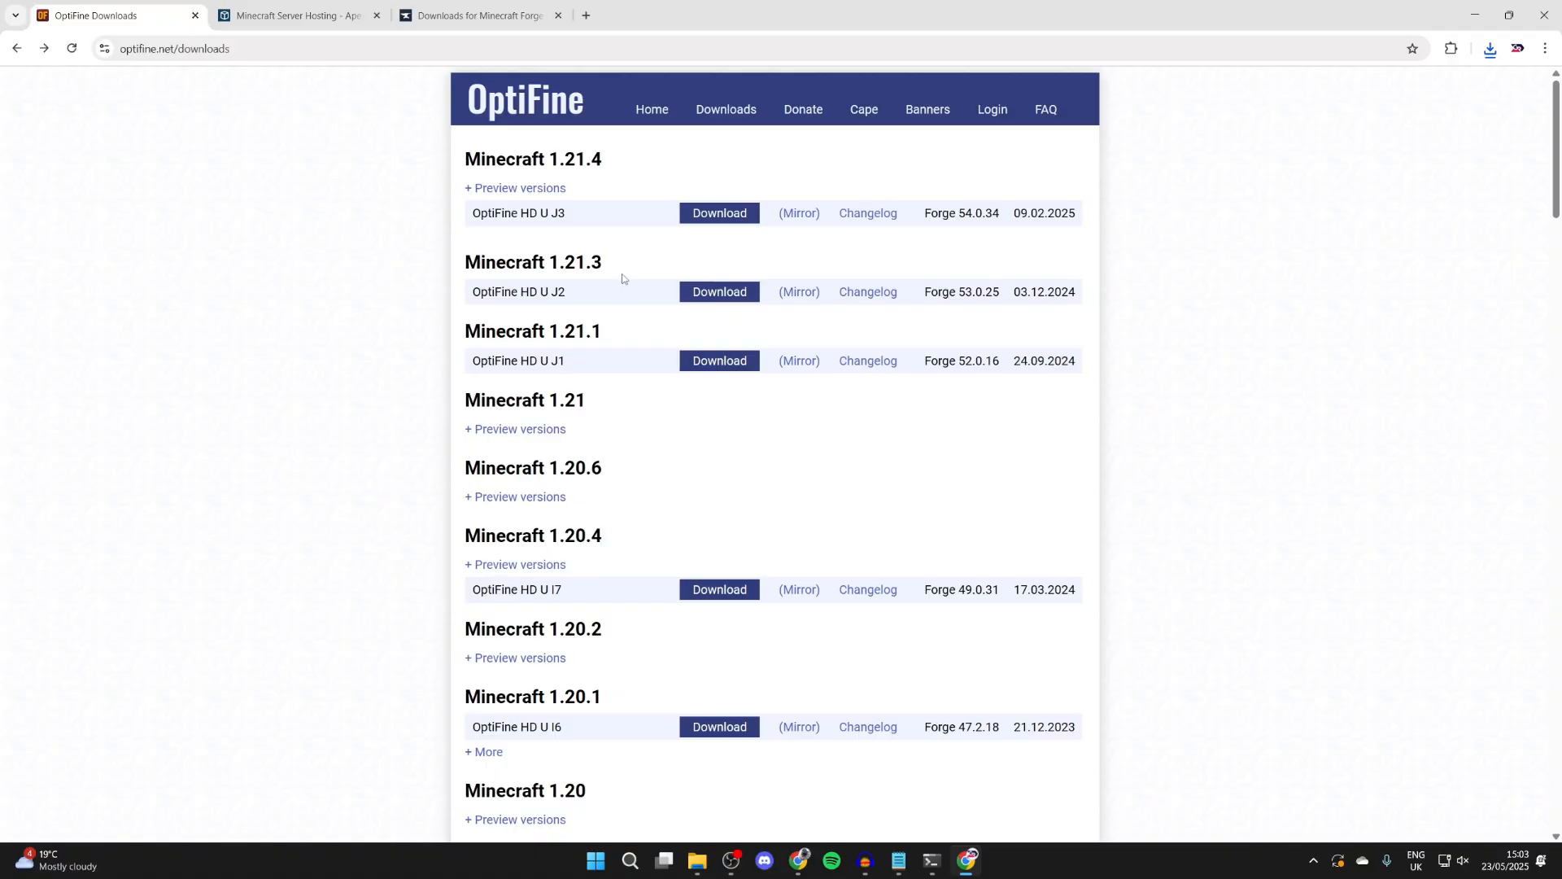
pyautogui.click(480, 15)
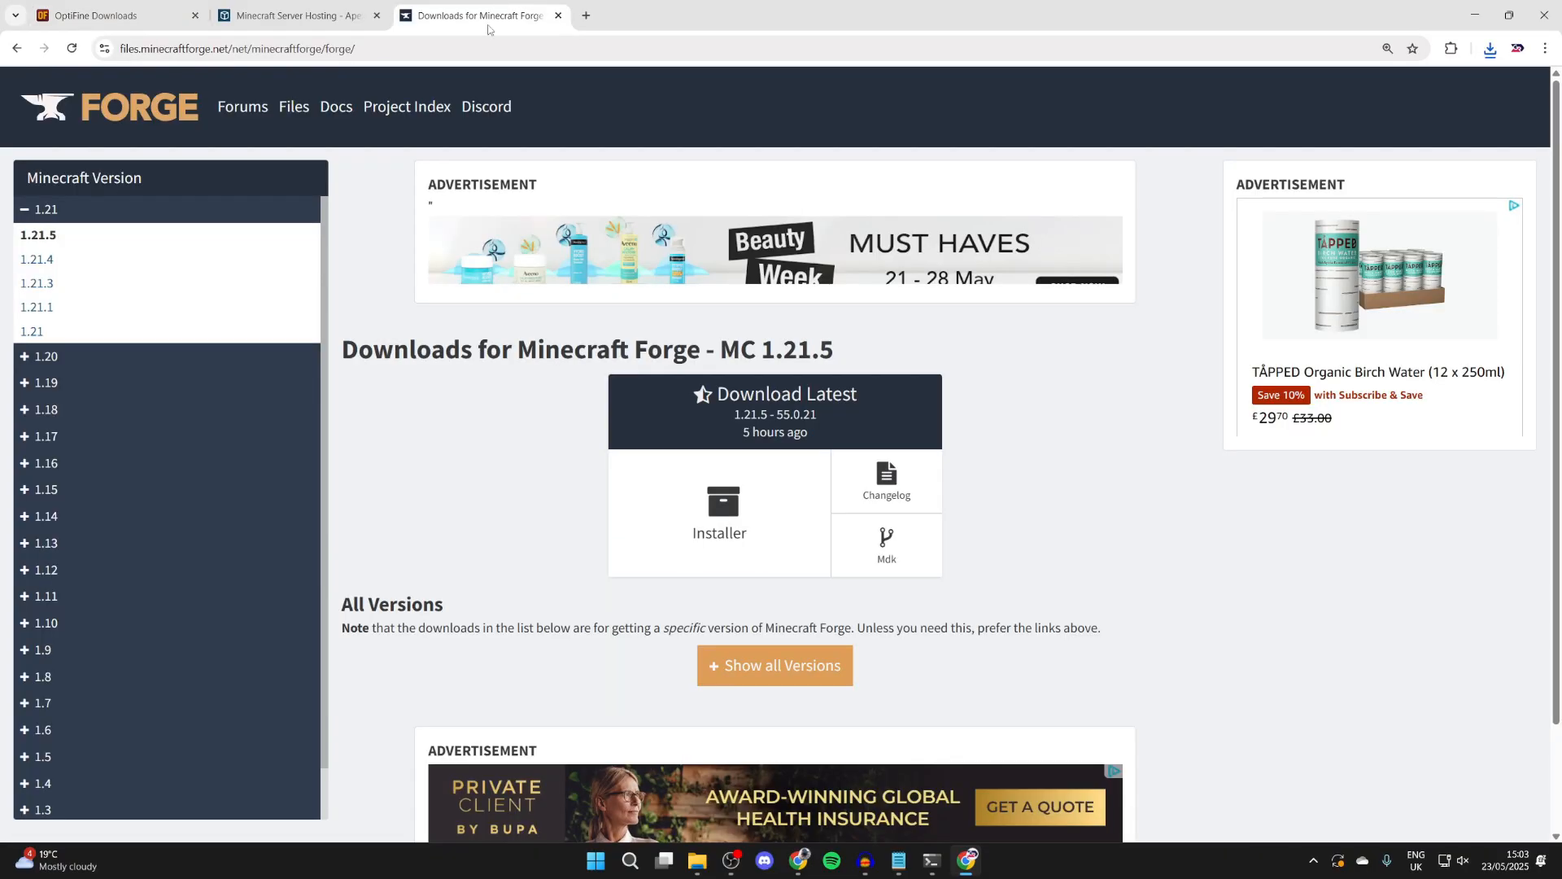
pyautogui.click(35, 259)
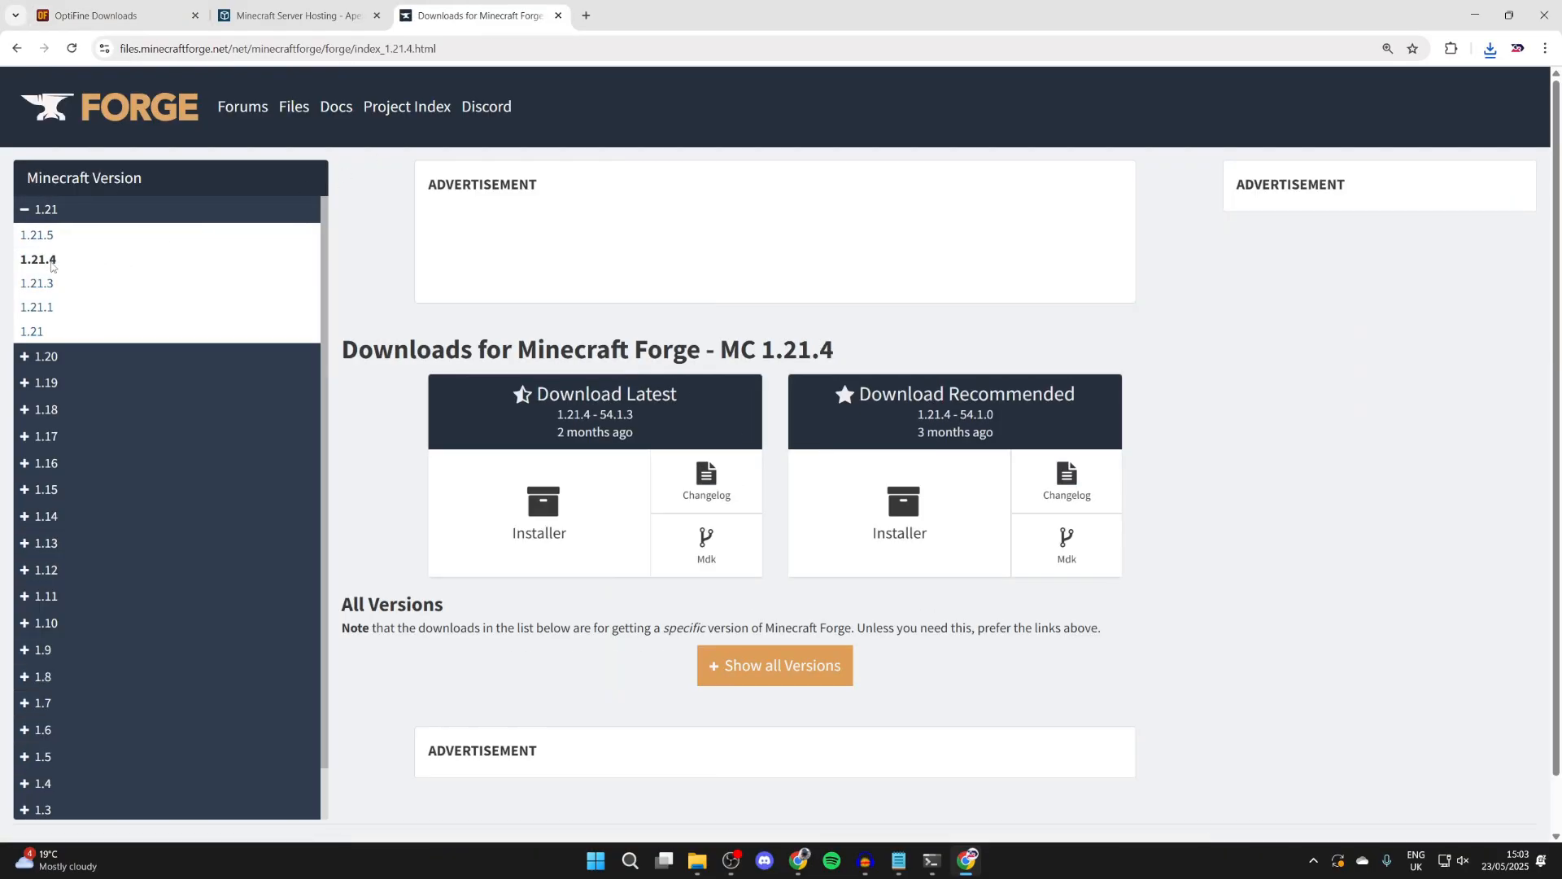
pyautogui.click(98, 15)
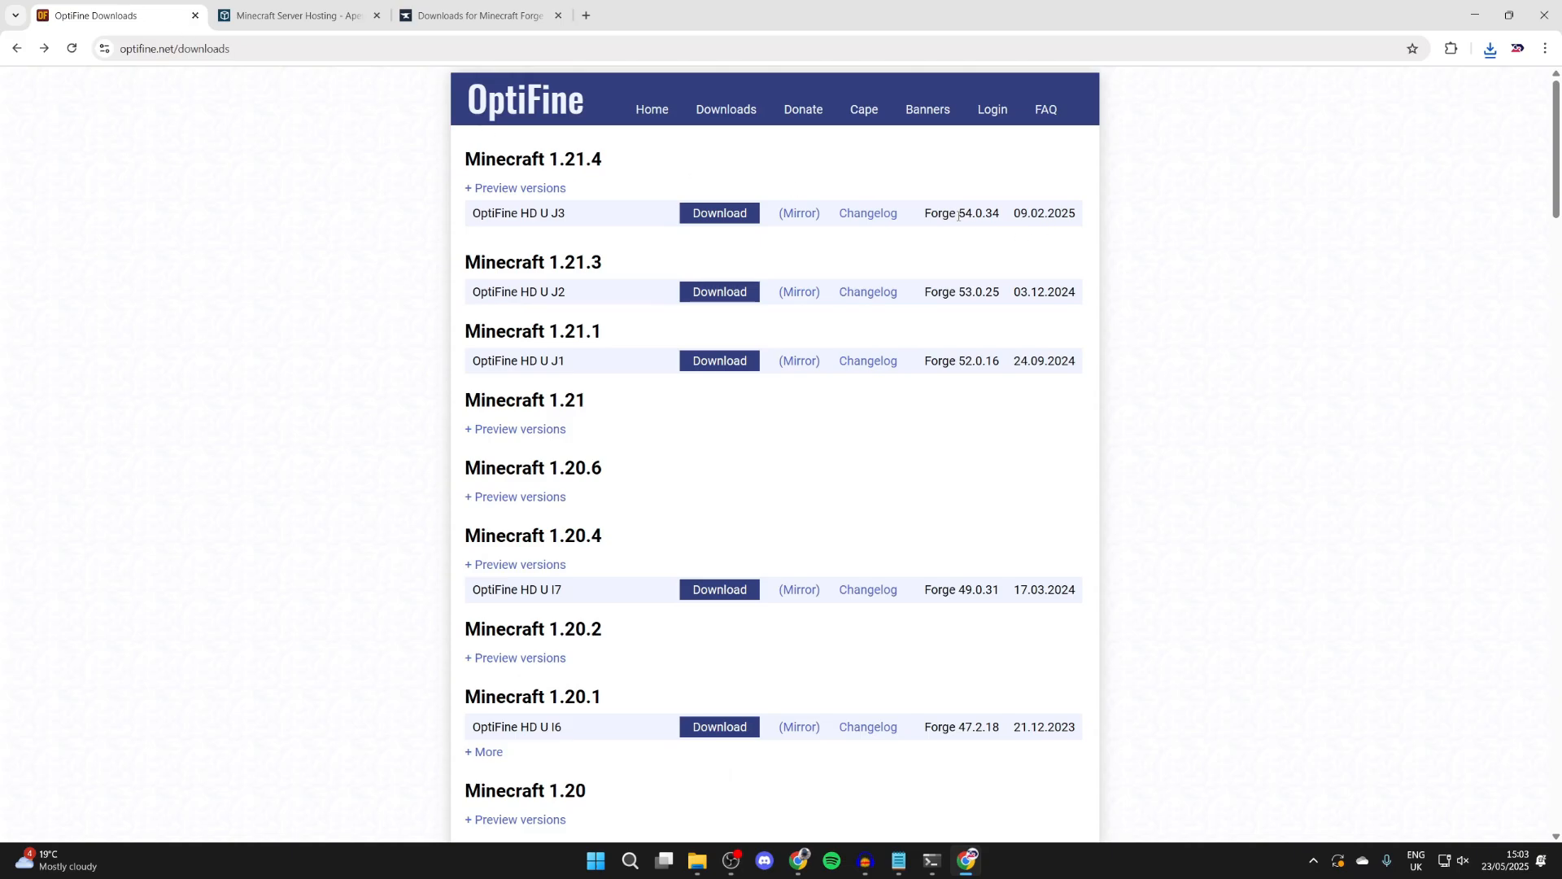
pyautogui.doubleClick(976, 214)
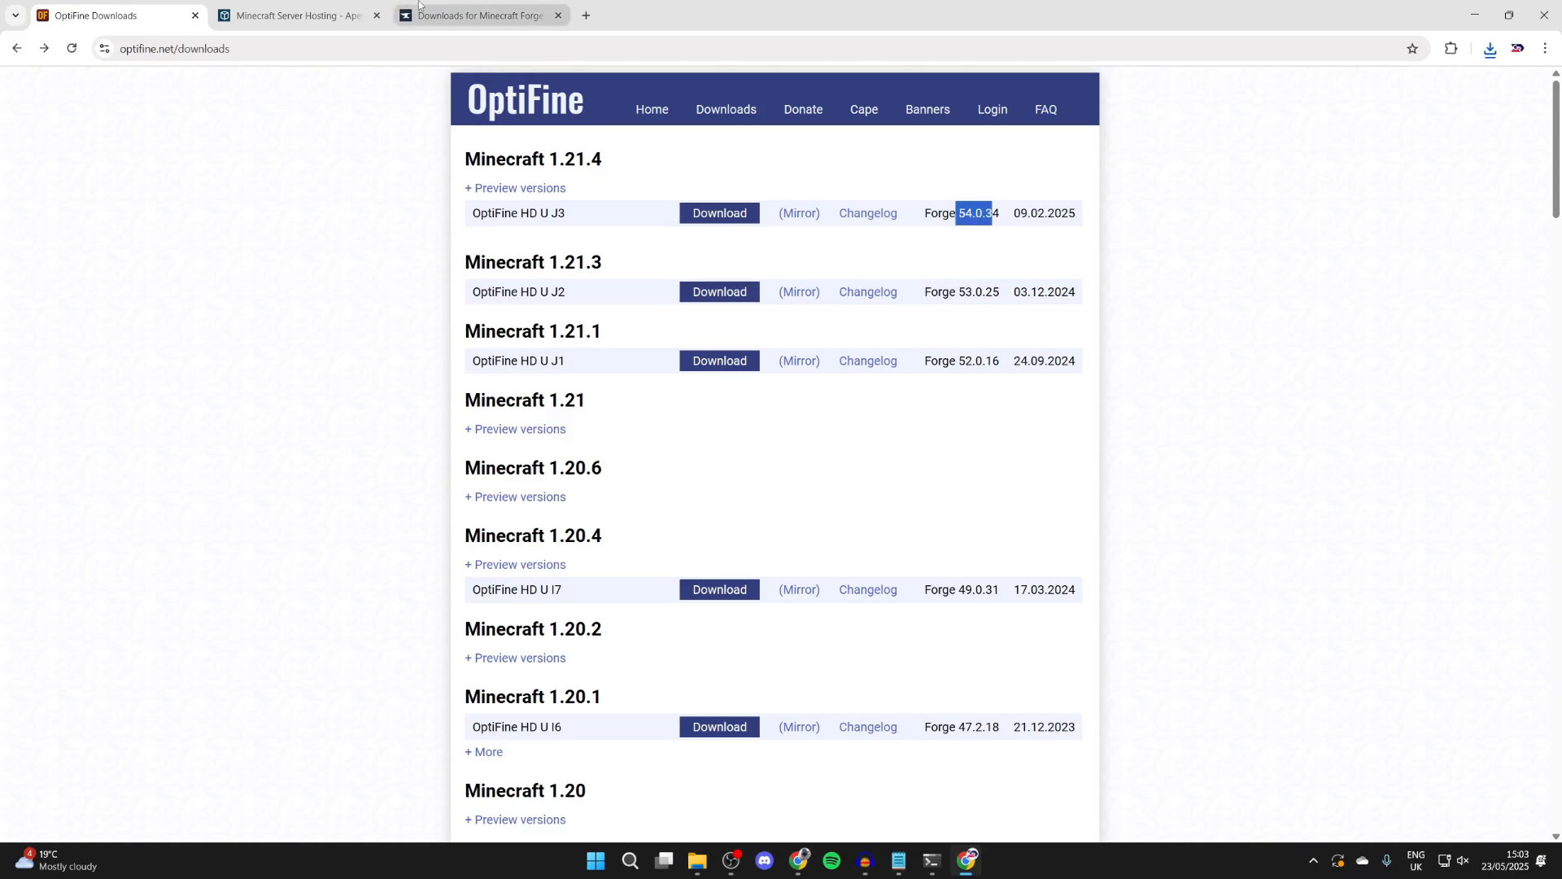
pyautogui.click(494, 15)
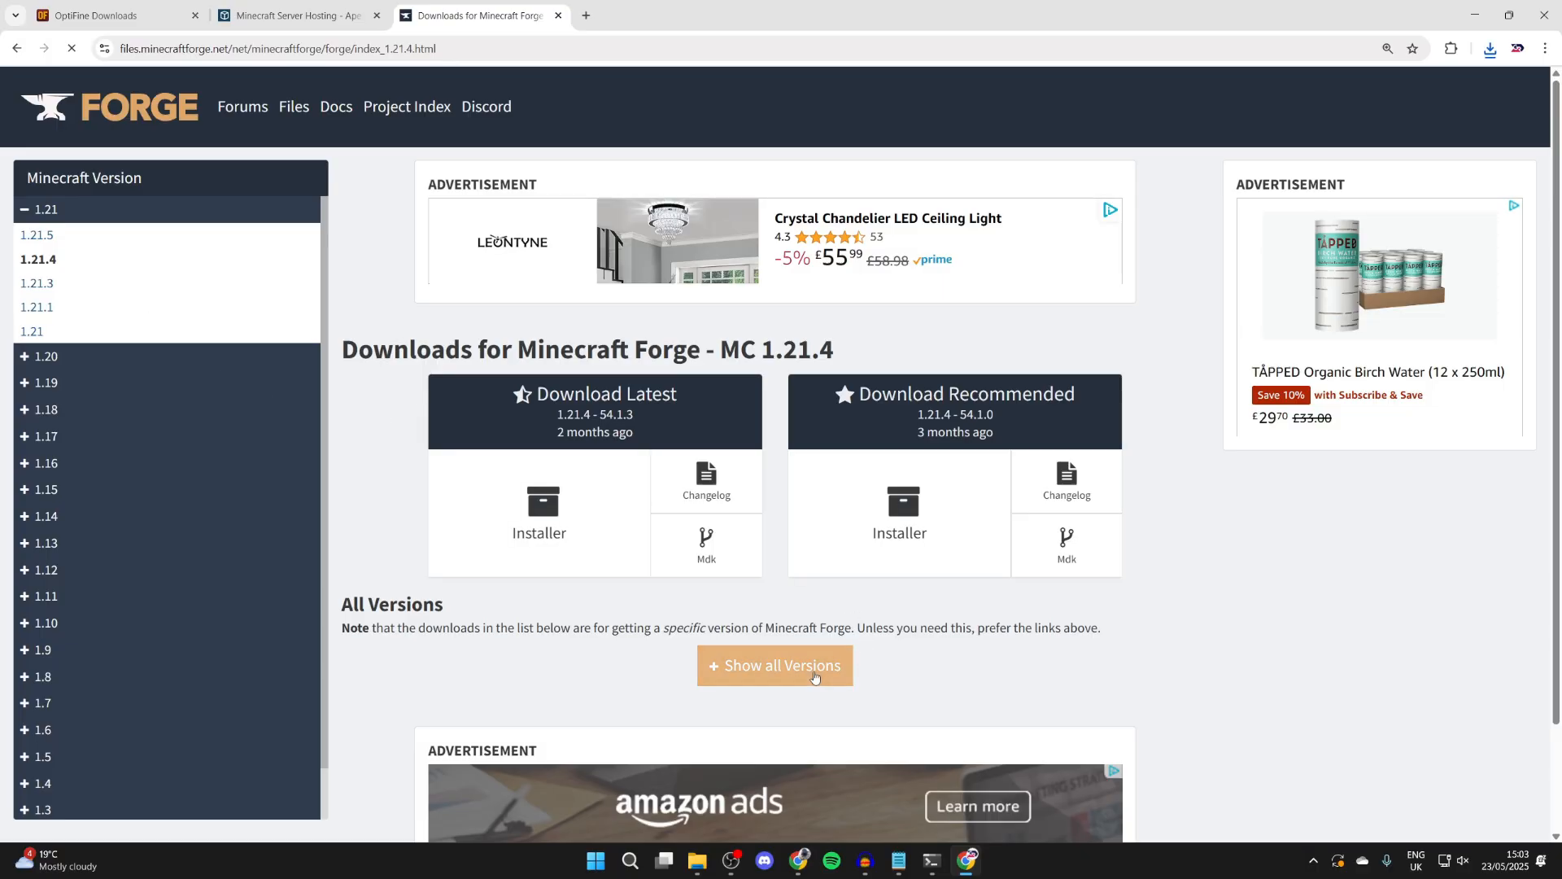
# Download the Forge 1.21.4-54.0.34 installer from all versions, skipping the adfoc.us ad.
pyautogui.click(776, 664)
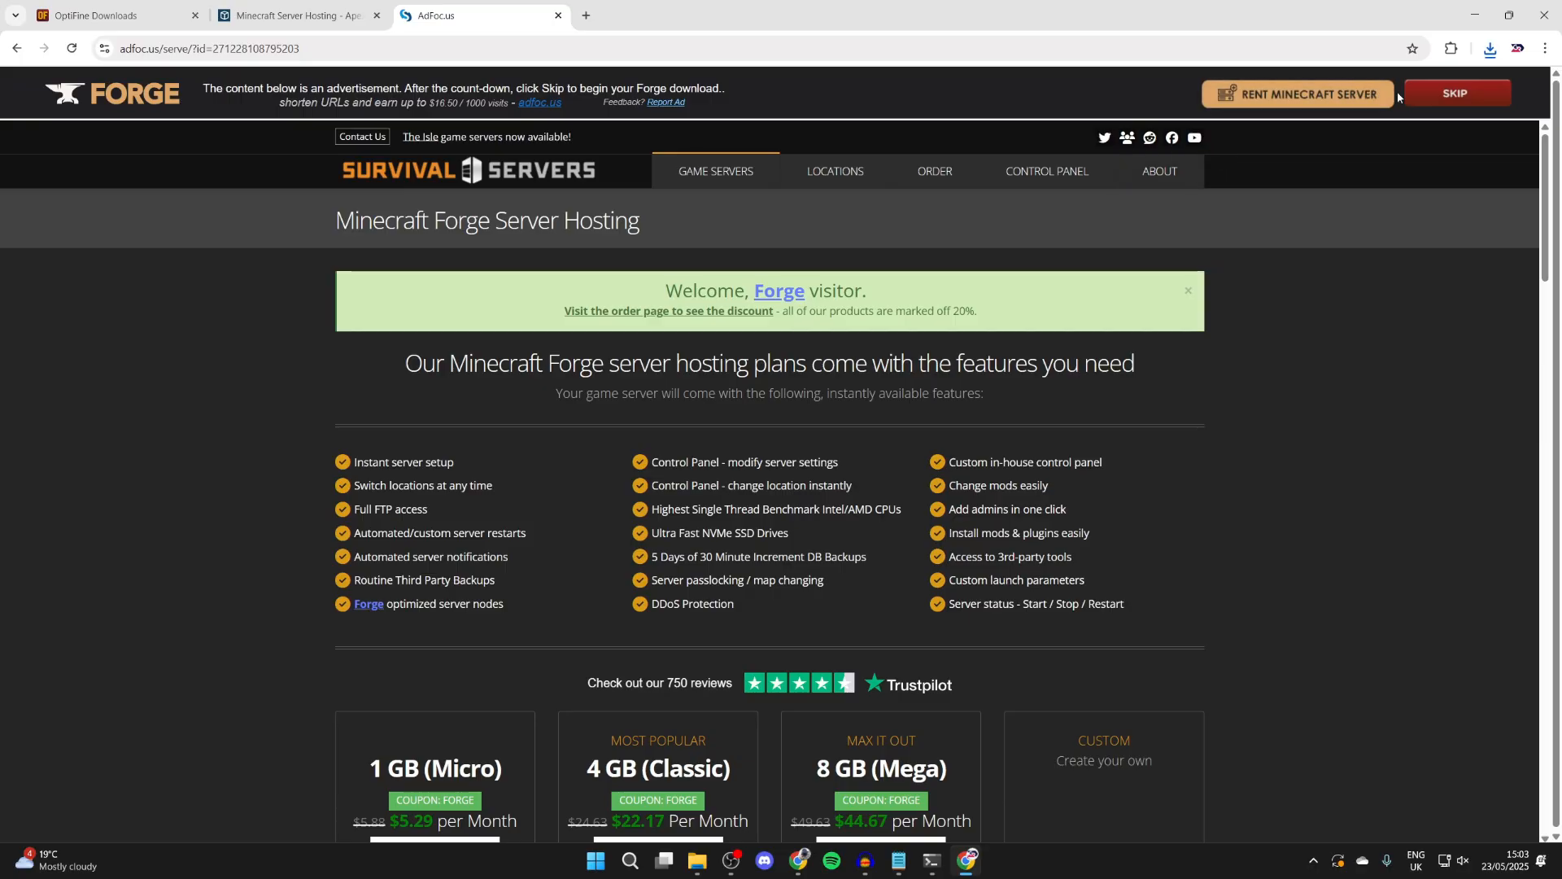
pyautogui.click(1491, 48)
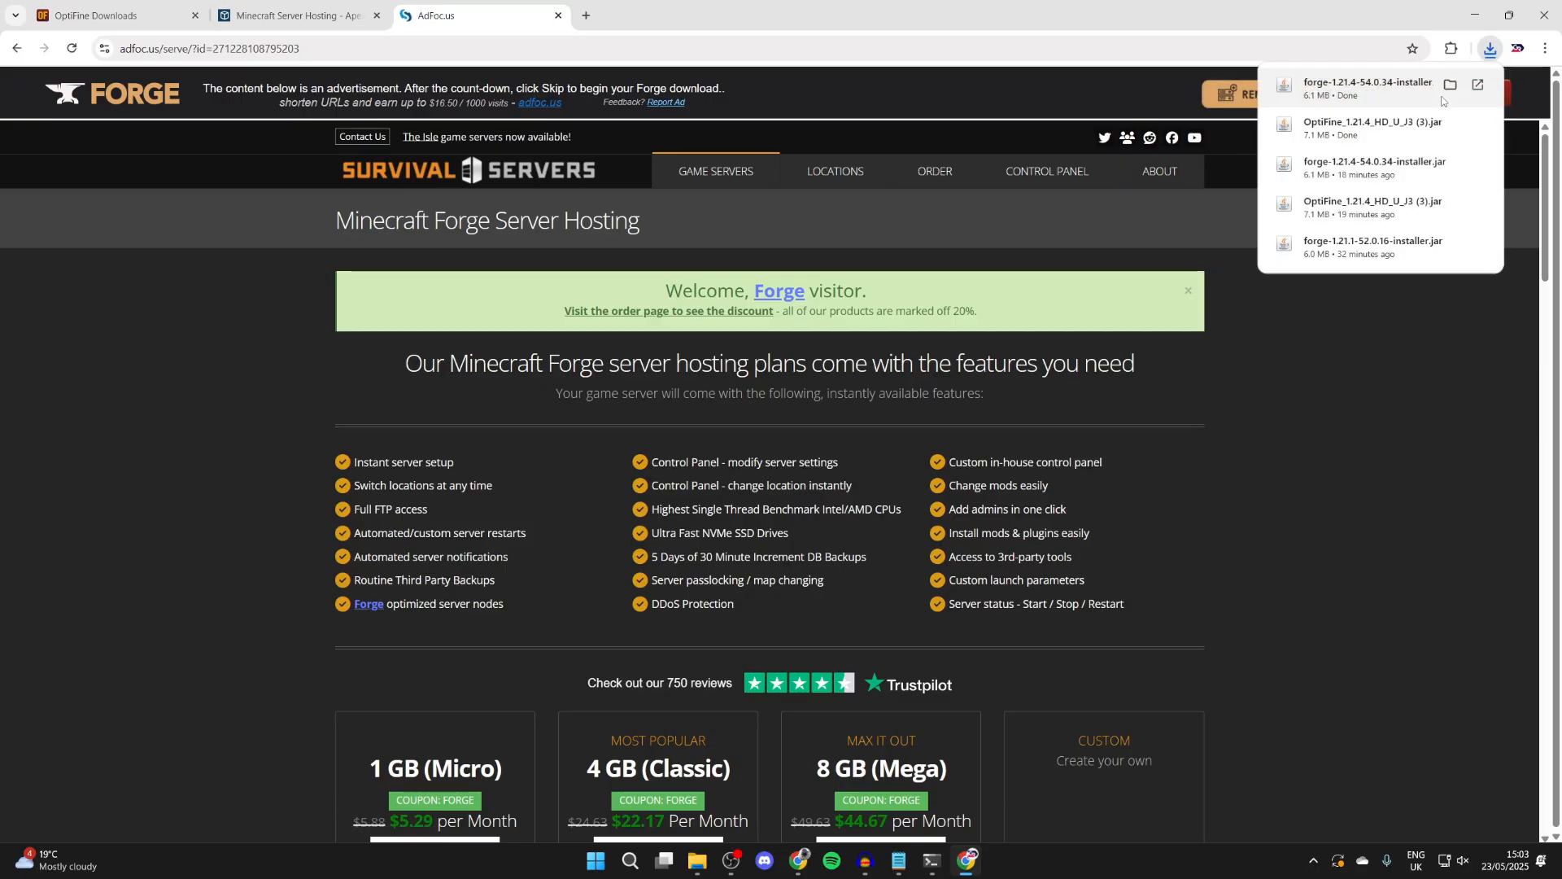
pyautogui.click(302, 15)
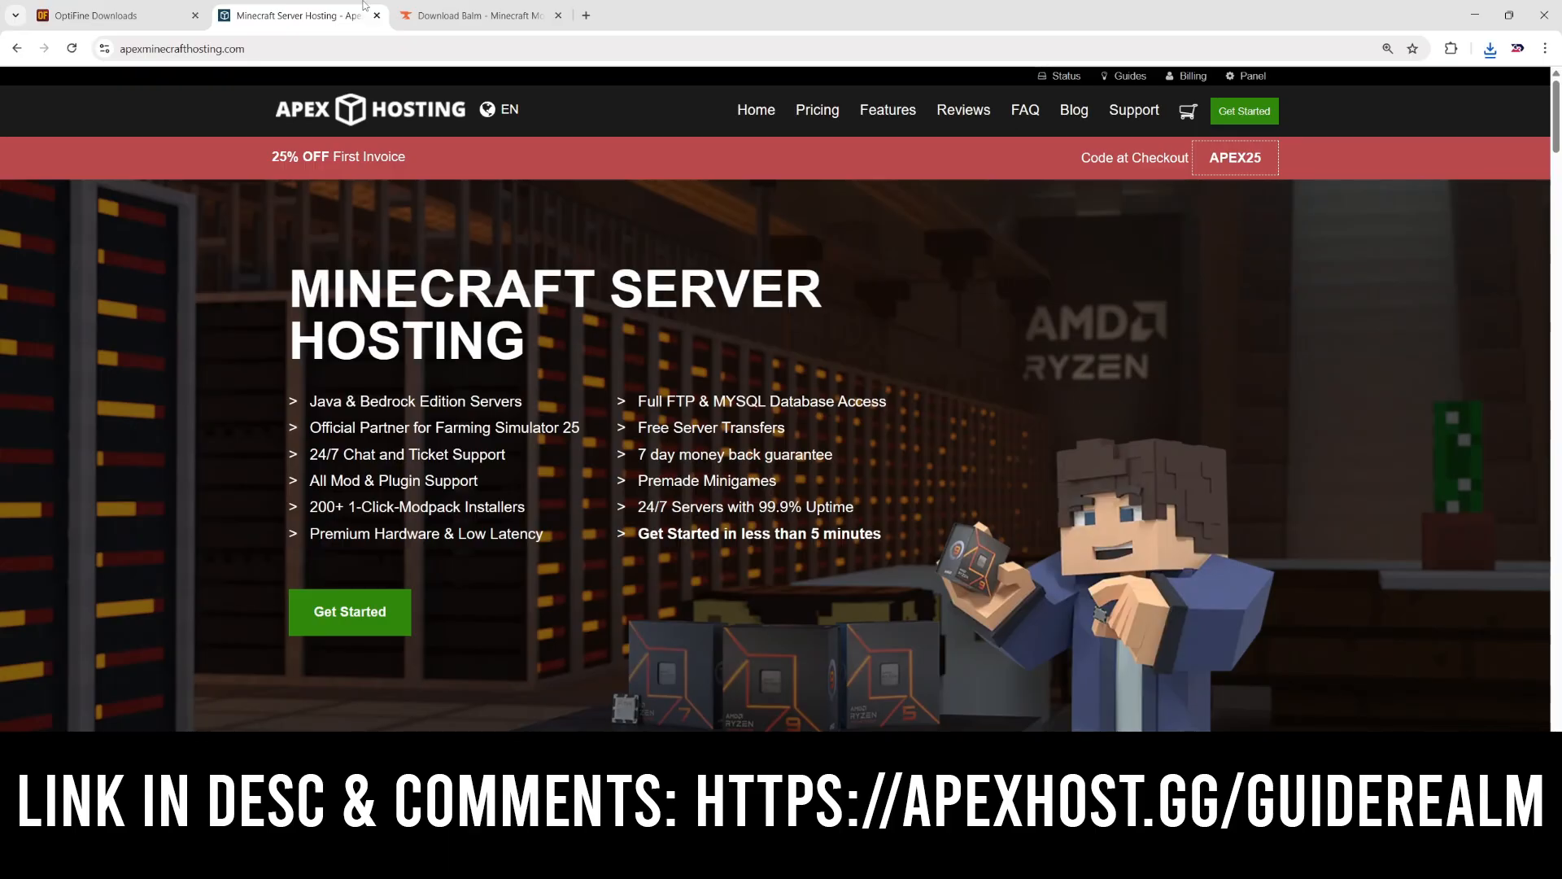
pyautogui.scroll(-3)
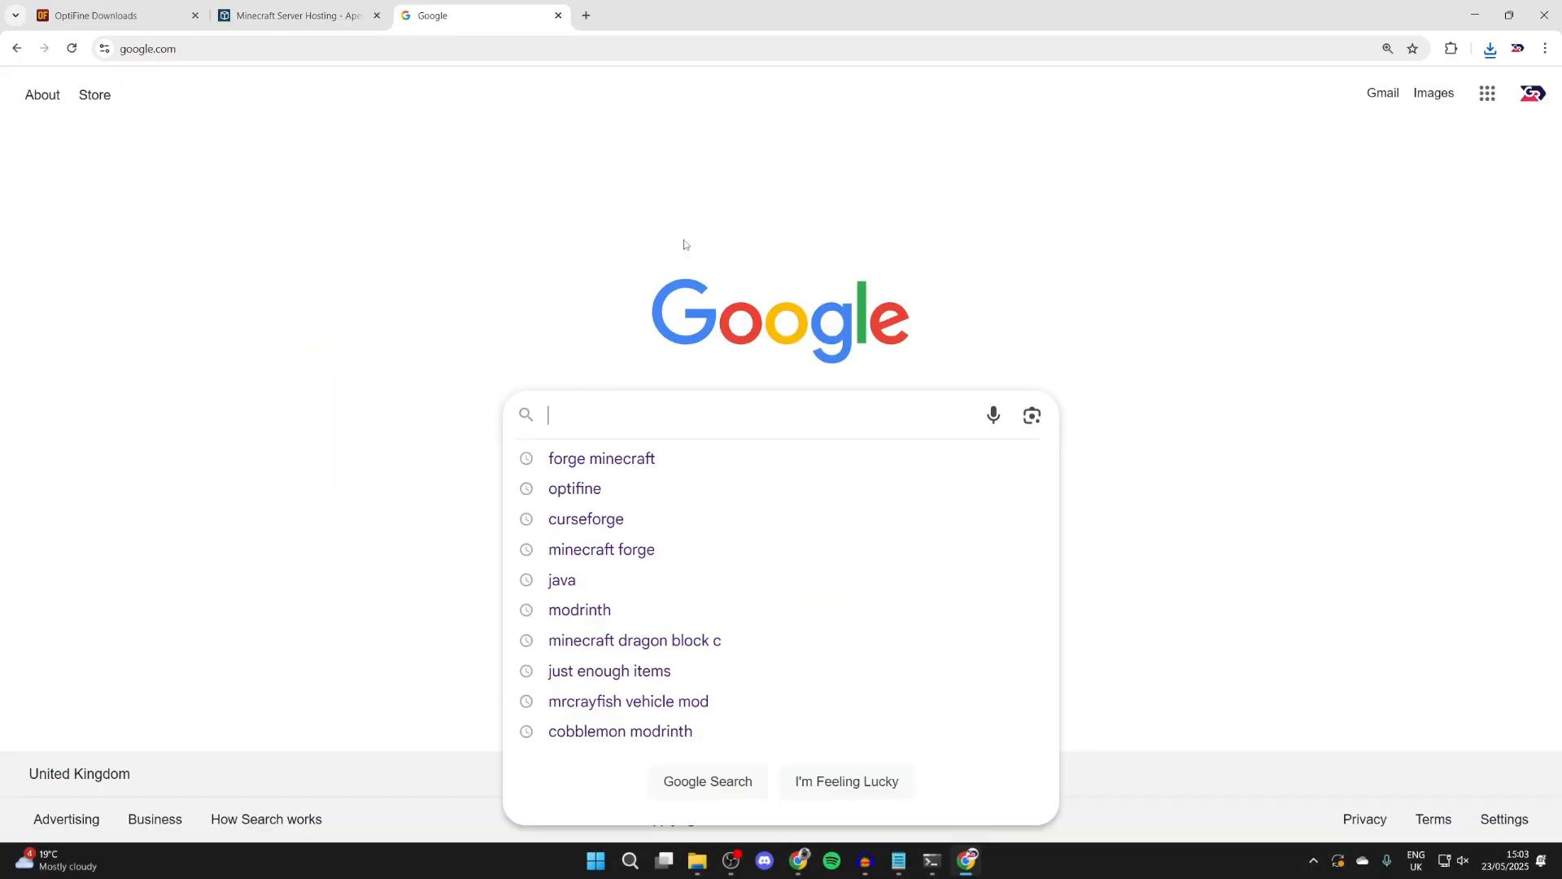
# Search Google for 'curseforge' via the suggestion list.
pyautogui.write('cursef')
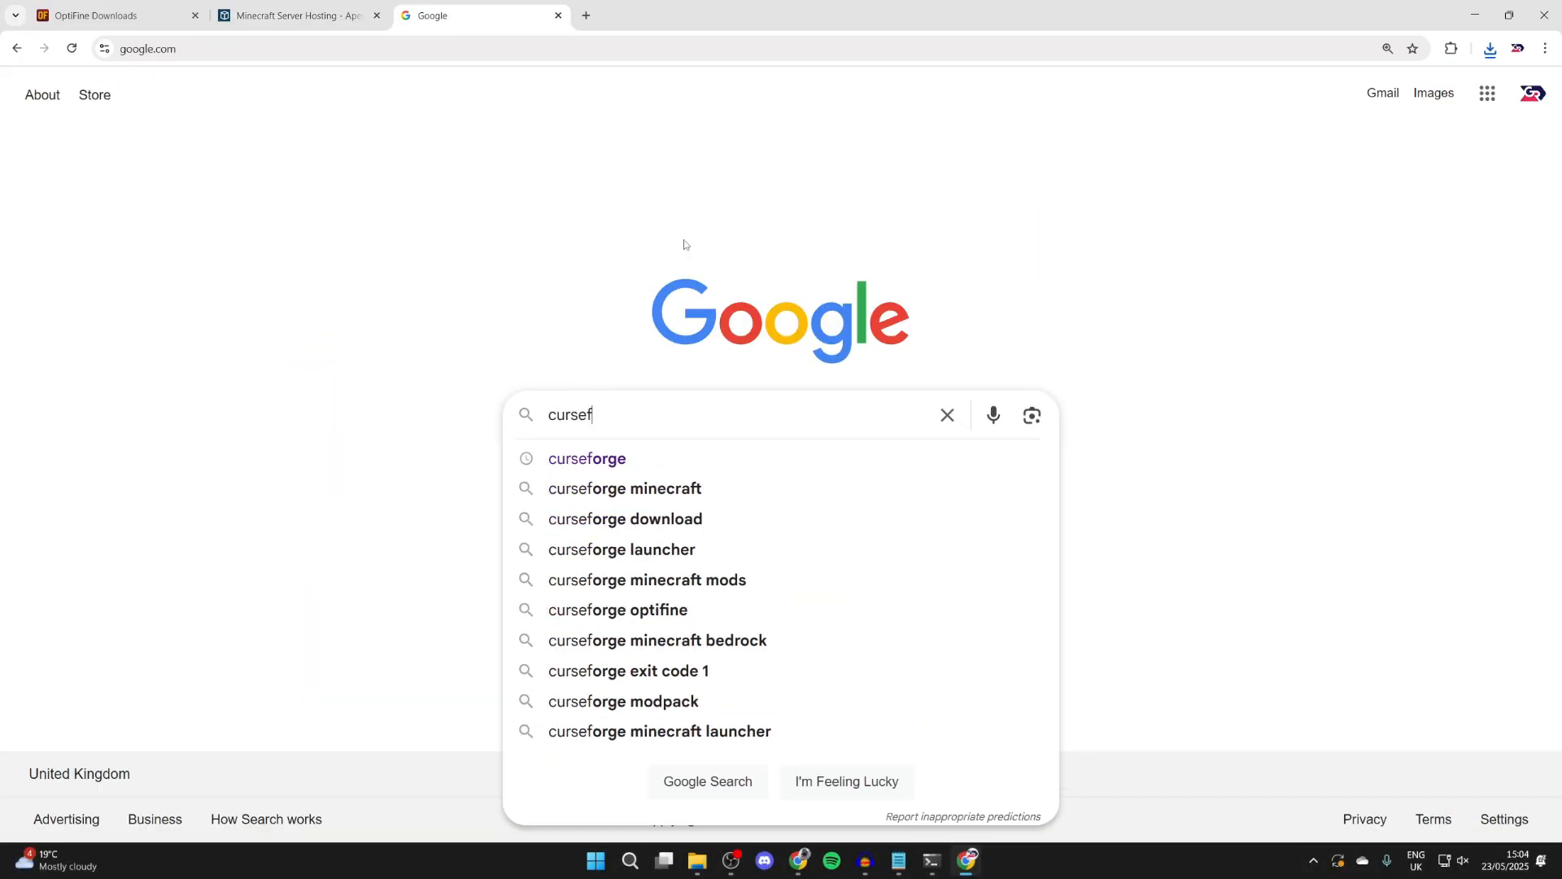
pyautogui.click(587, 458)
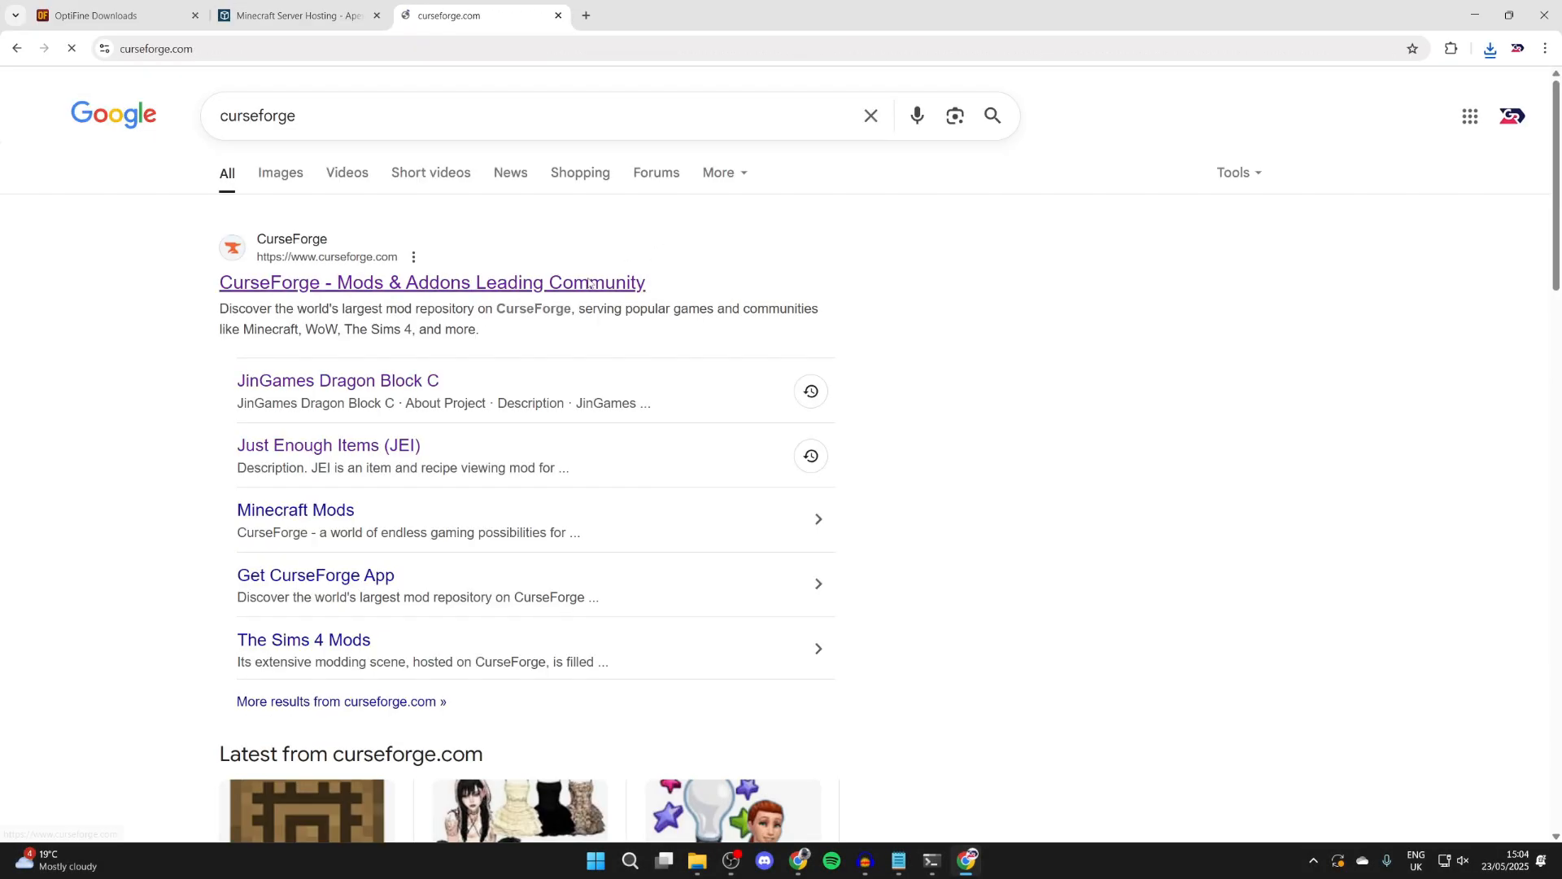
# Download Complementary Shaders - Unbound r5.5.1 from CurseForge's Minecraft shaders.
pyautogui.click(431, 282)
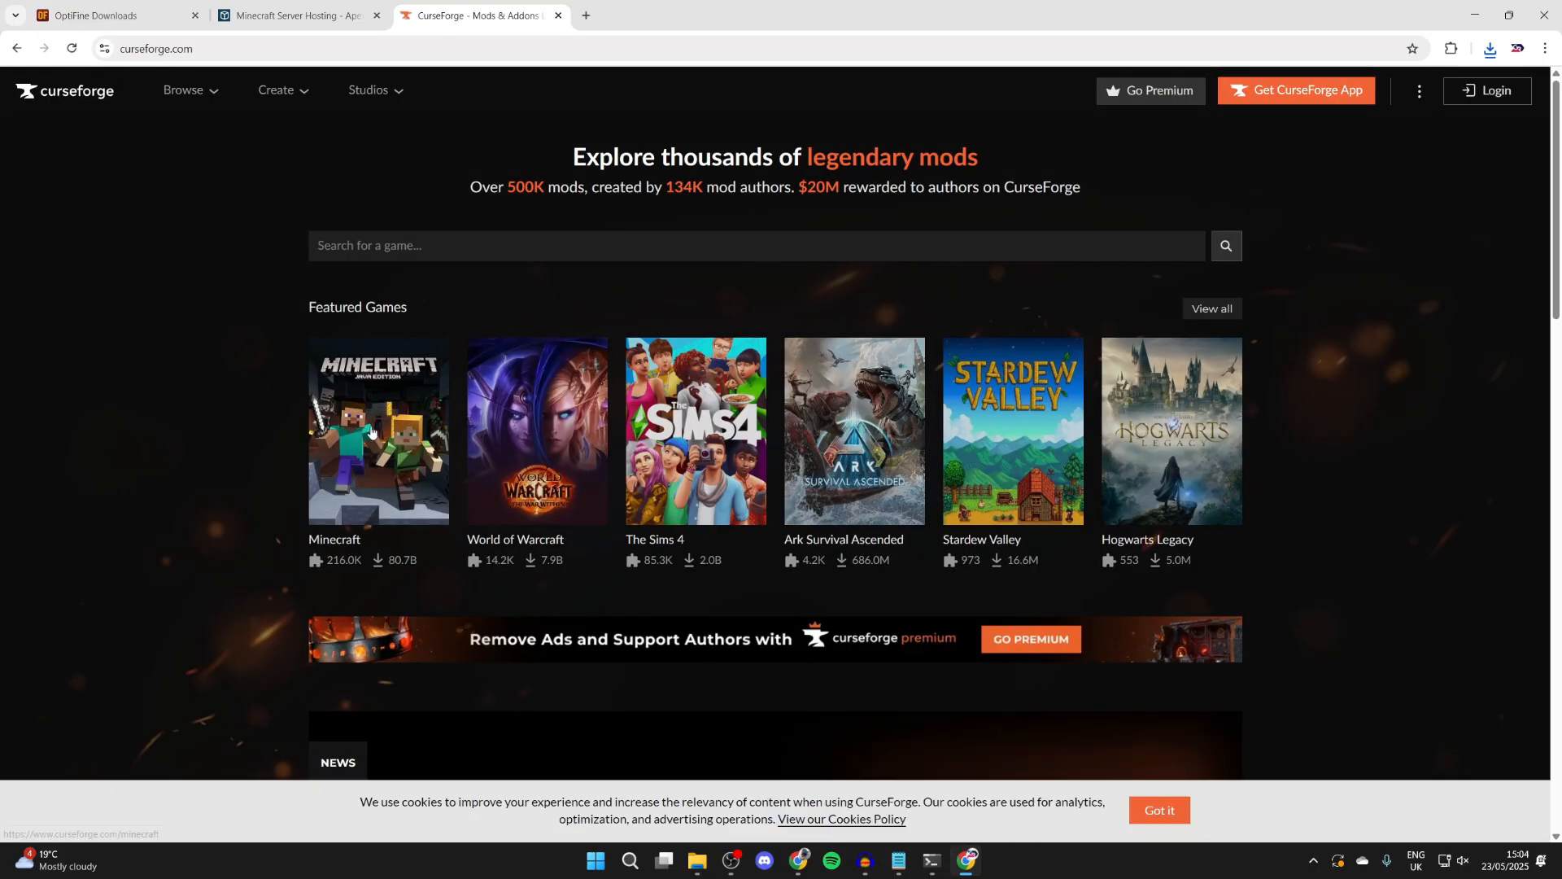
pyautogui.click(379, 431)
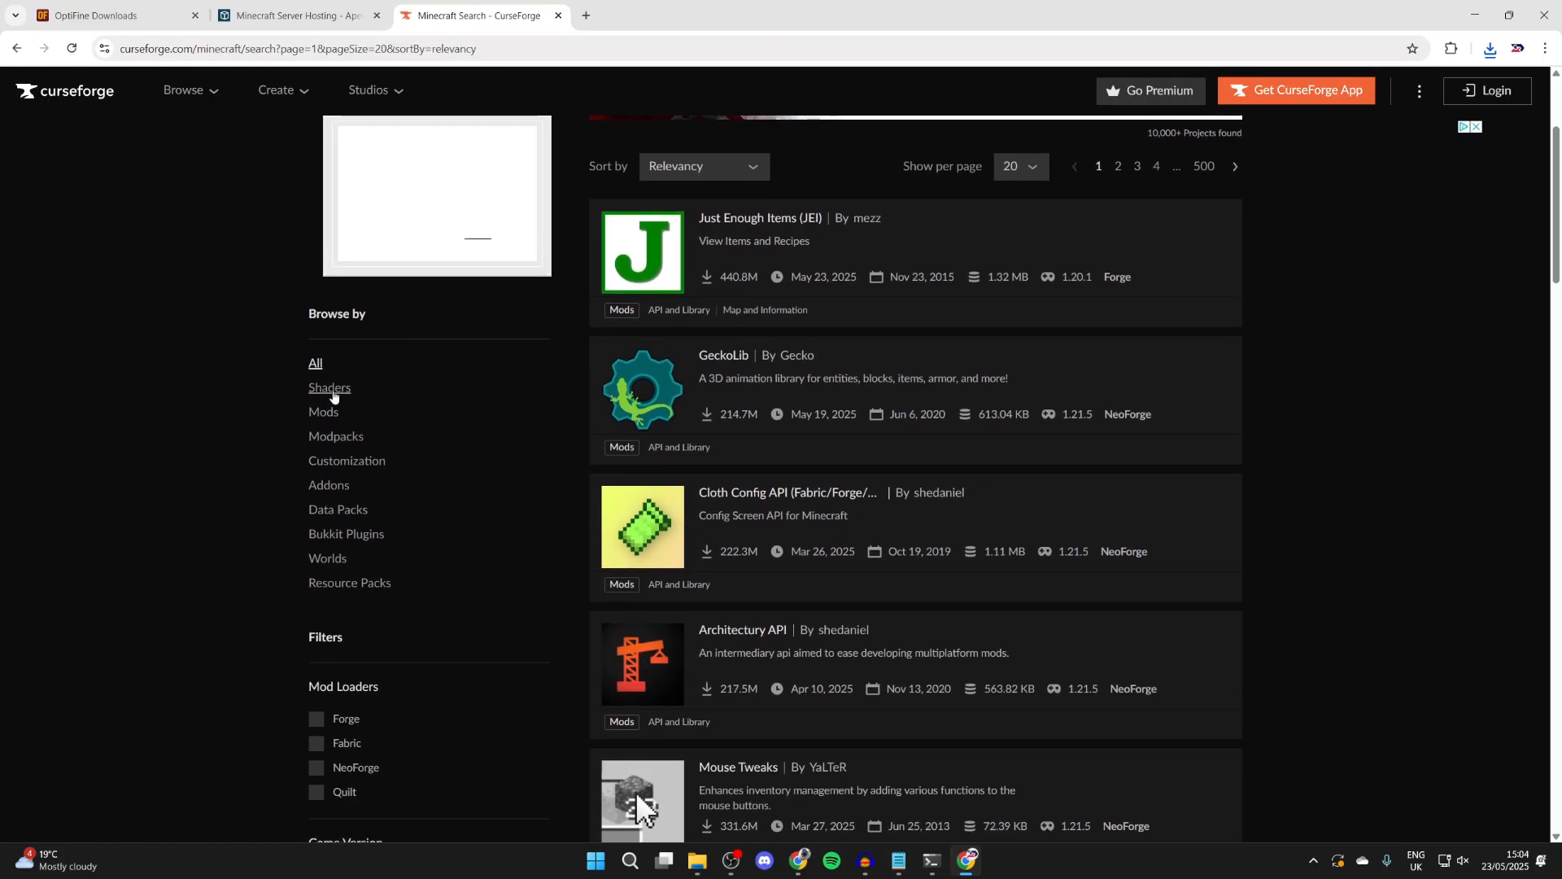
pyautogui.click(329, 387)
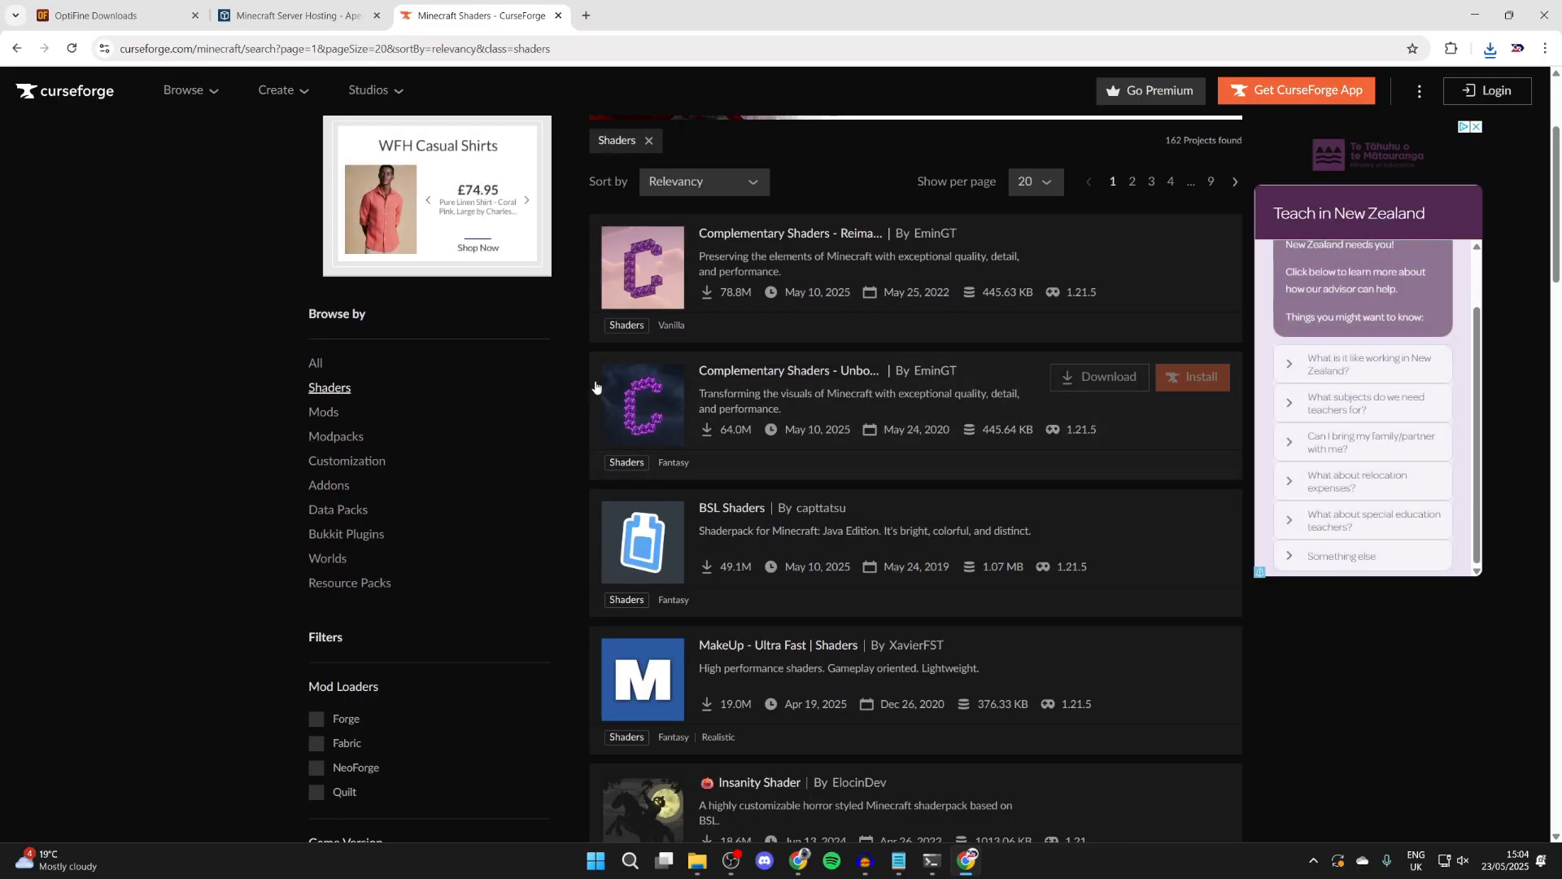
pyautogui.moveTo(692, 499)
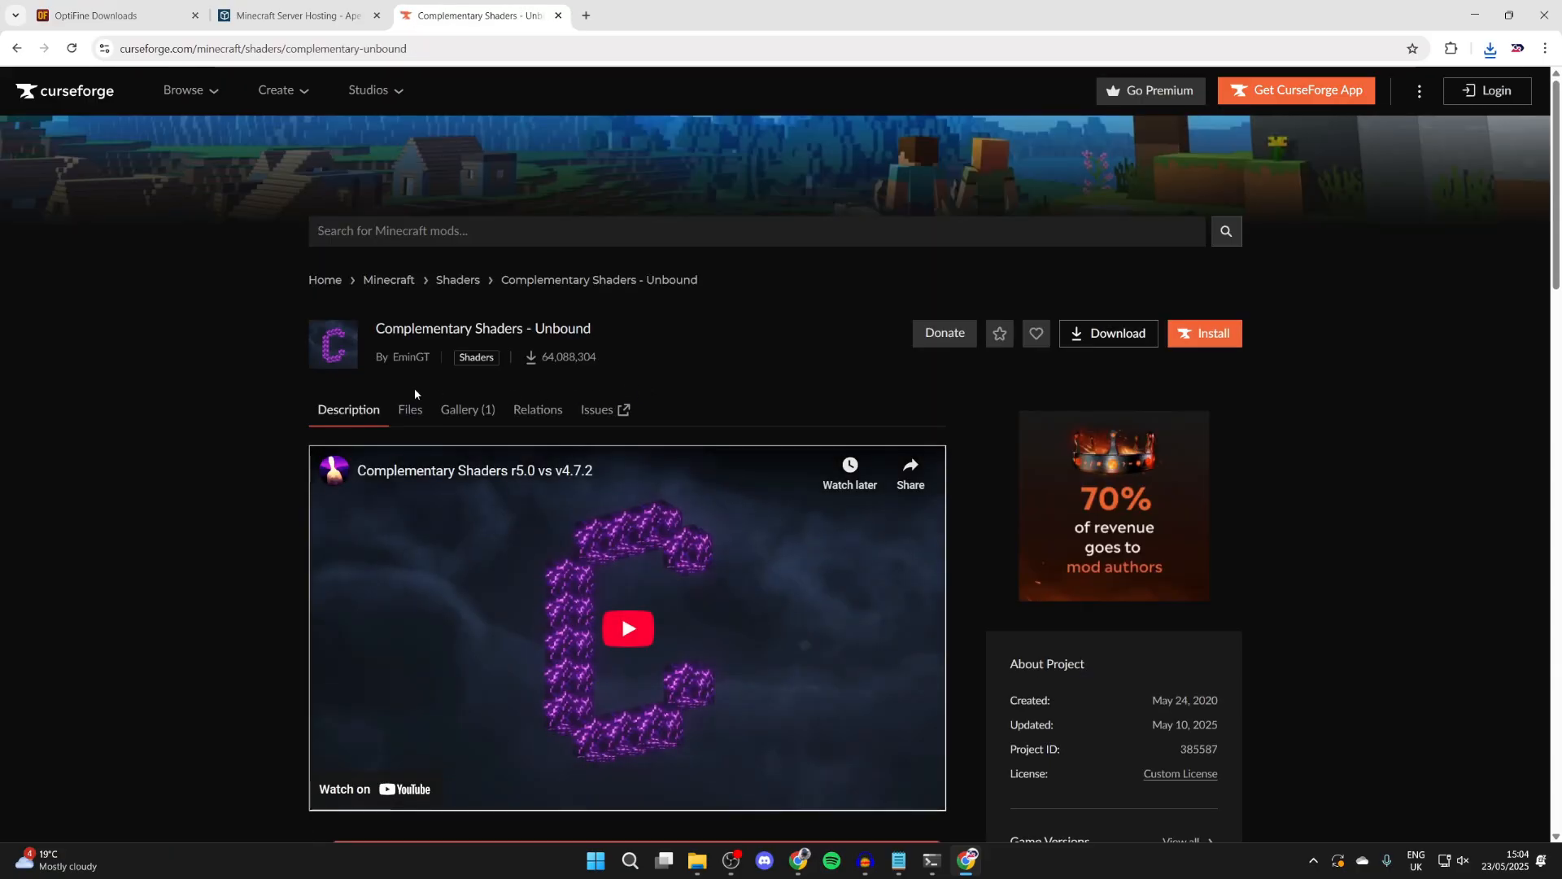
pyautogui.click(410, 410)
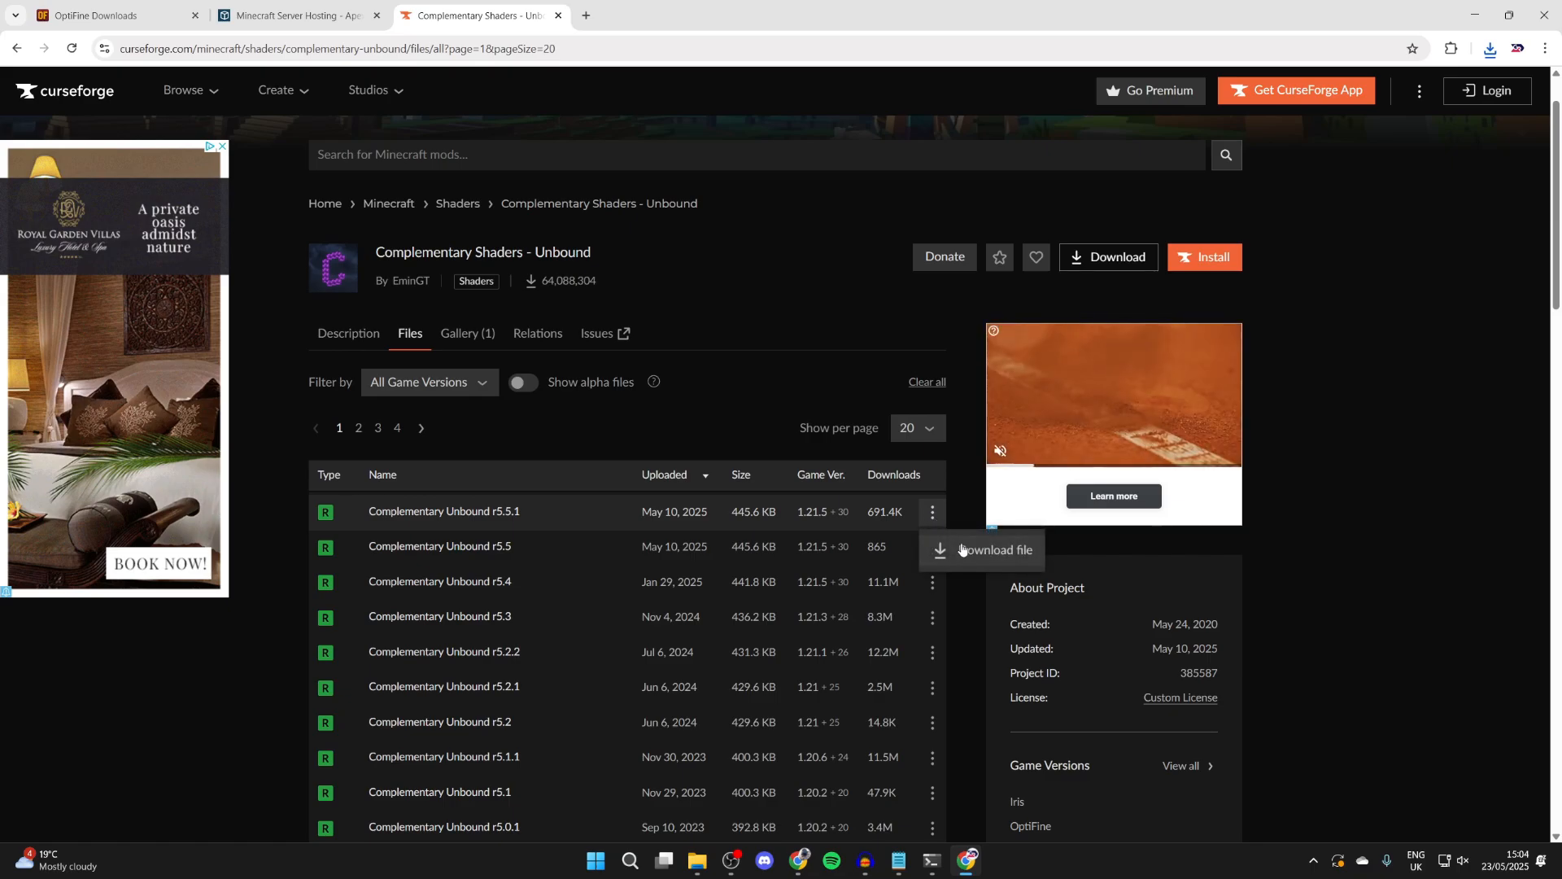
pyautogui.click(982, 550)
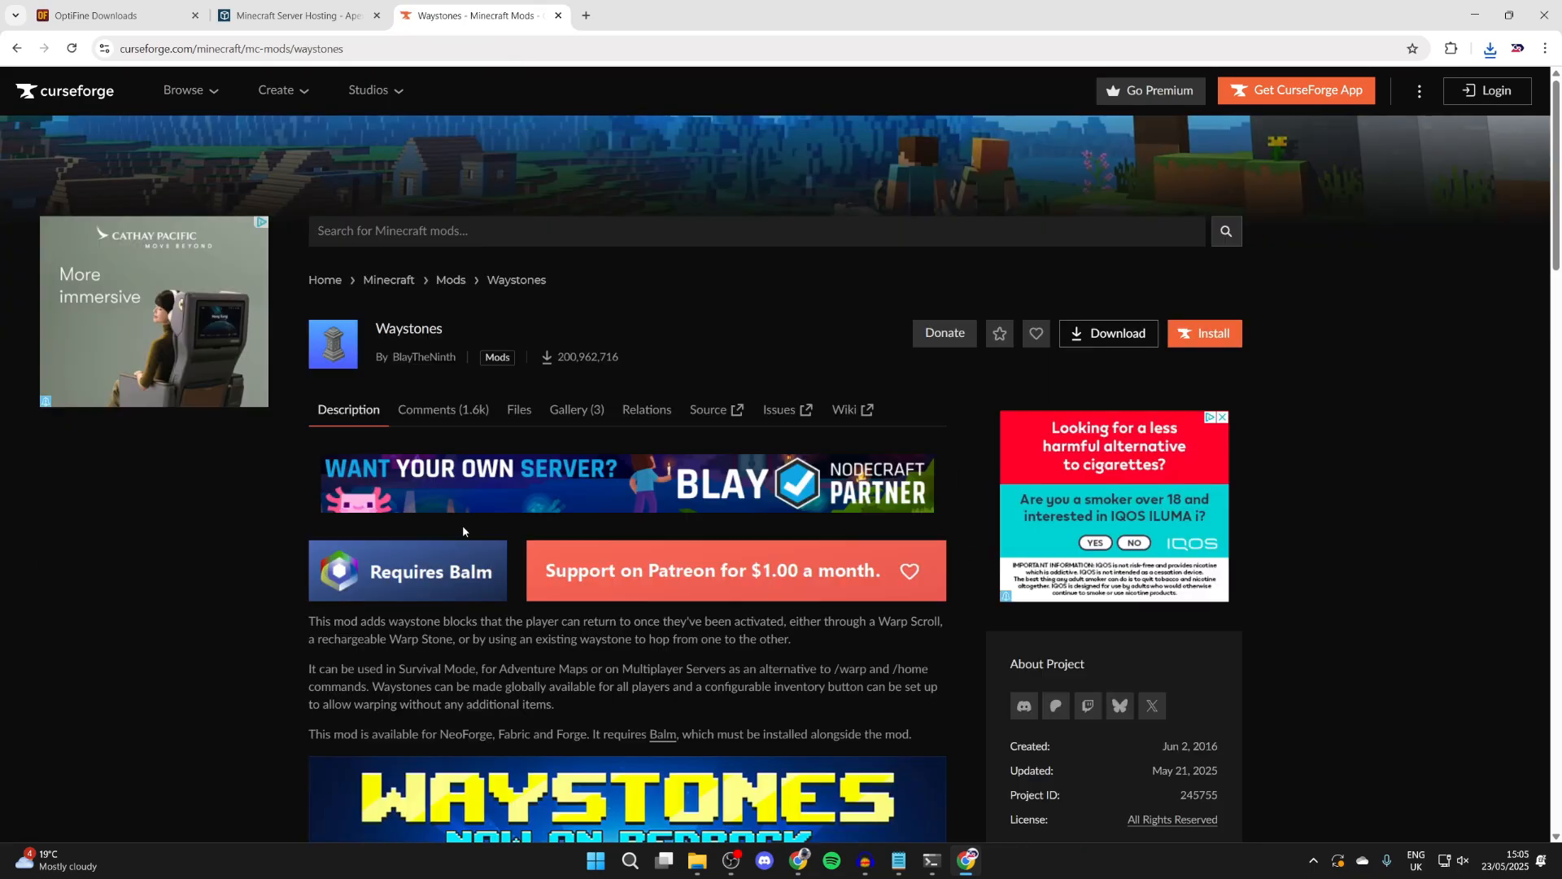
# Download Waystones for Forge 1.21.4 and go to its required Balm library.
pyautogui.click(520, 409)
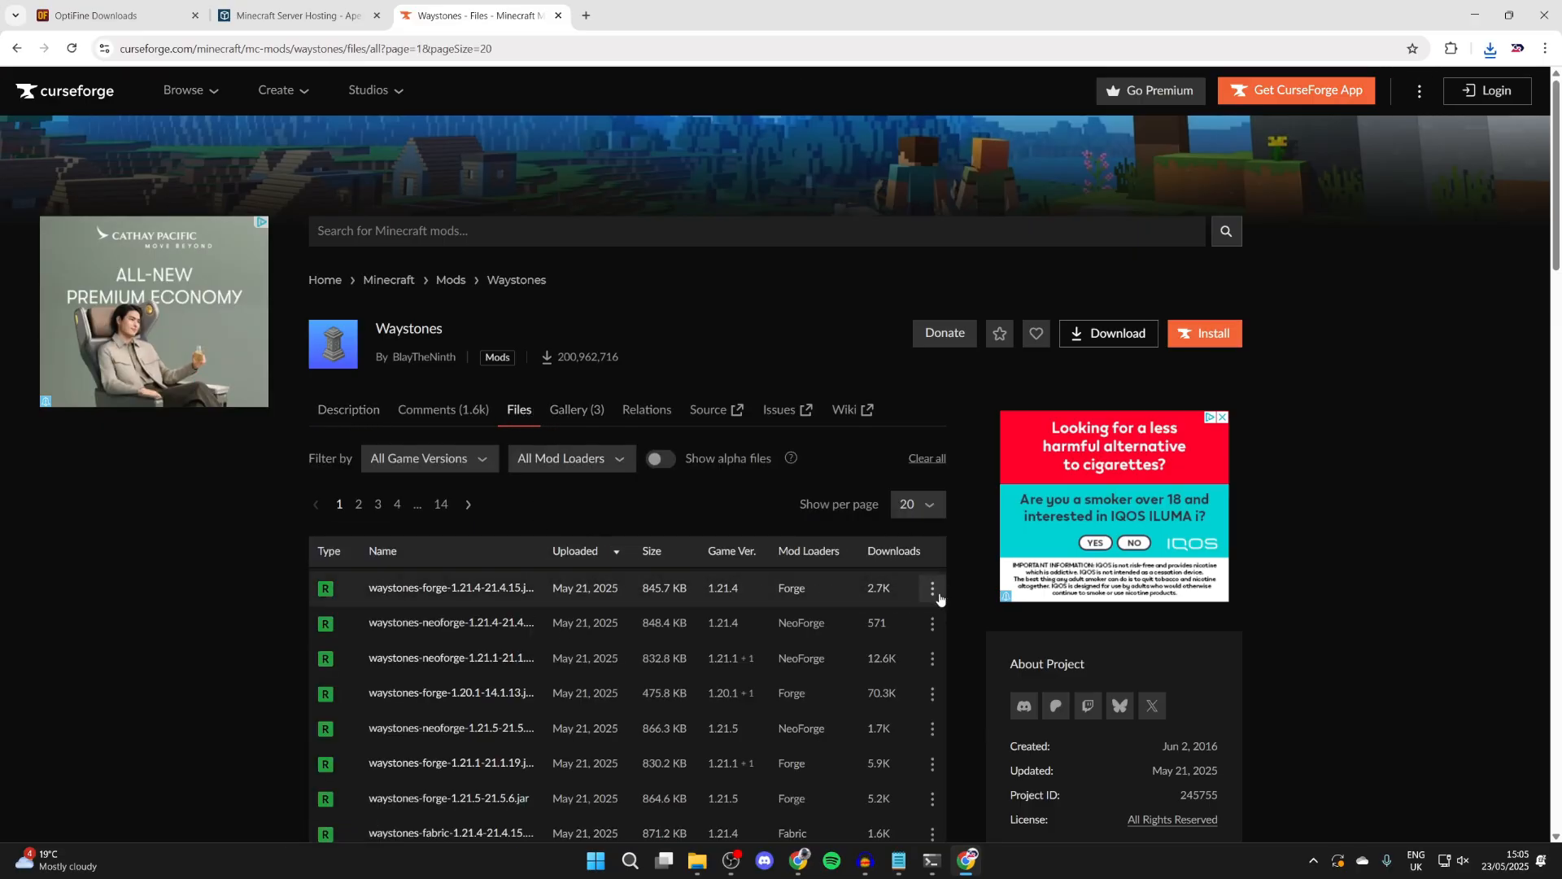
pyautogui.click(348, 410)
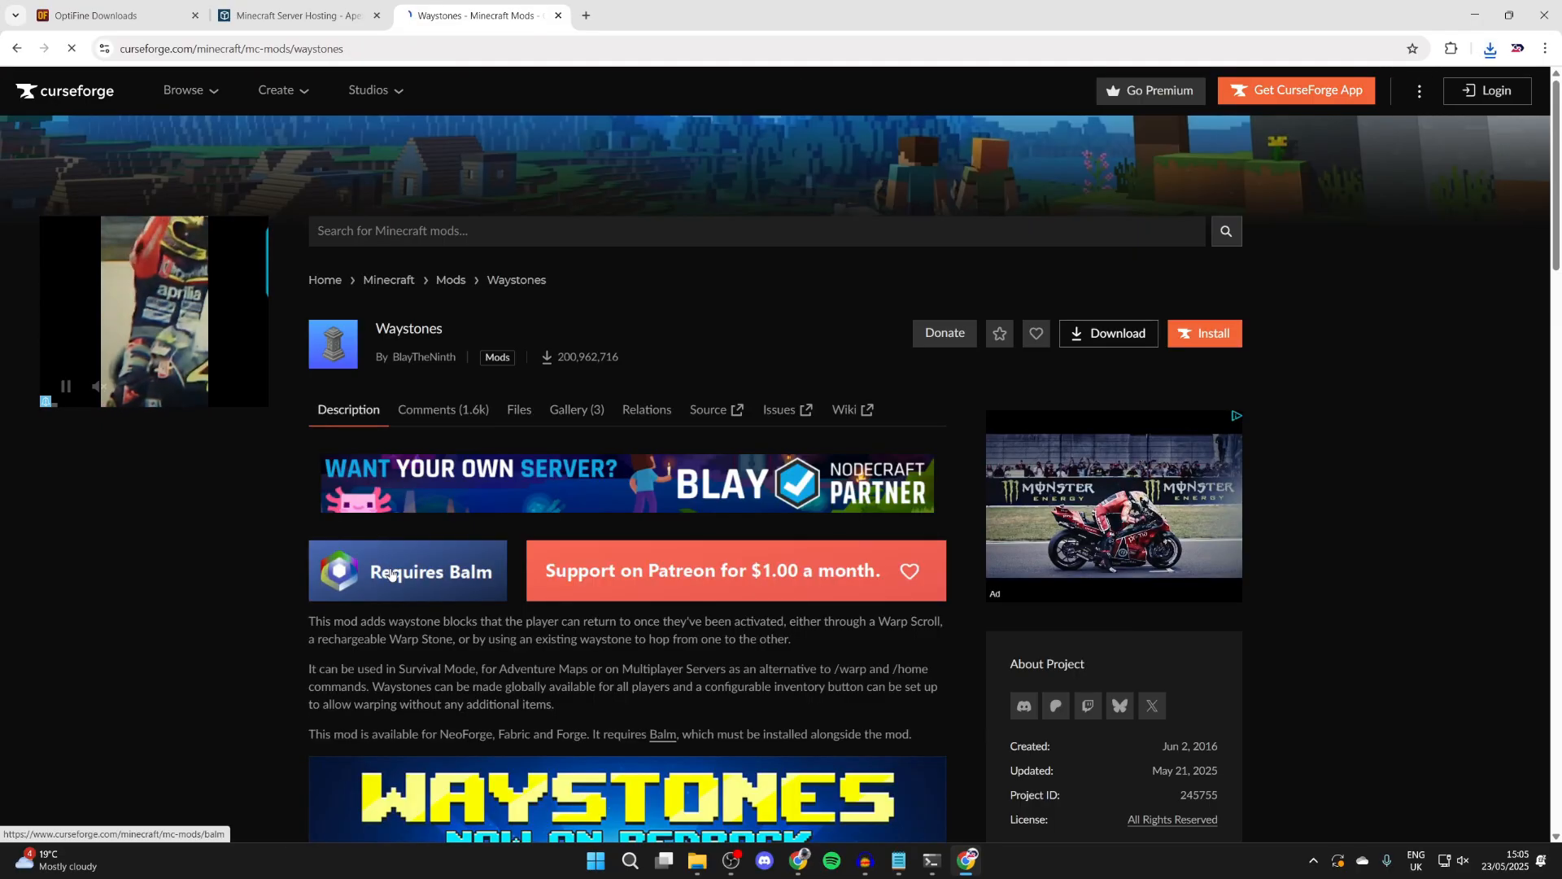
pyautogui.click(695, 860)
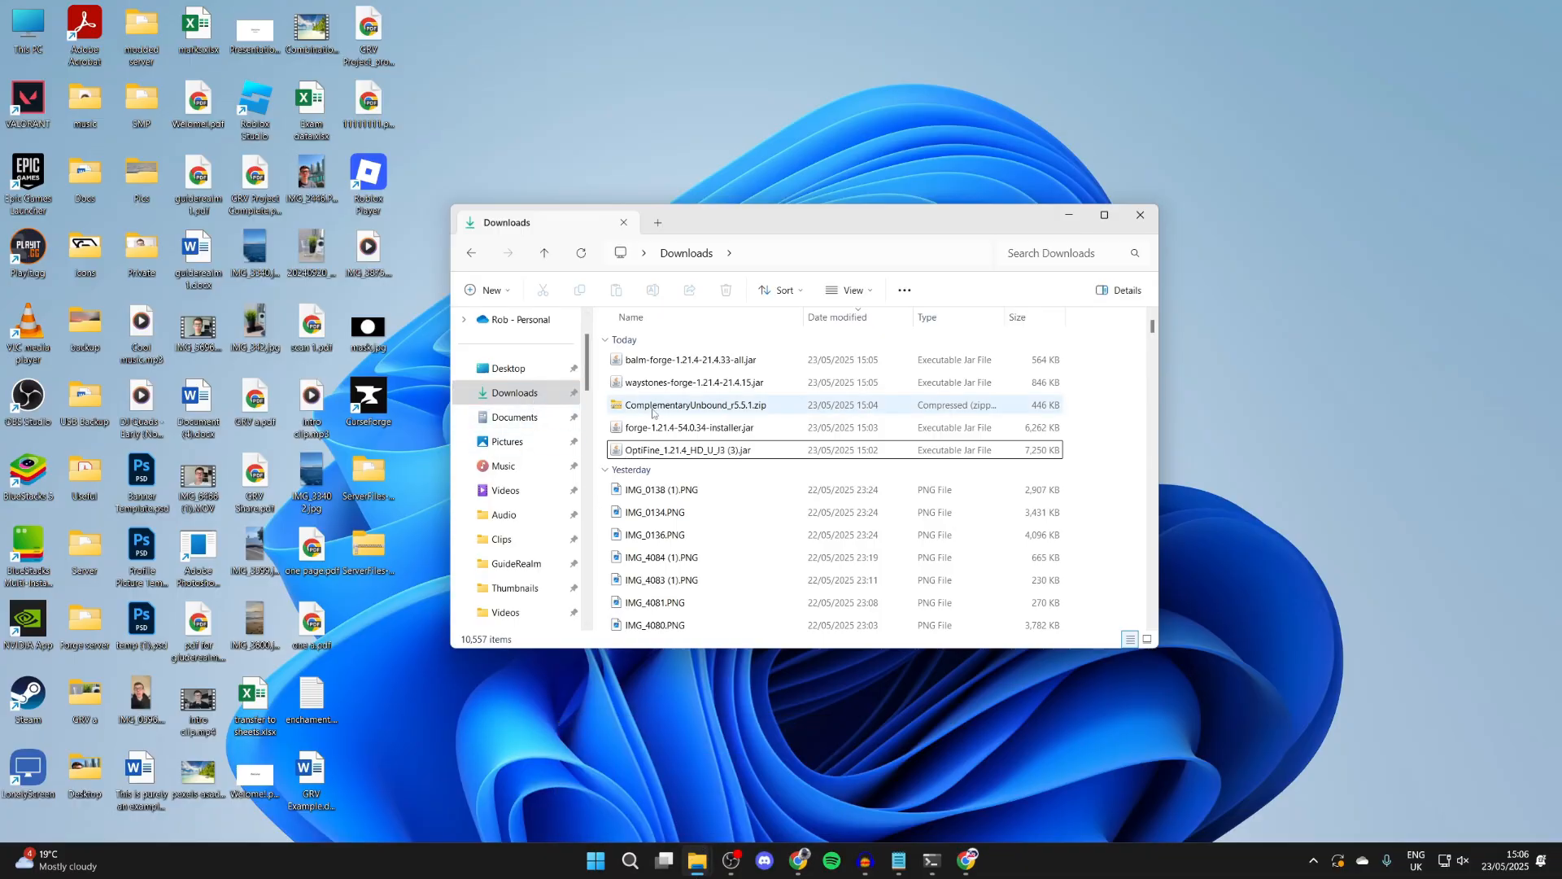
# Run forge-1.21.4-54.0.34-installer.jar from Downloads with Java.
pyautogui.click(690, 427)
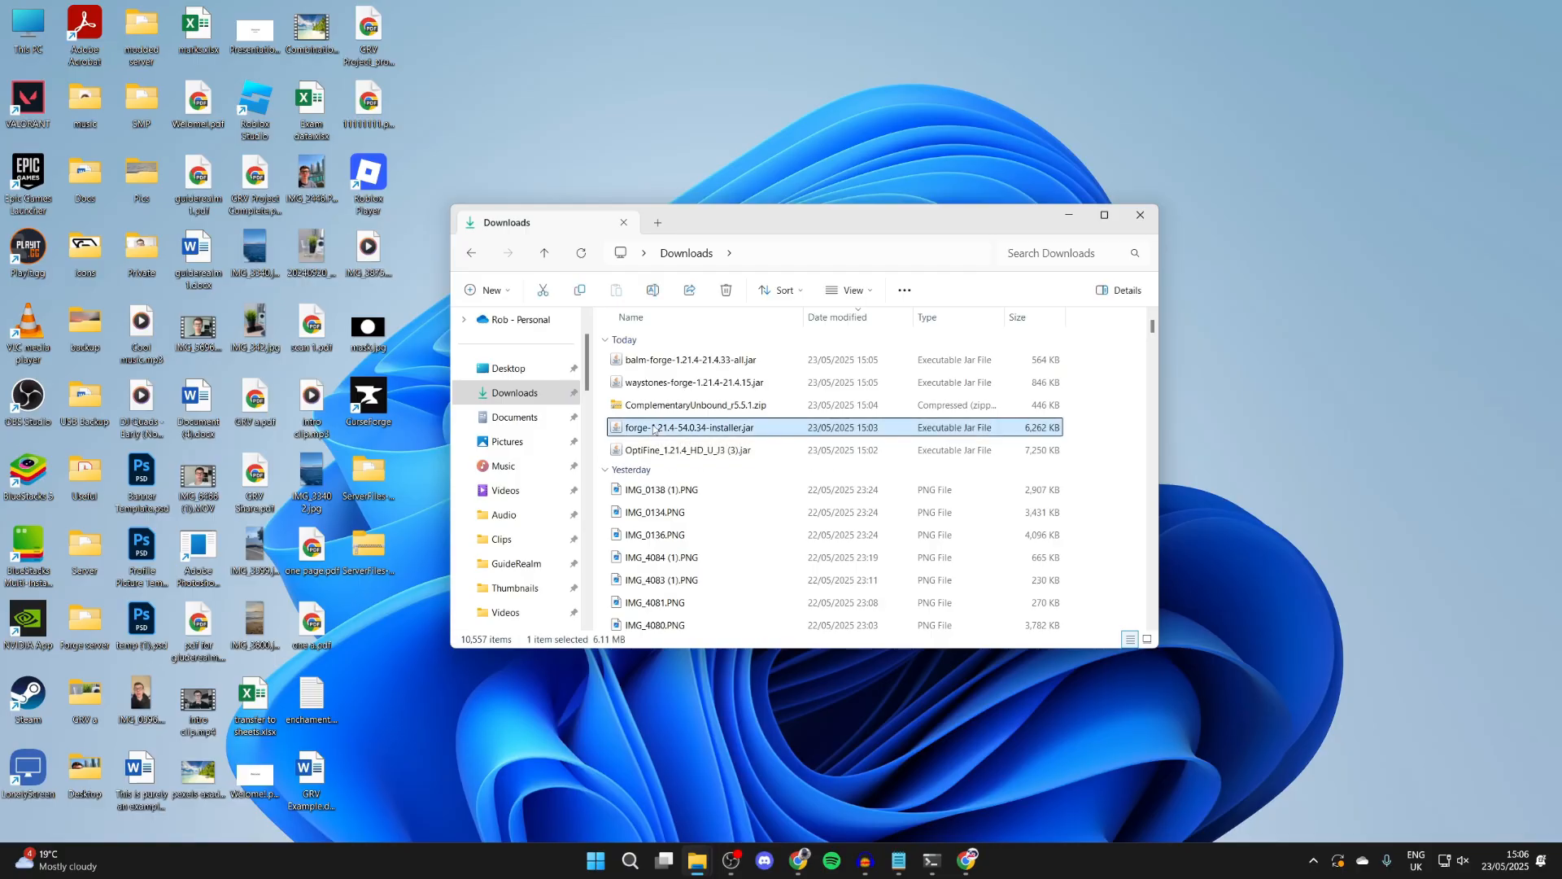
pyautogui.doubleClick(688, 427)
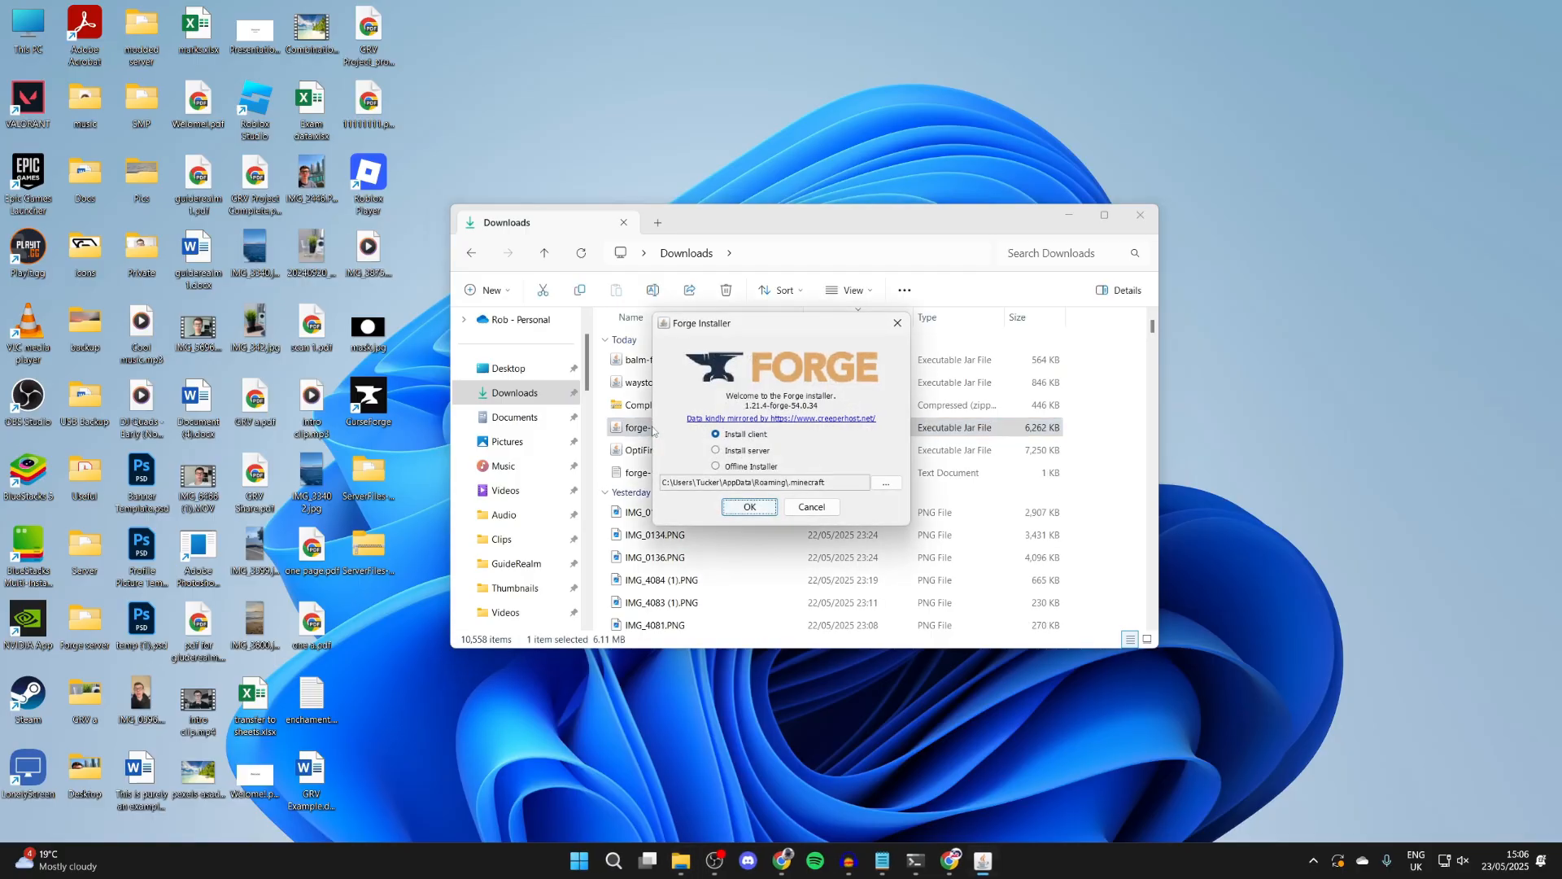
pyautogui.moveTo(894, 343)
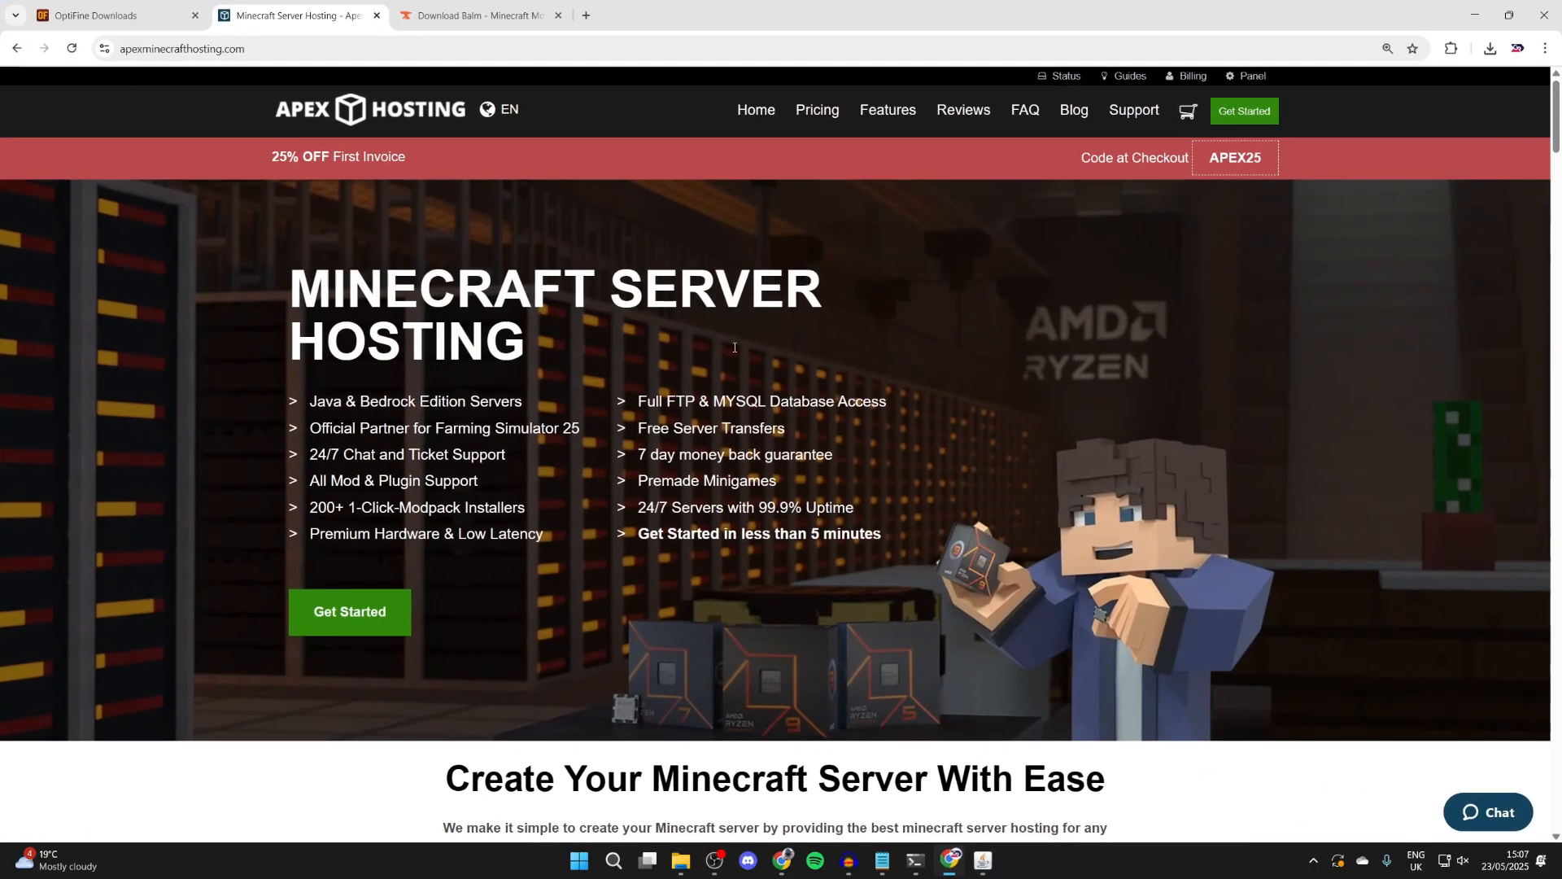
pyautogui.write('java')
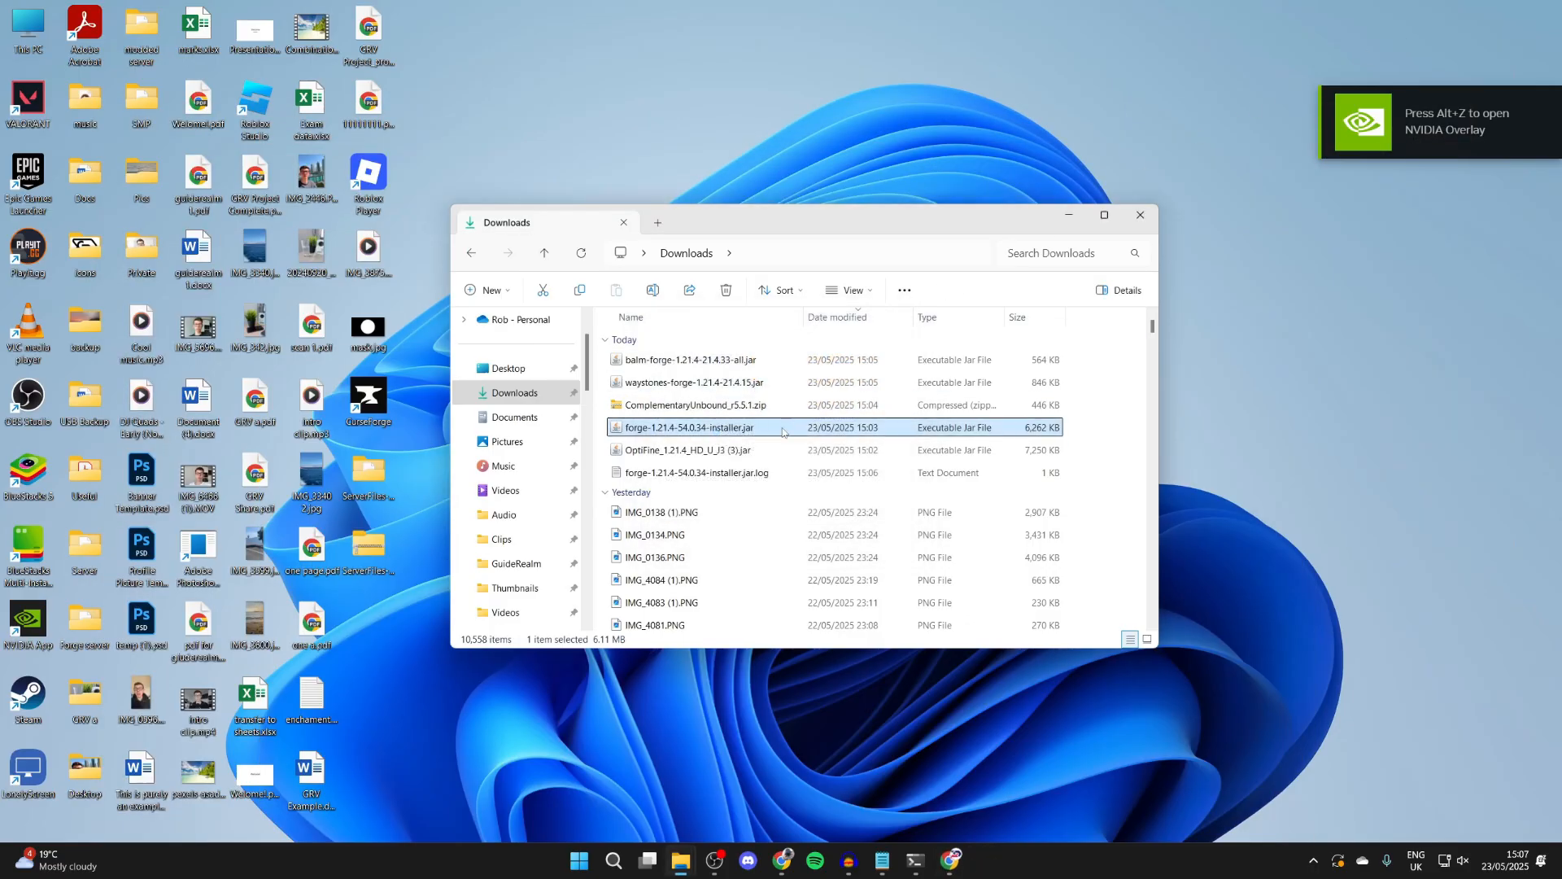
pyautogui.rightClick(687, 427)
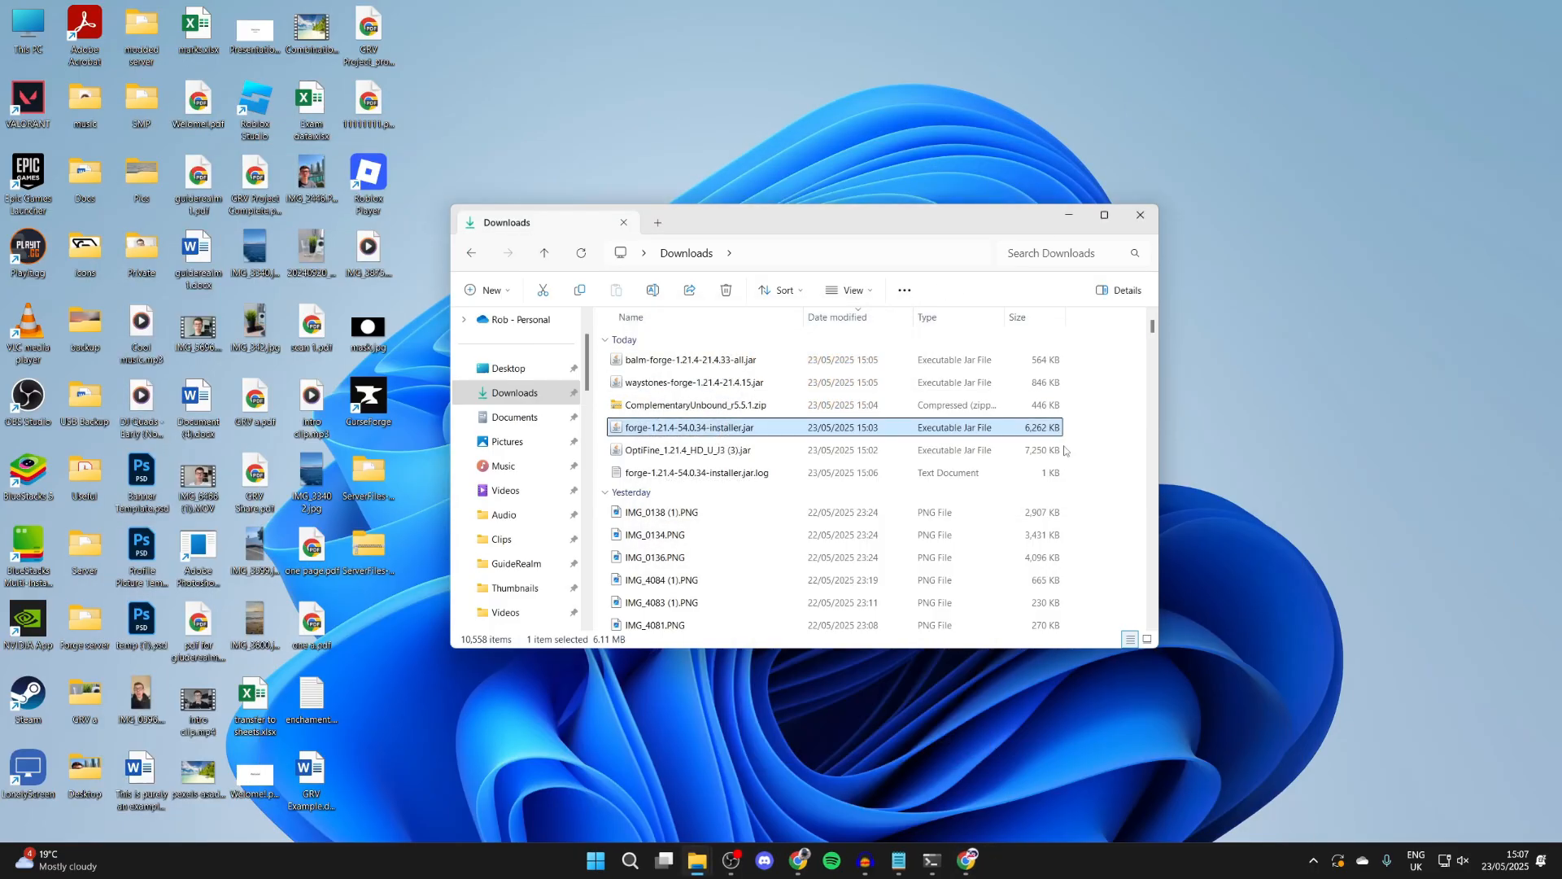
pyautogui.doubleClick(690, 428)
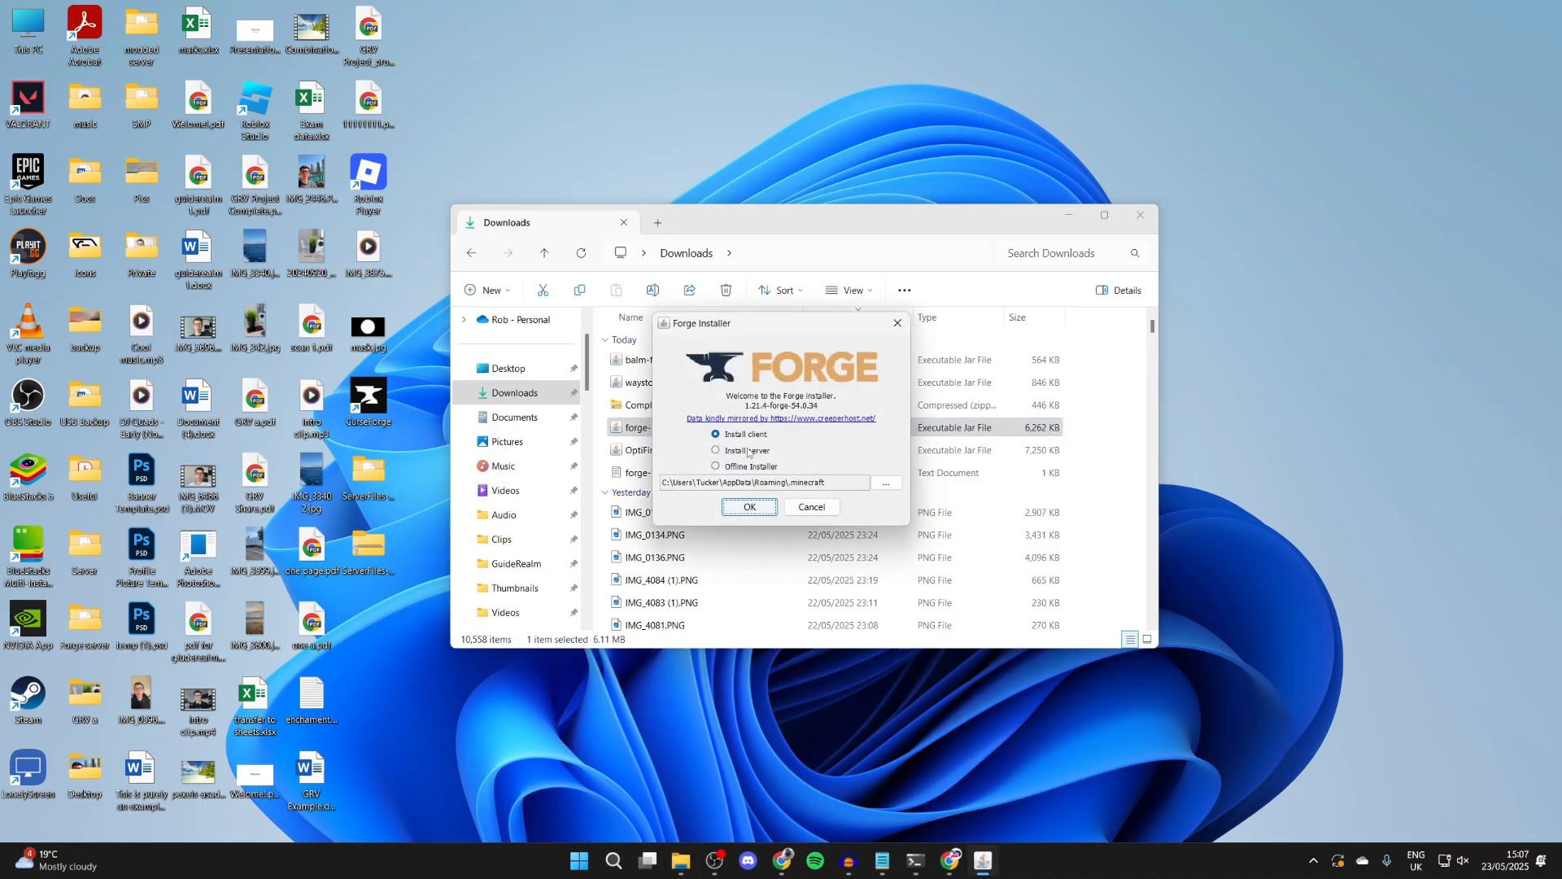
# Install the Forge client profile and confirm the completion message.
pyautogui.click(749, 506)
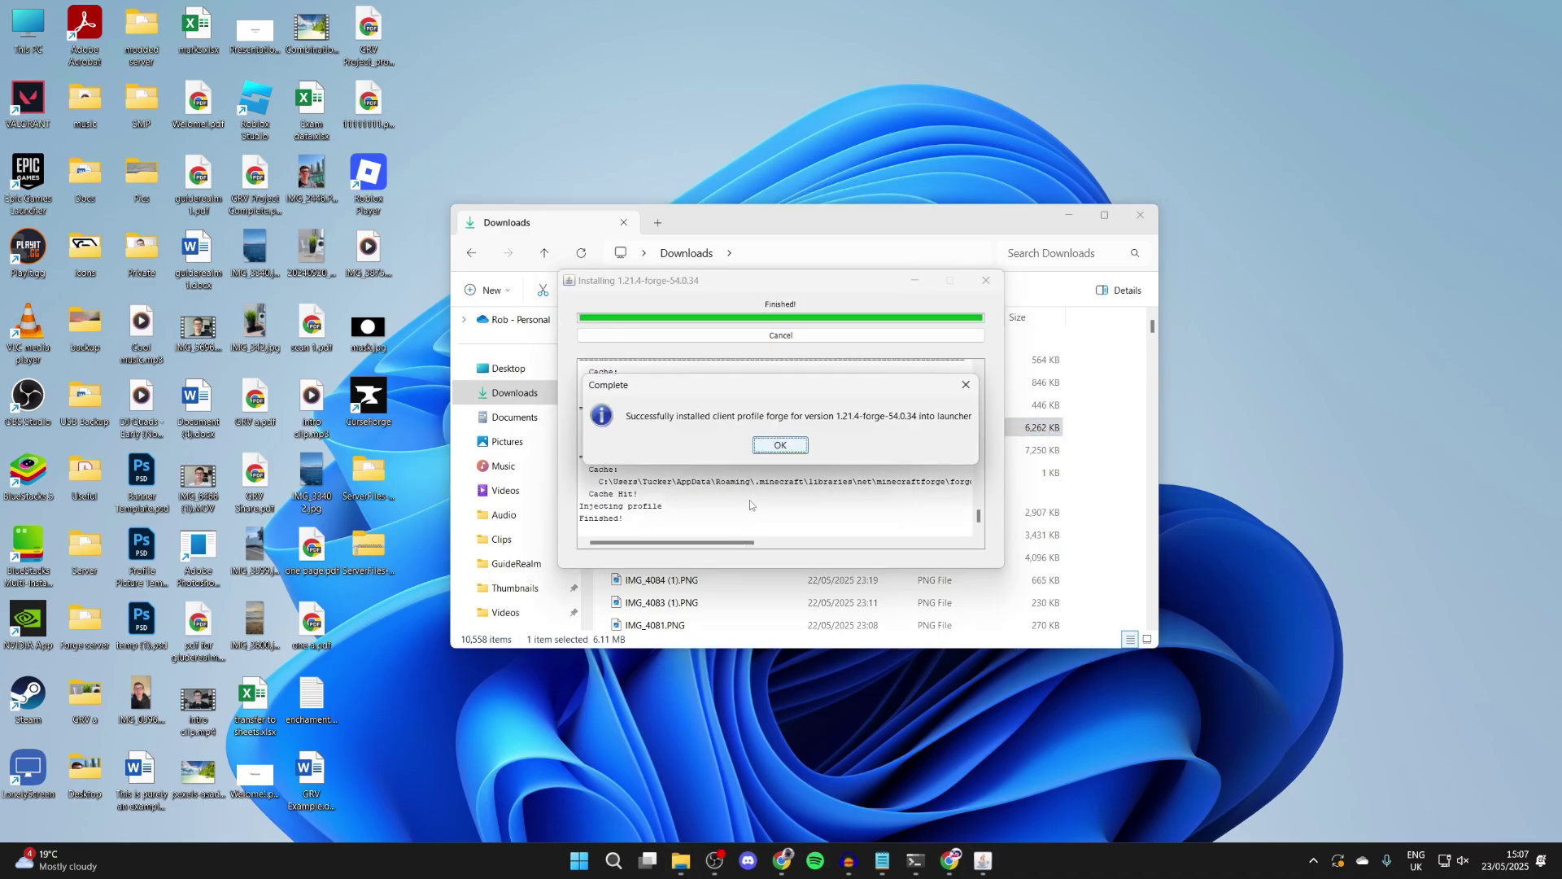
pyautogui.click(780, 445)
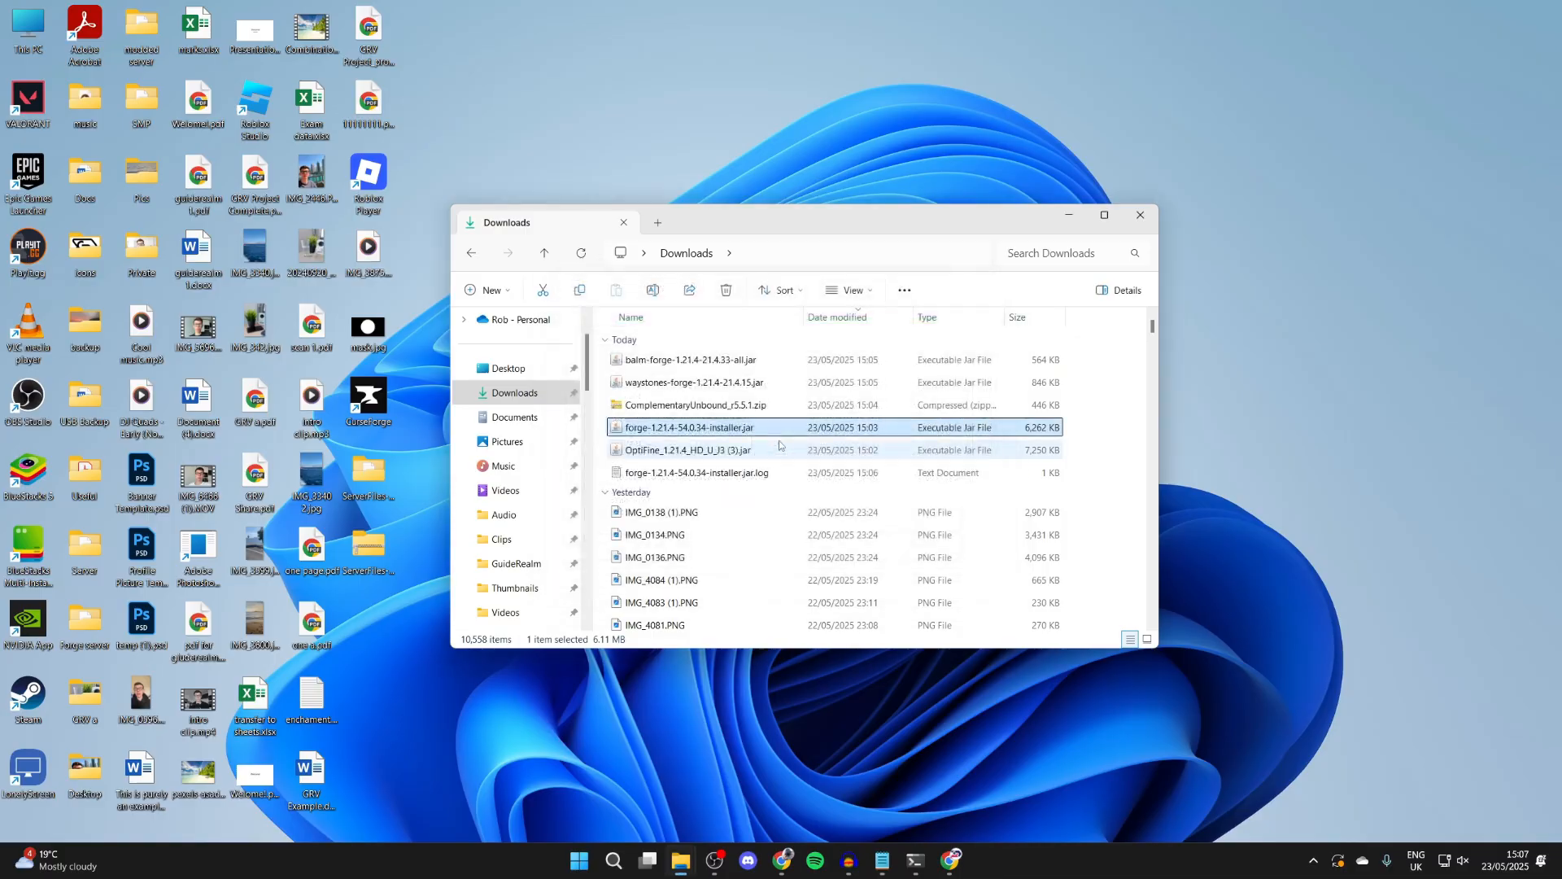
pyautogui.moveTo(780, 445)
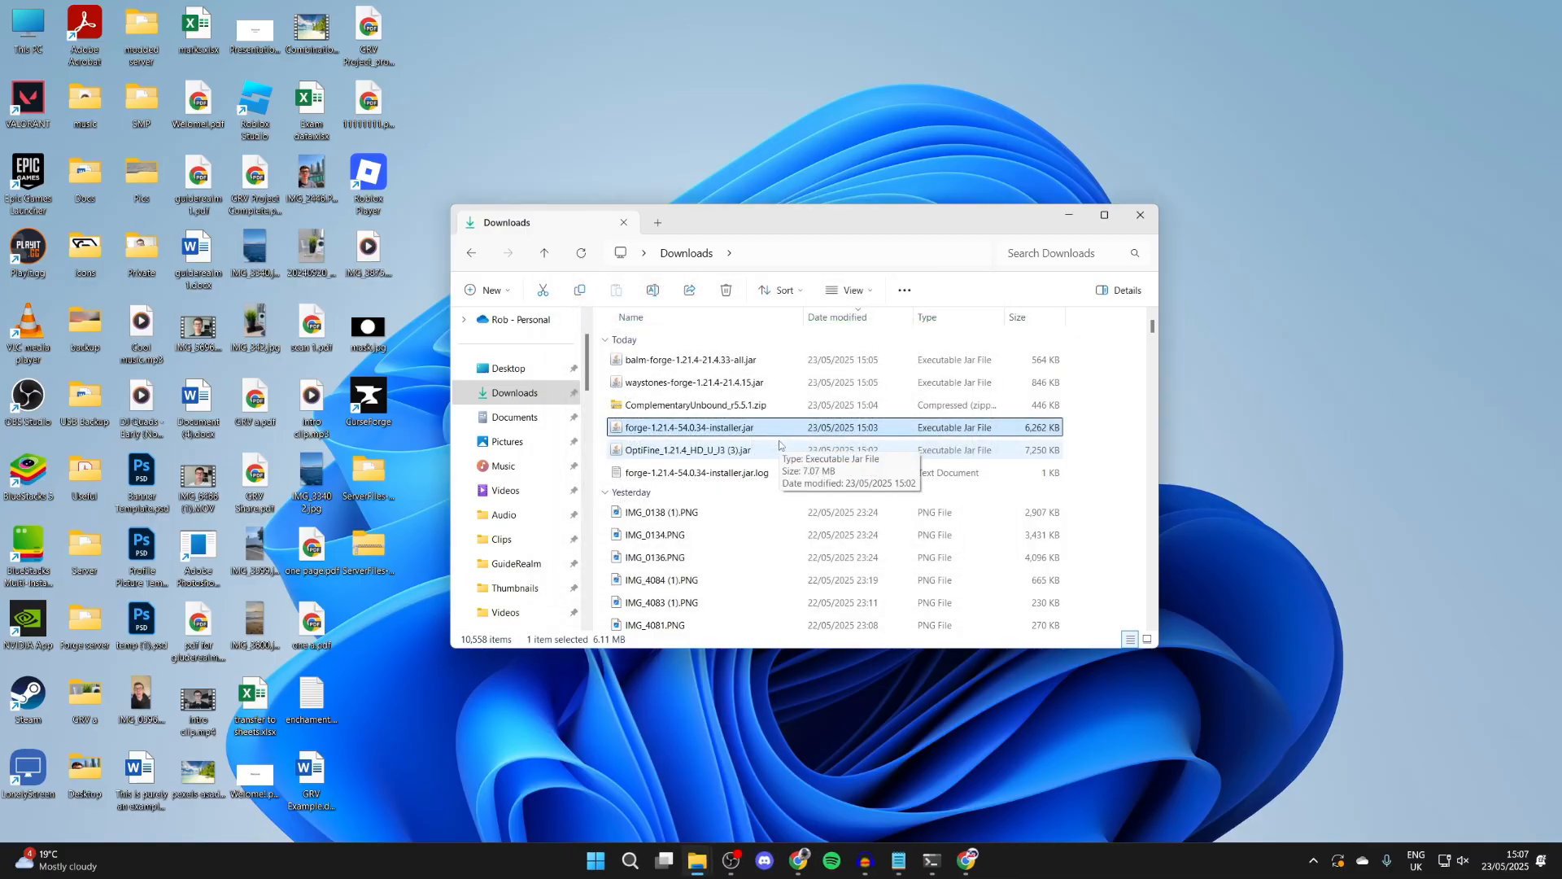
pyautogui.click(629, 860)
pyautogui.write('min')
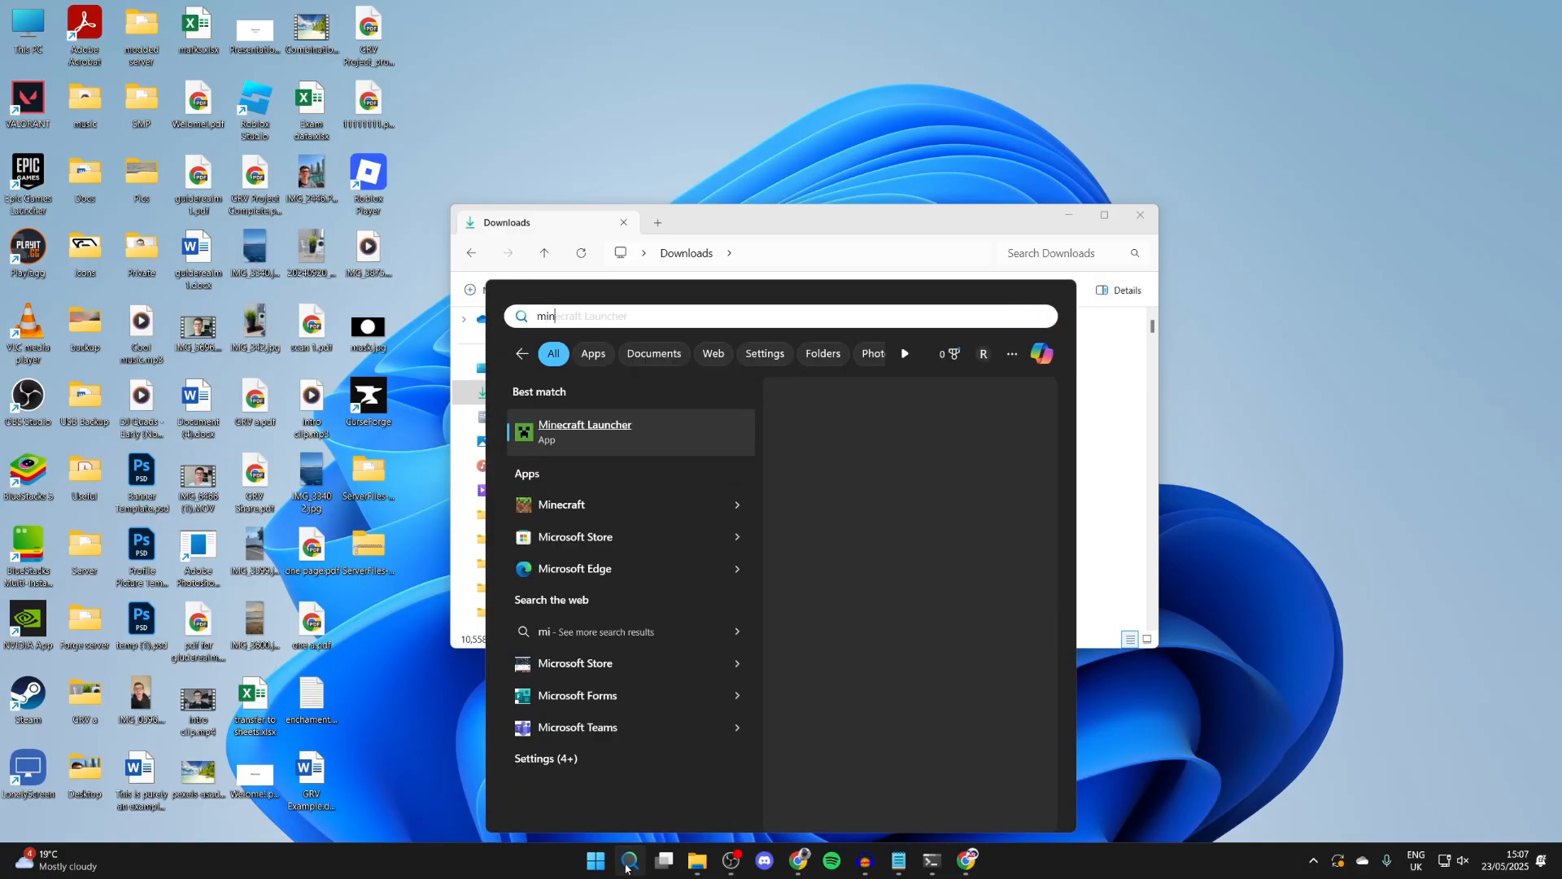
# Open Minecraft Launcher's Installations list and the .minecraft mods folder.
pyautogui.click(584, 431)
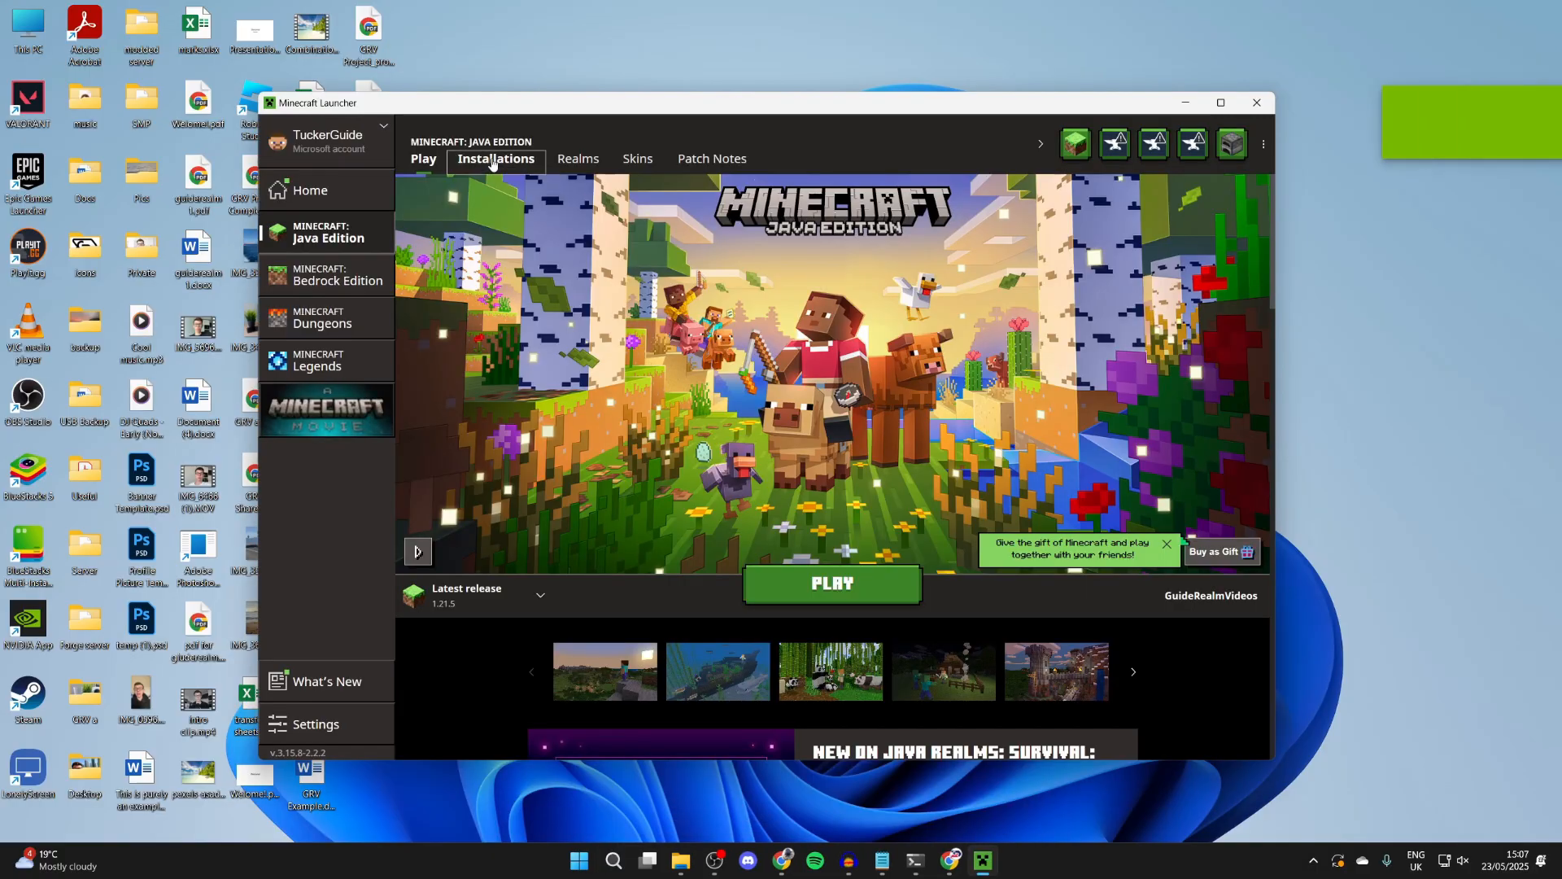
pyautogui.click(496, 159)
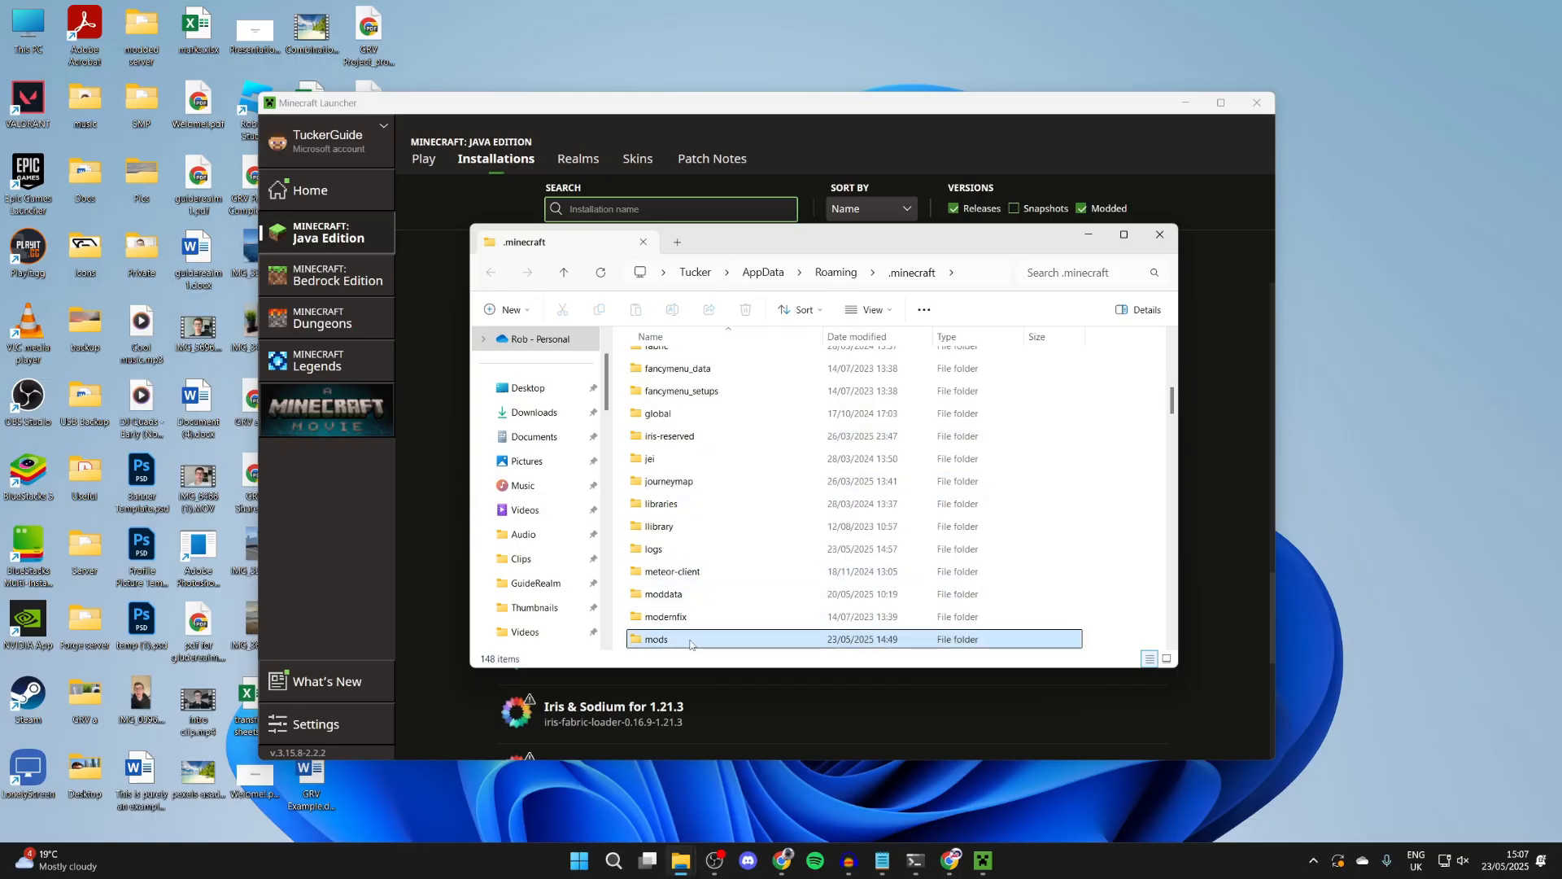
pyautogui.doubleClick(656, 639)
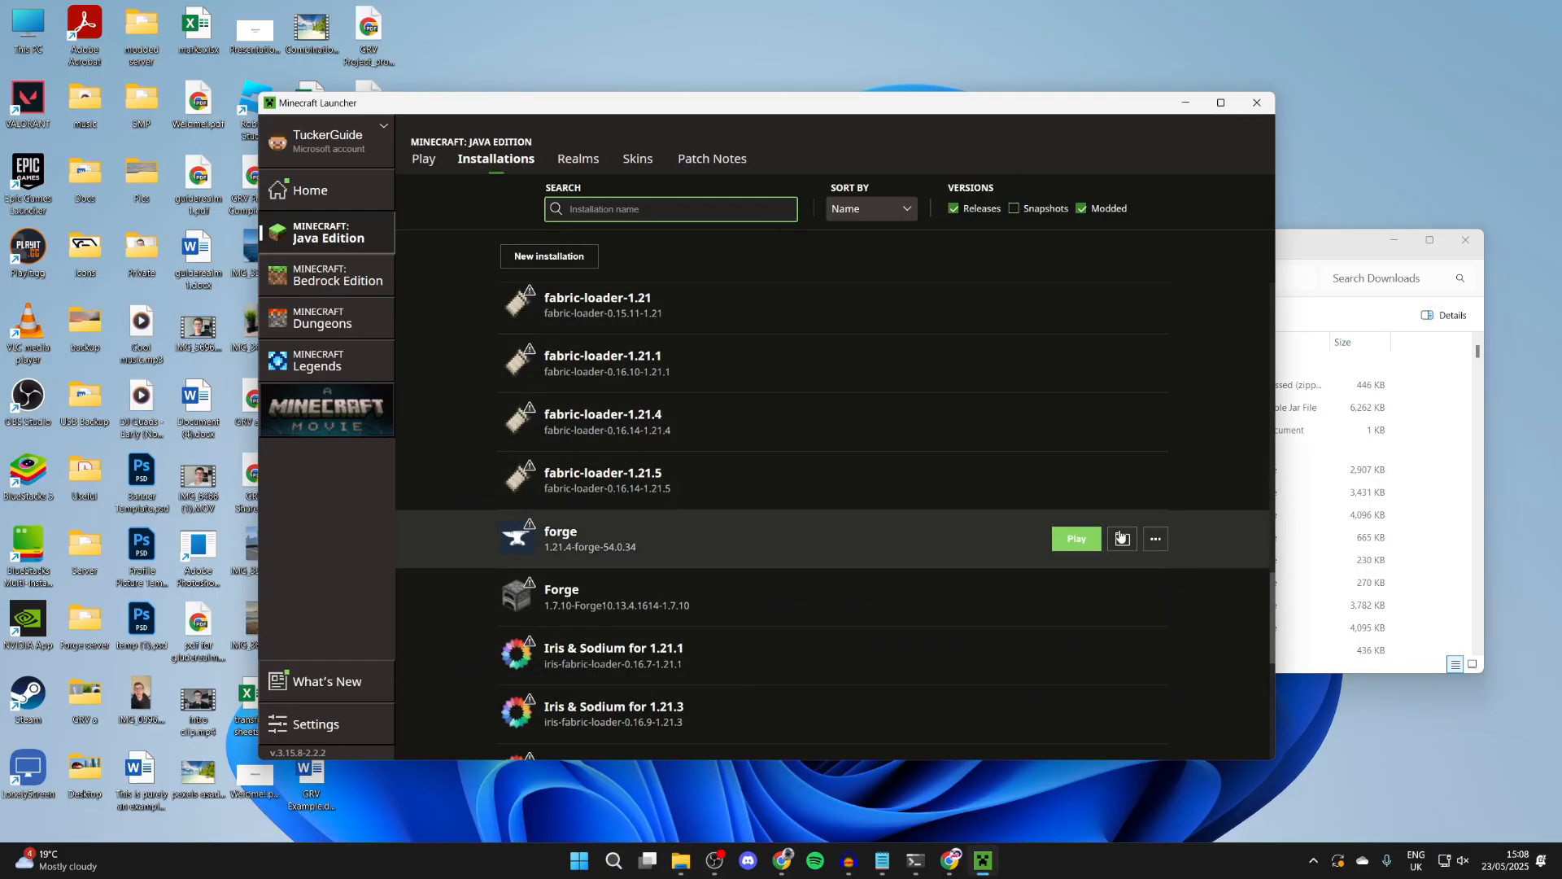
# Launch the Forge profile, place a waystone from creative inventory, and enable ComplementaryUnbound shaders.
pyautogui.click(1076, 538)
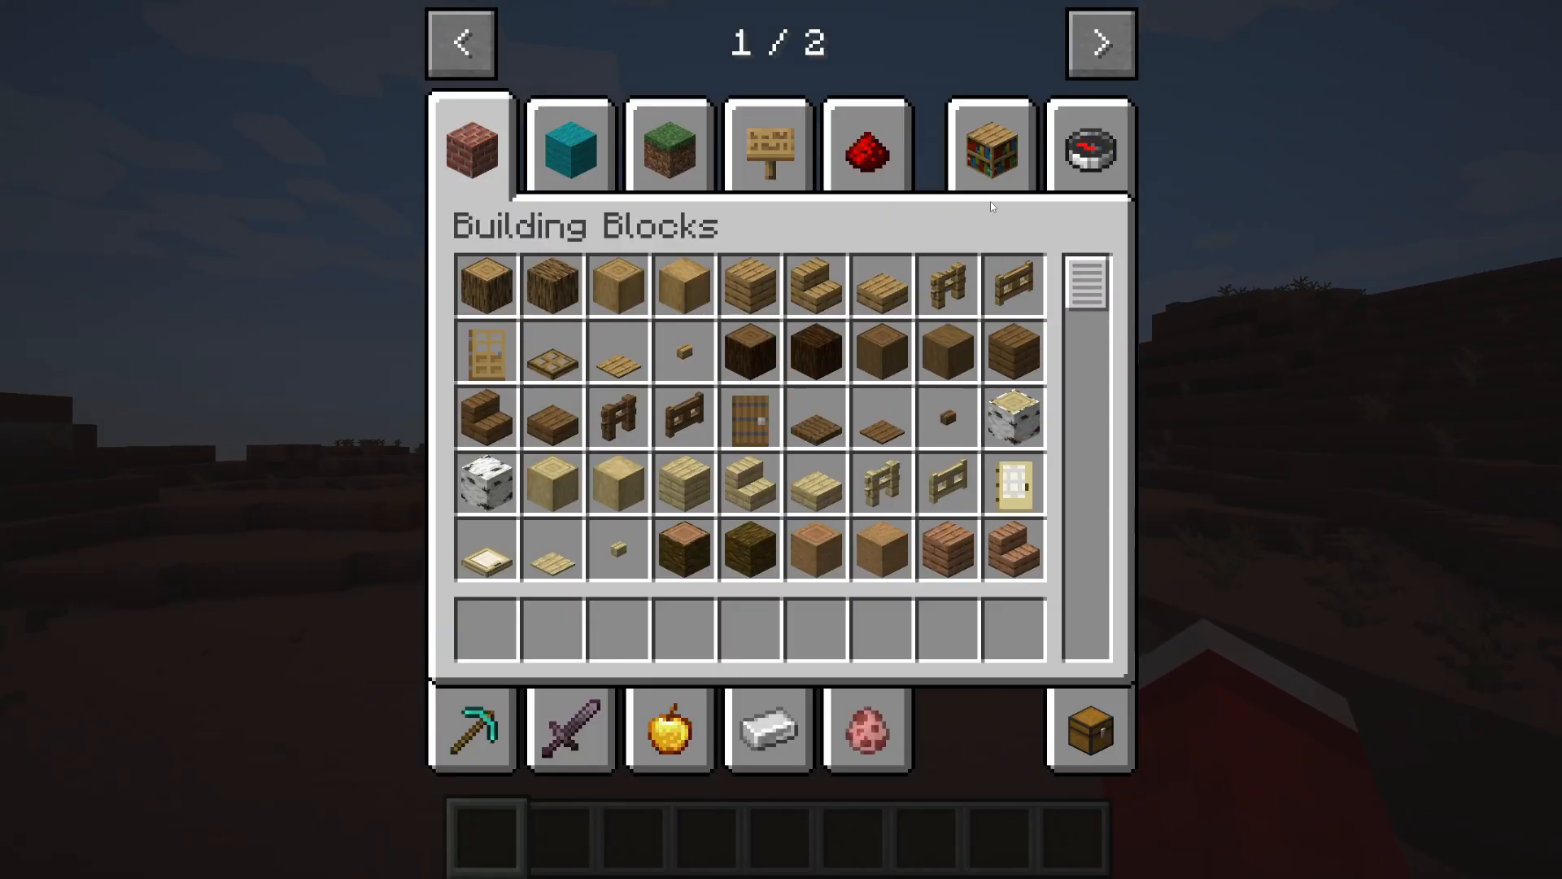
pyautogui.click(1103, 42)
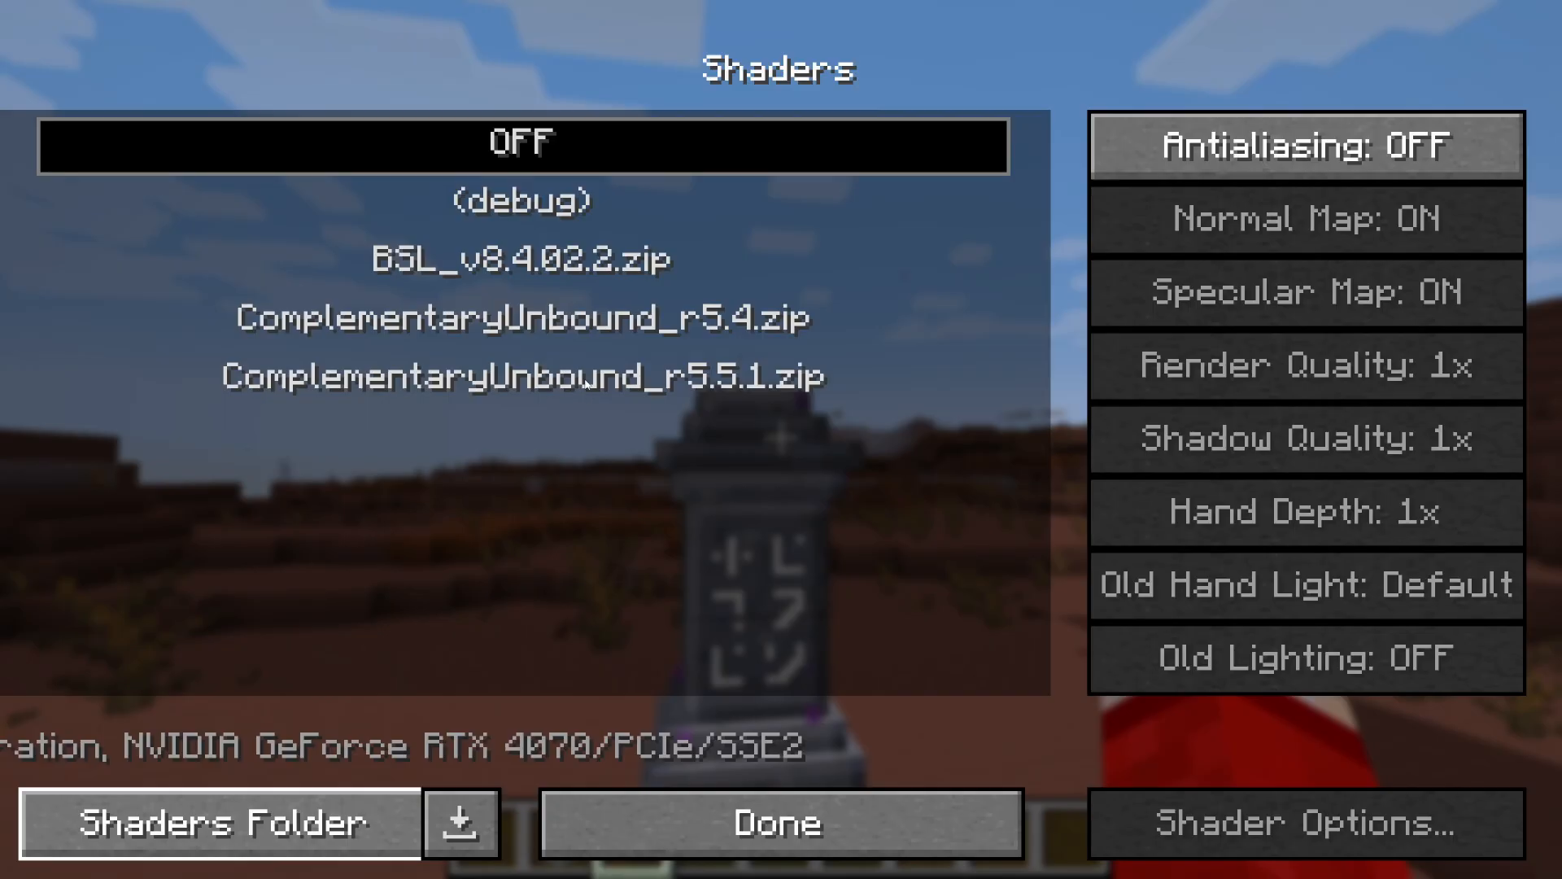
pyautogui.click(772, 822)
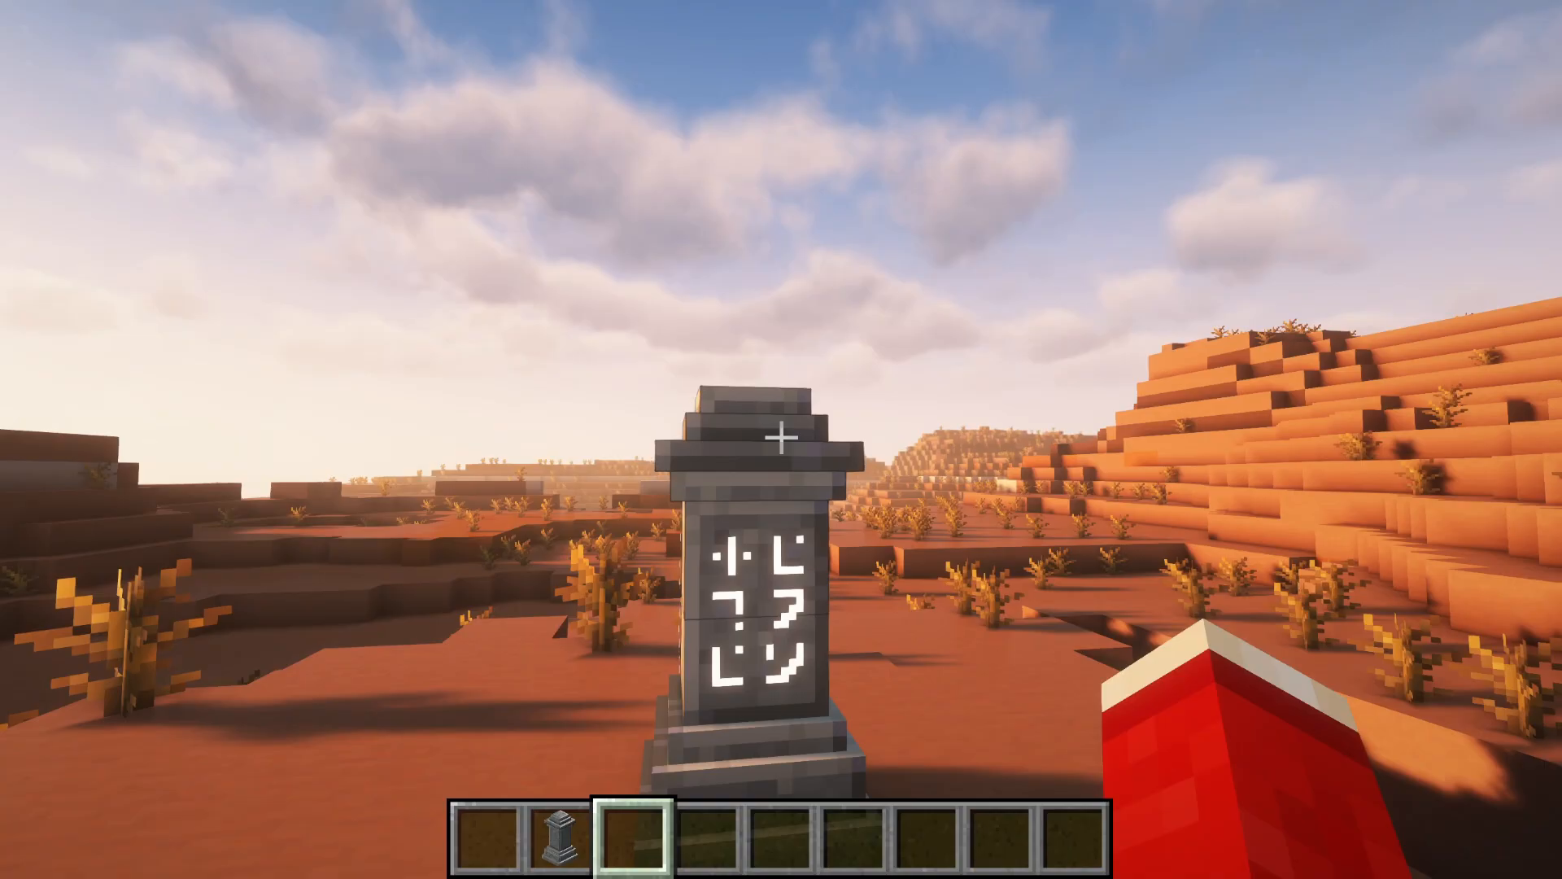